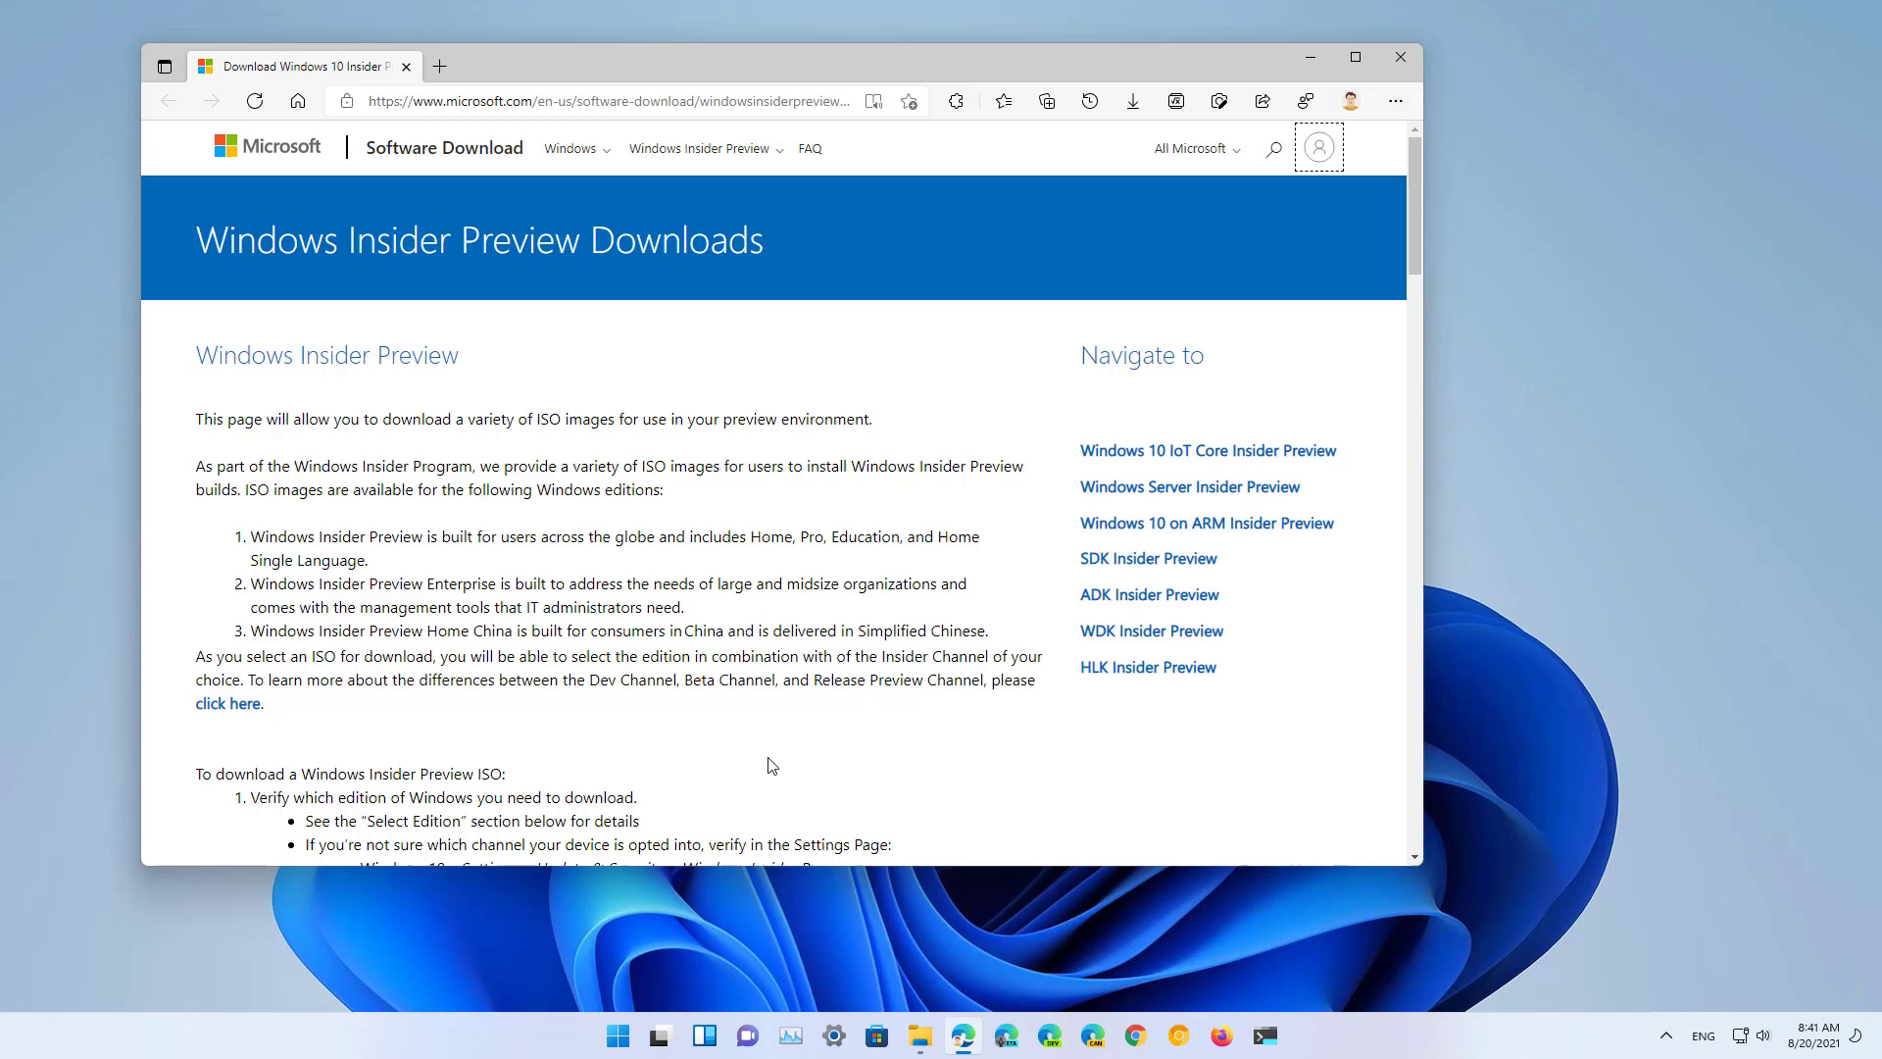
mouse_move(624, 194)
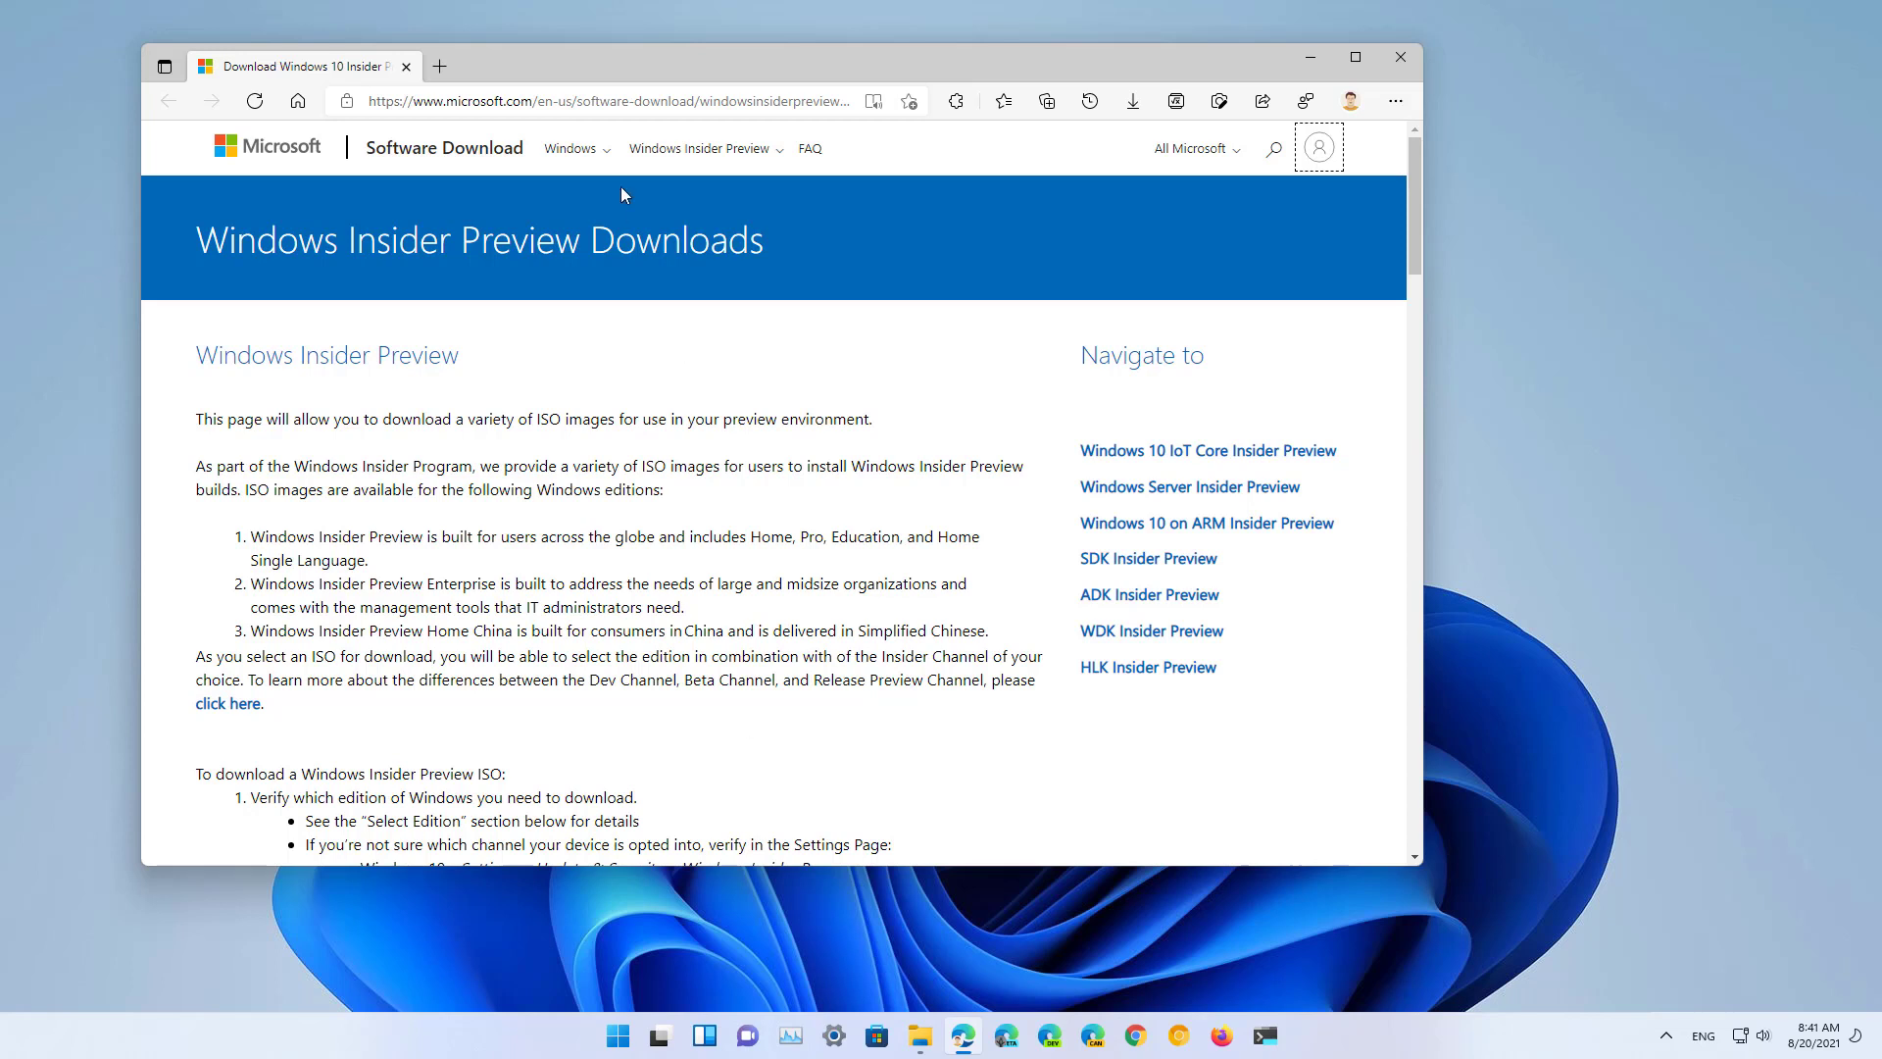
- Confirm the signed-in Microsoft account via the account icon on the Insider Preview Downloads page
click(576, 100)
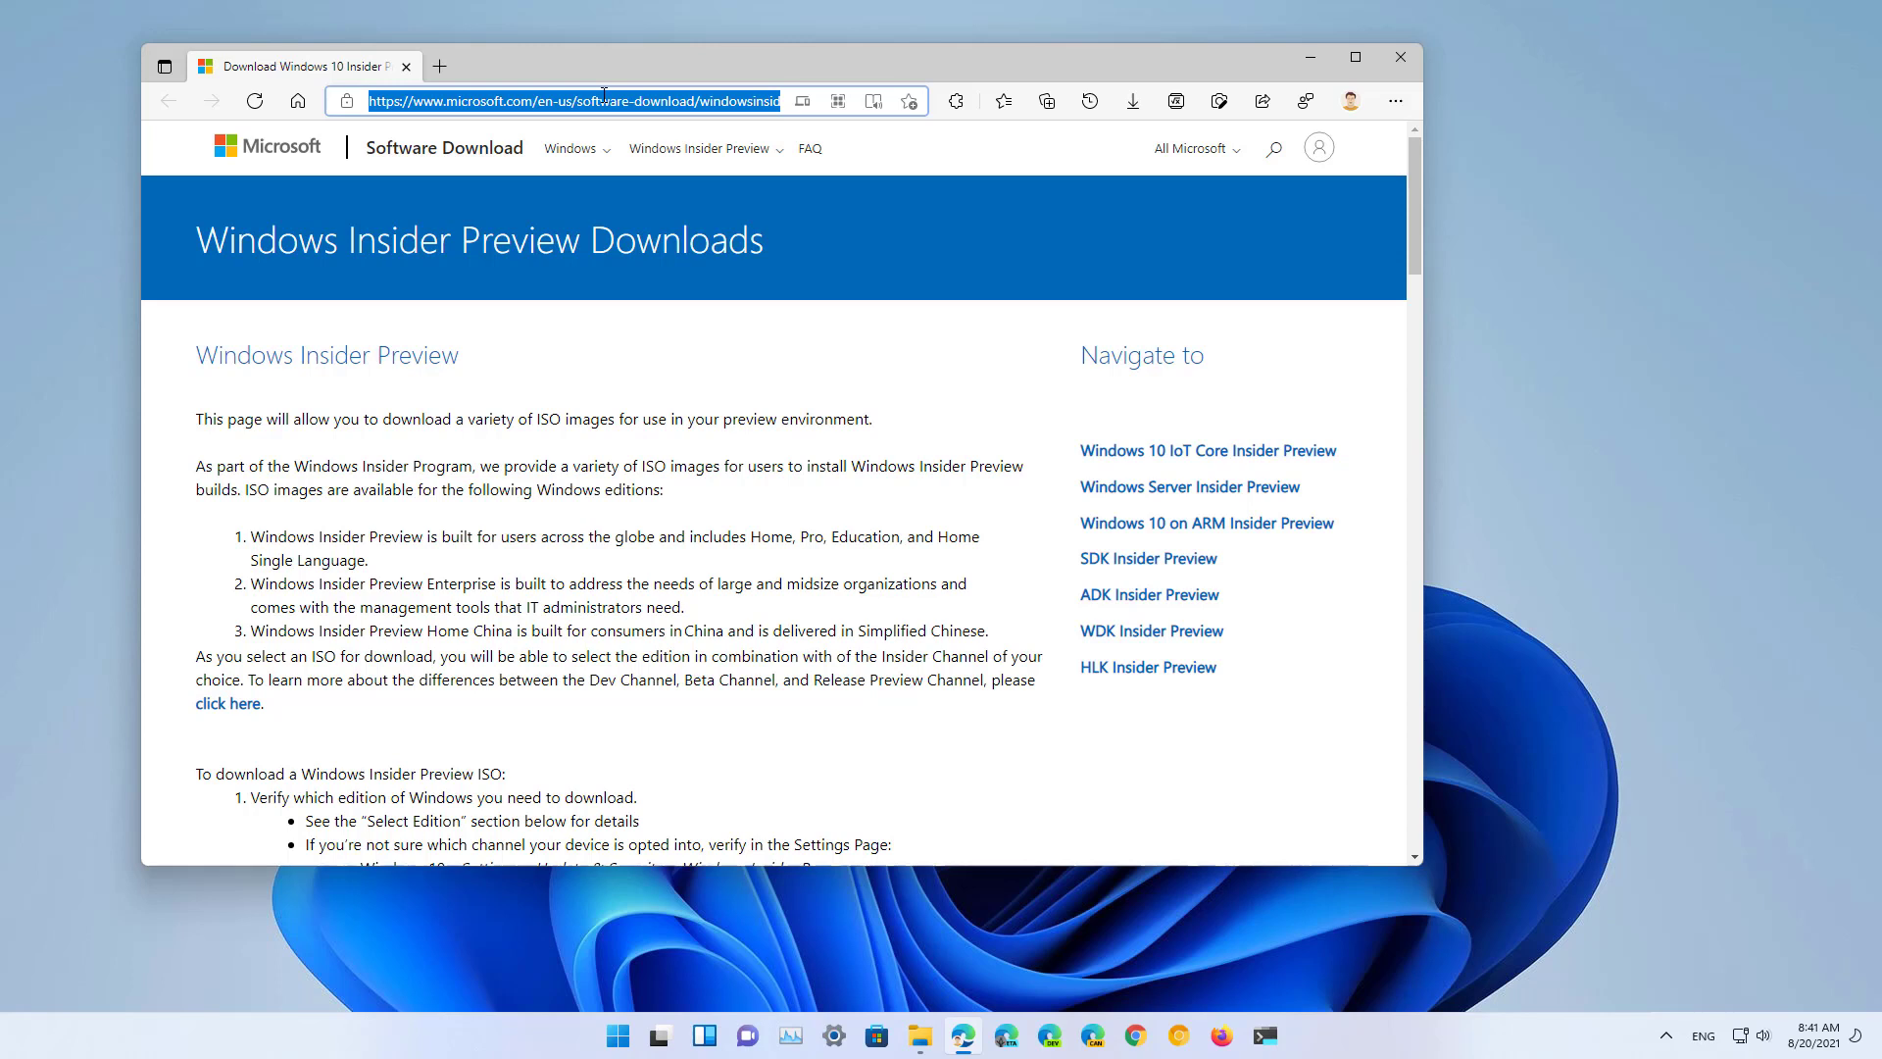
click(681, 345)
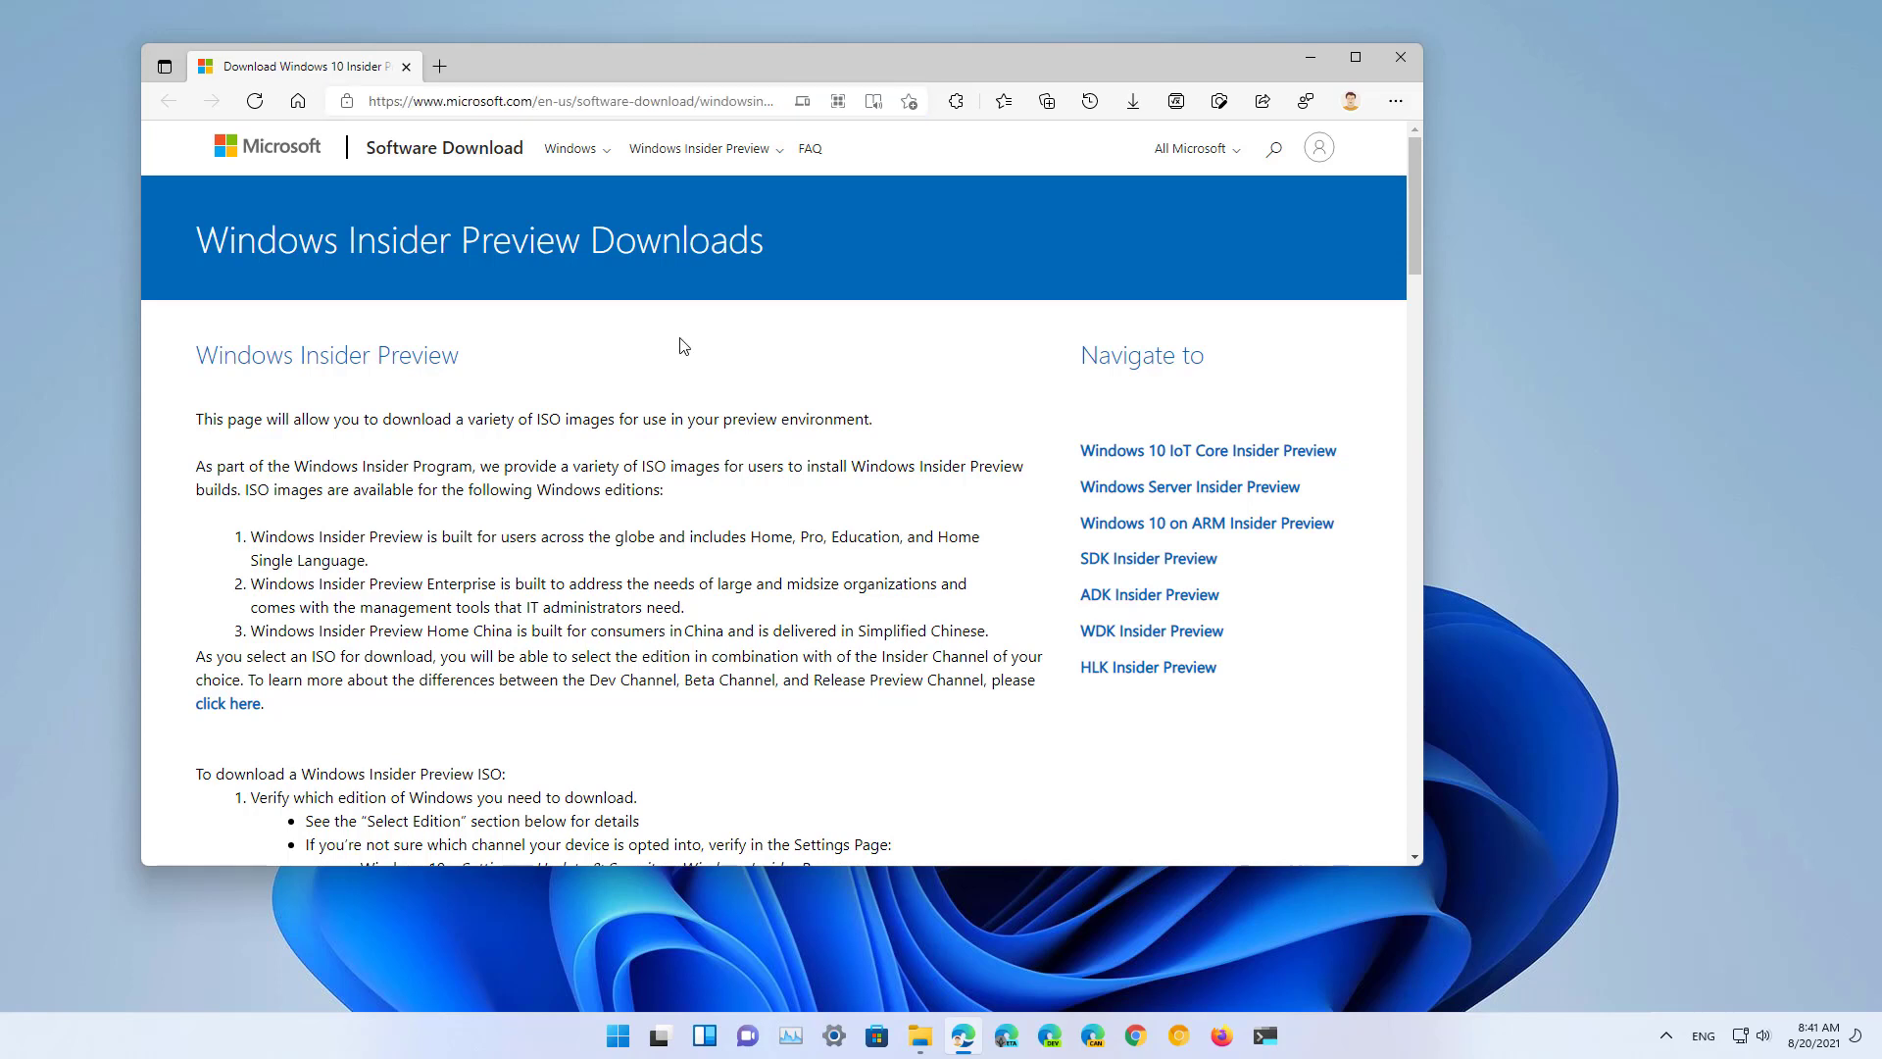
mouse_move(1336, 172)
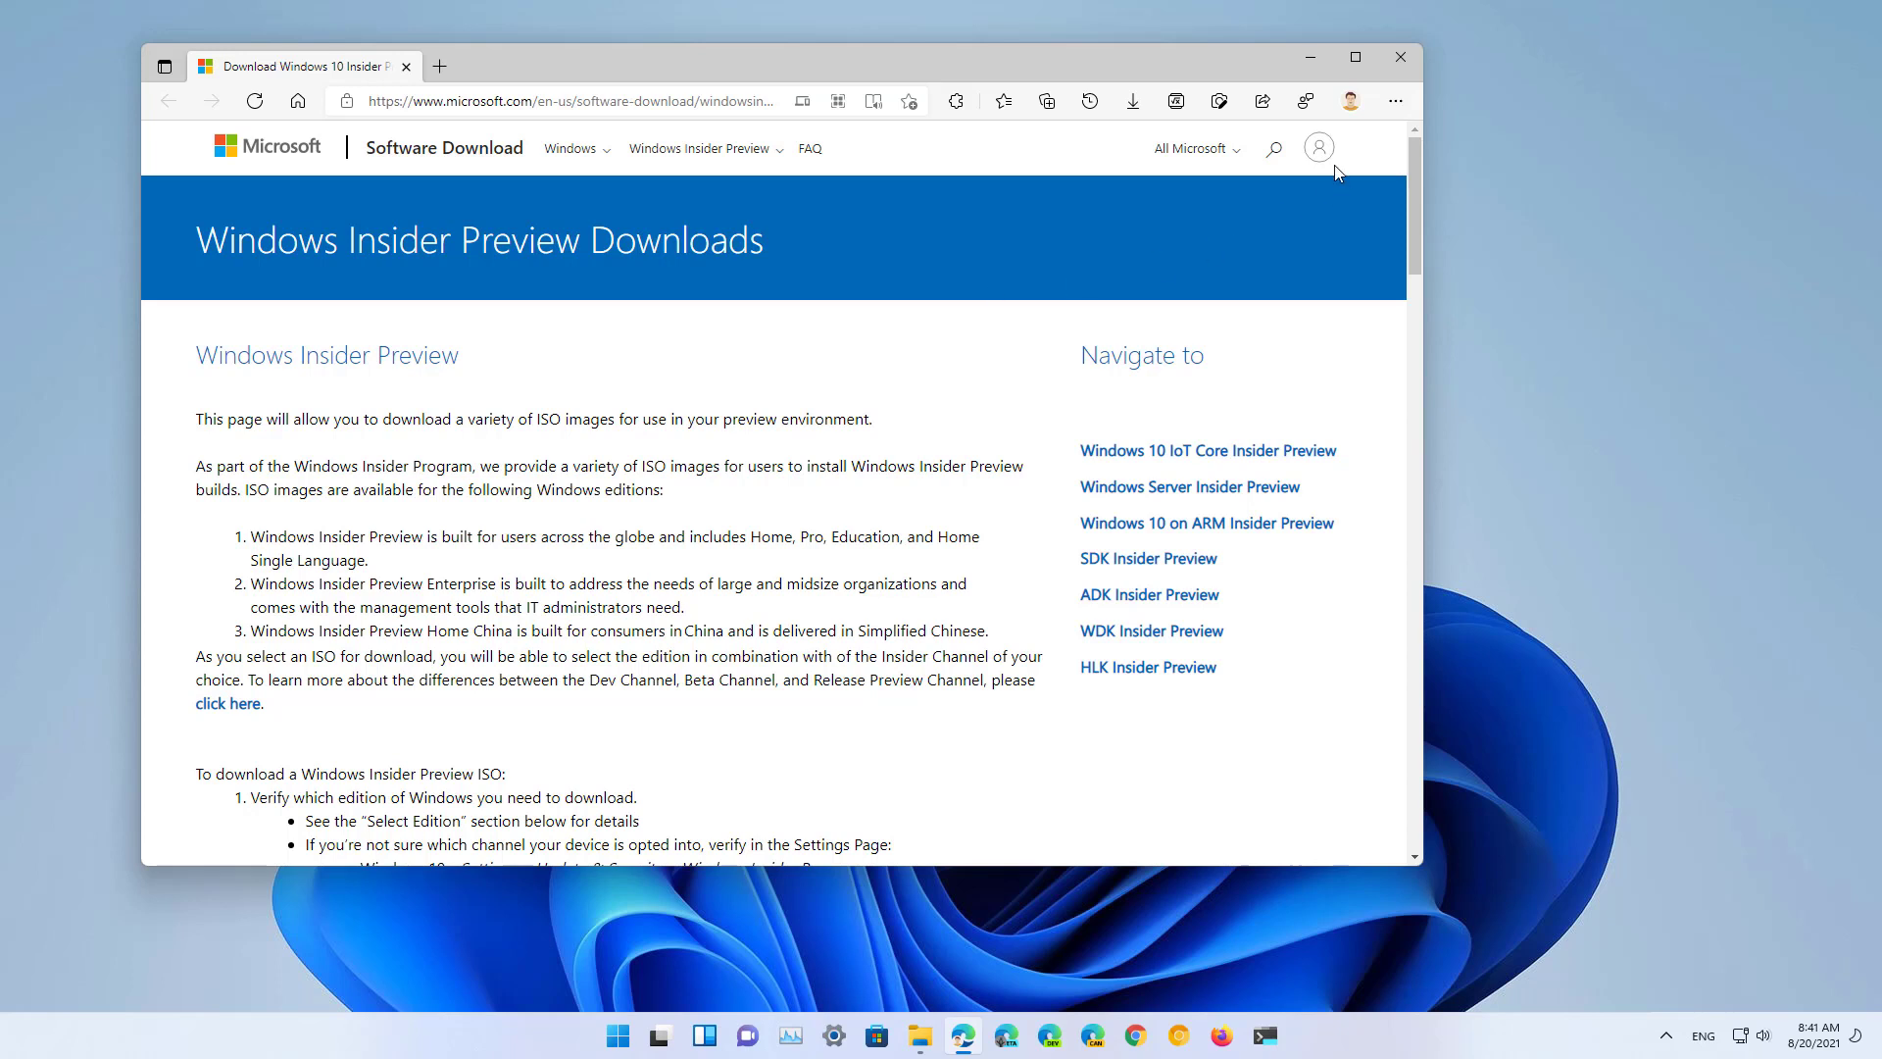
click(1317, 147)
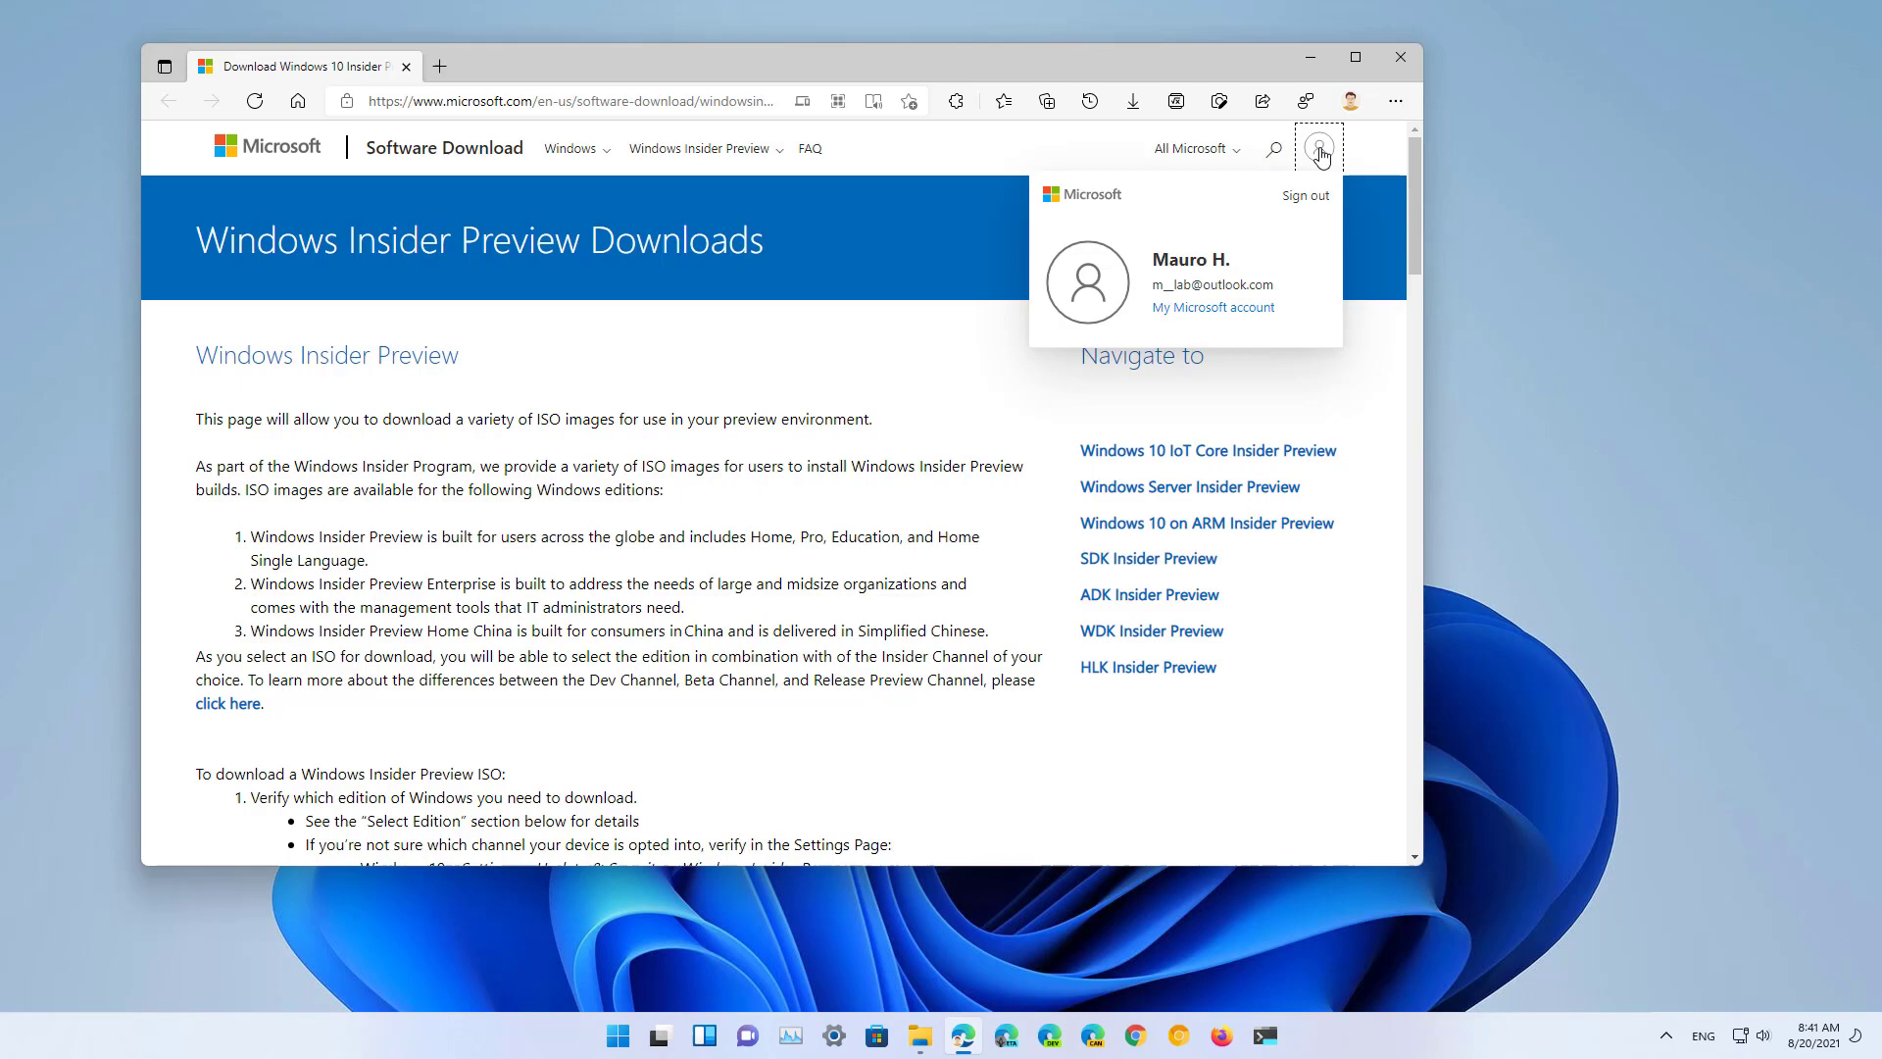
mouse_move(786, 422)
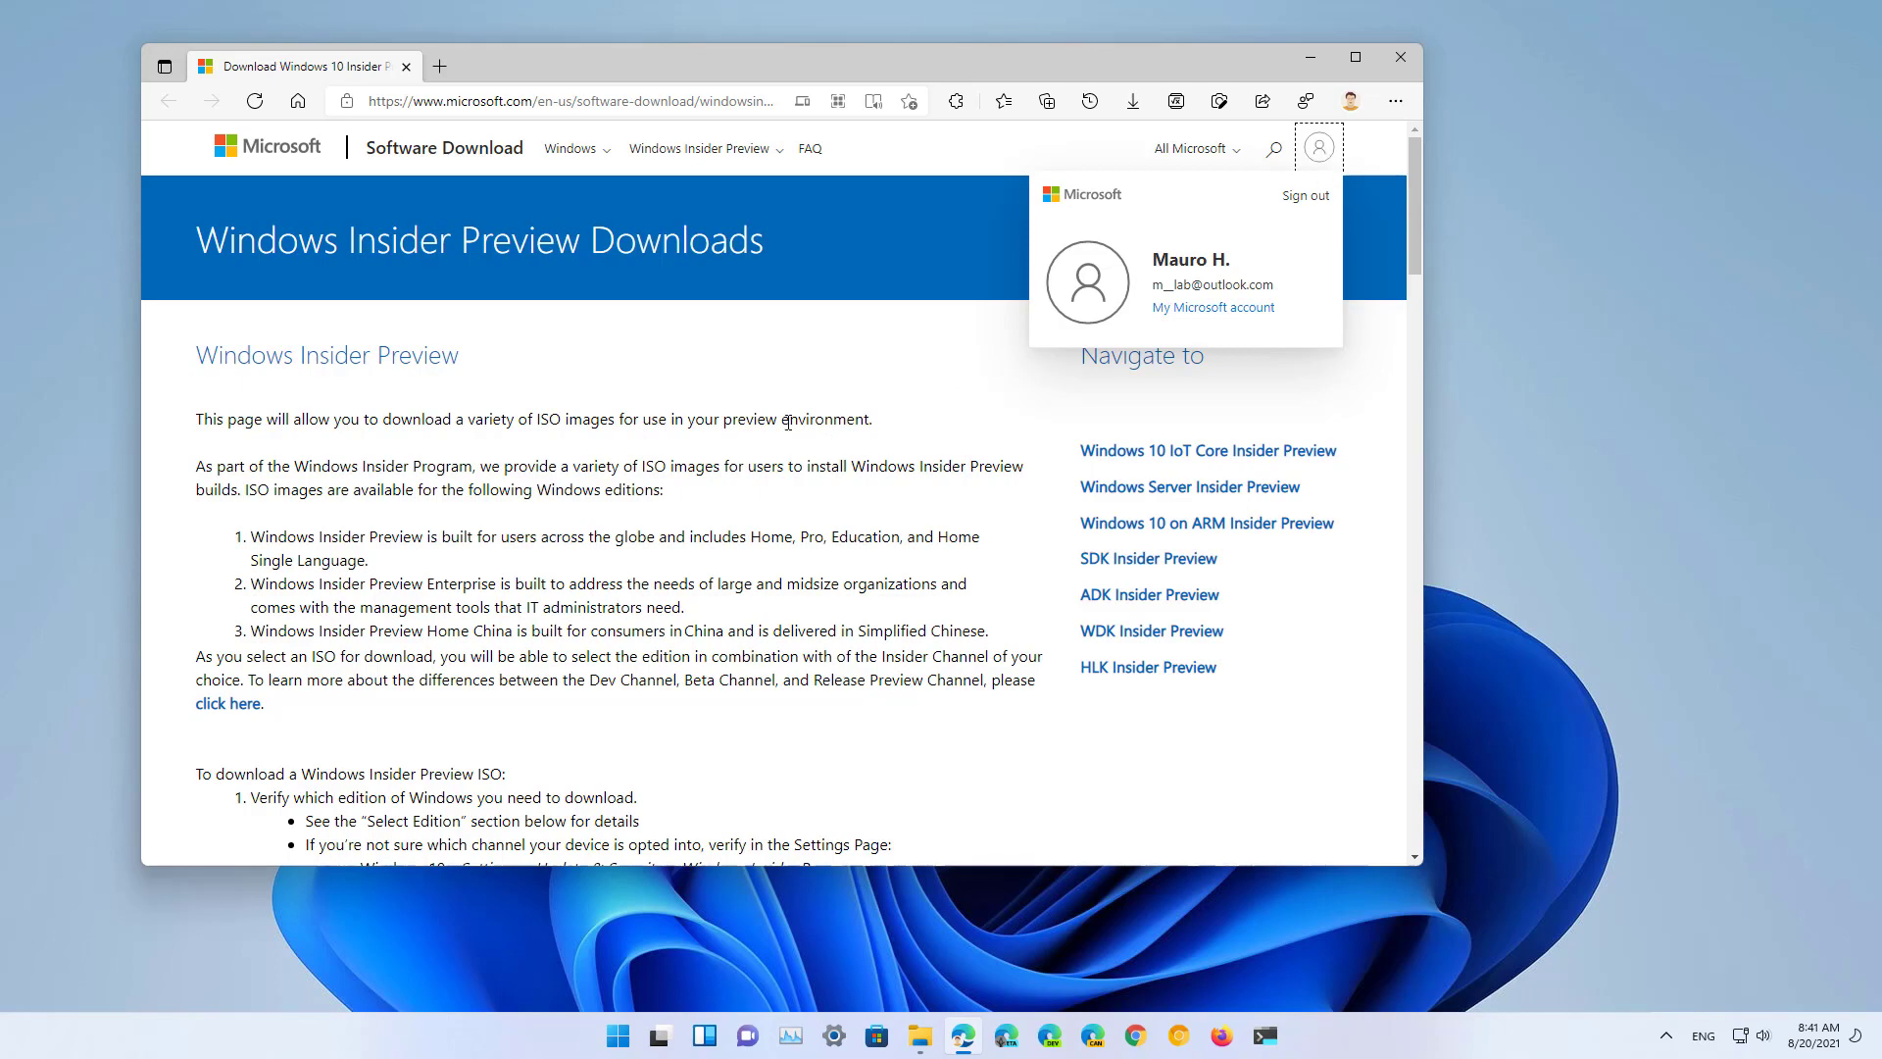
- Choose the Windows 11 Insider Preview (Dev Channel) edition in English and confirm to get download links
scroll(down, 3)
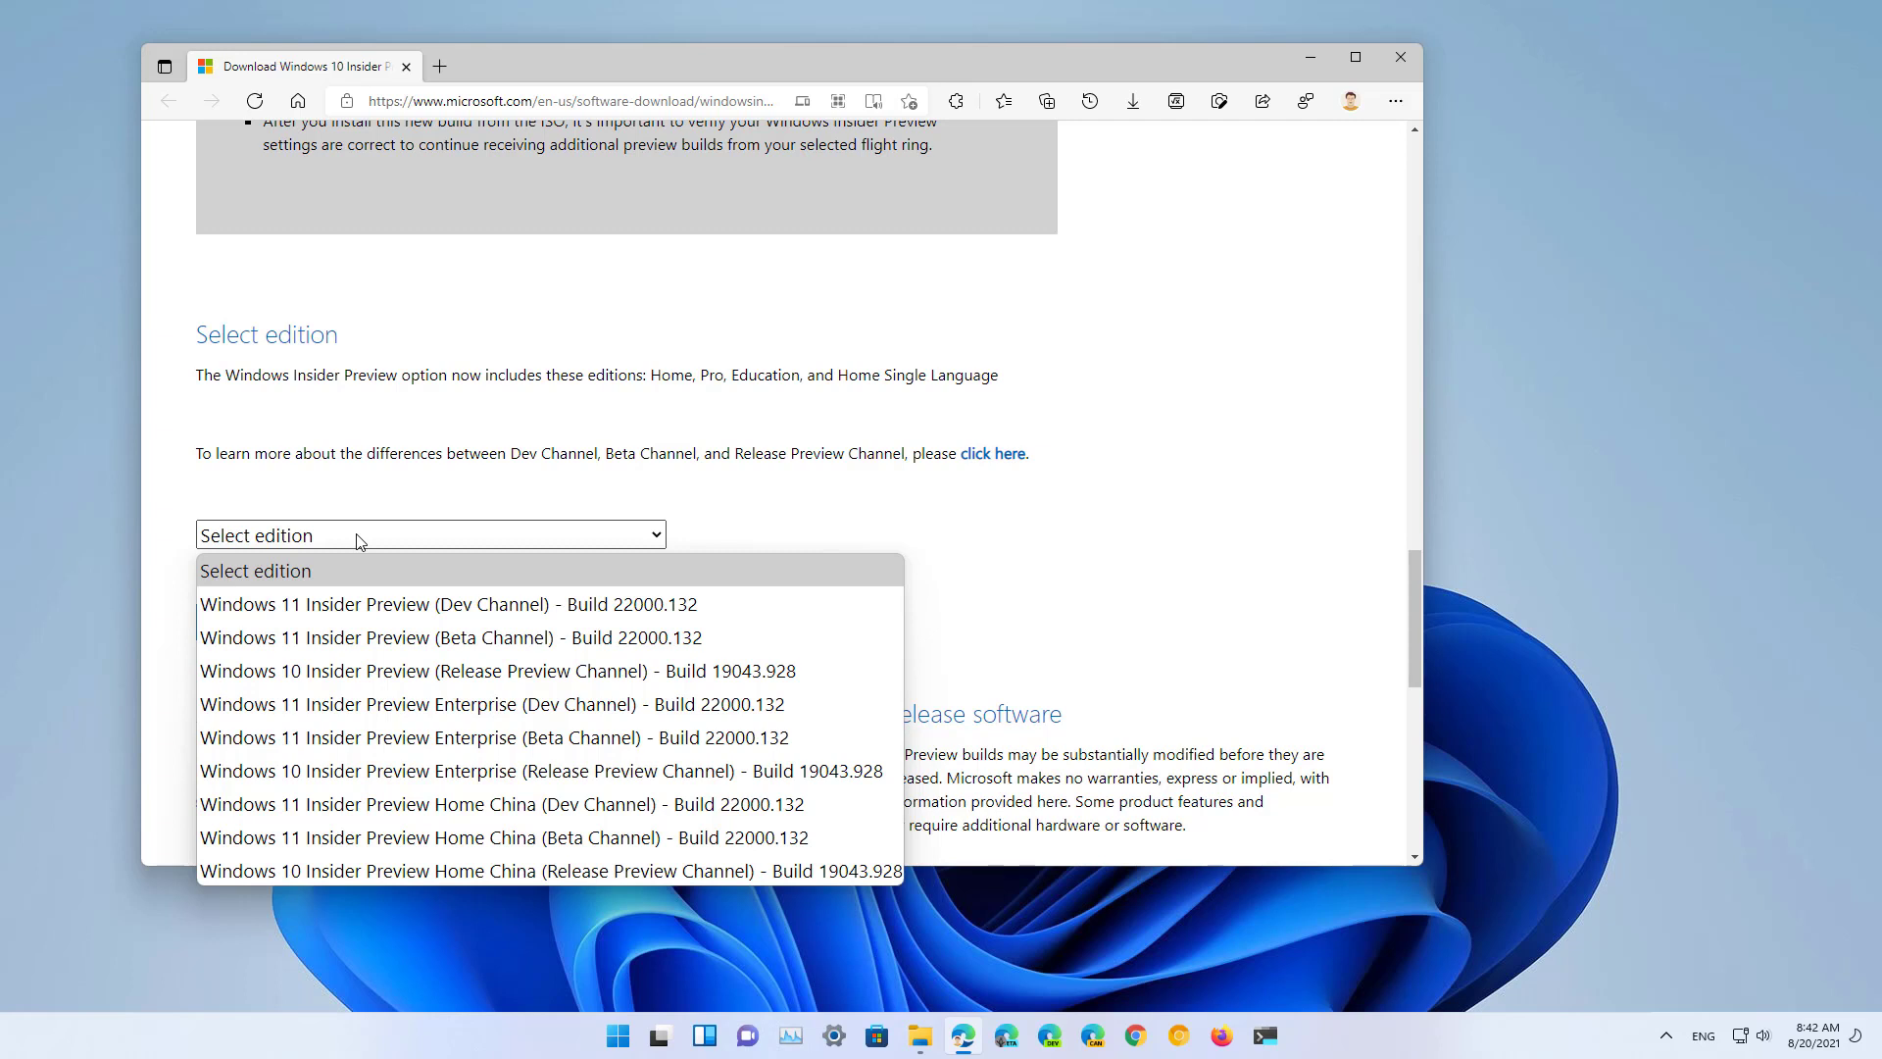
mouse_move(426, 637)
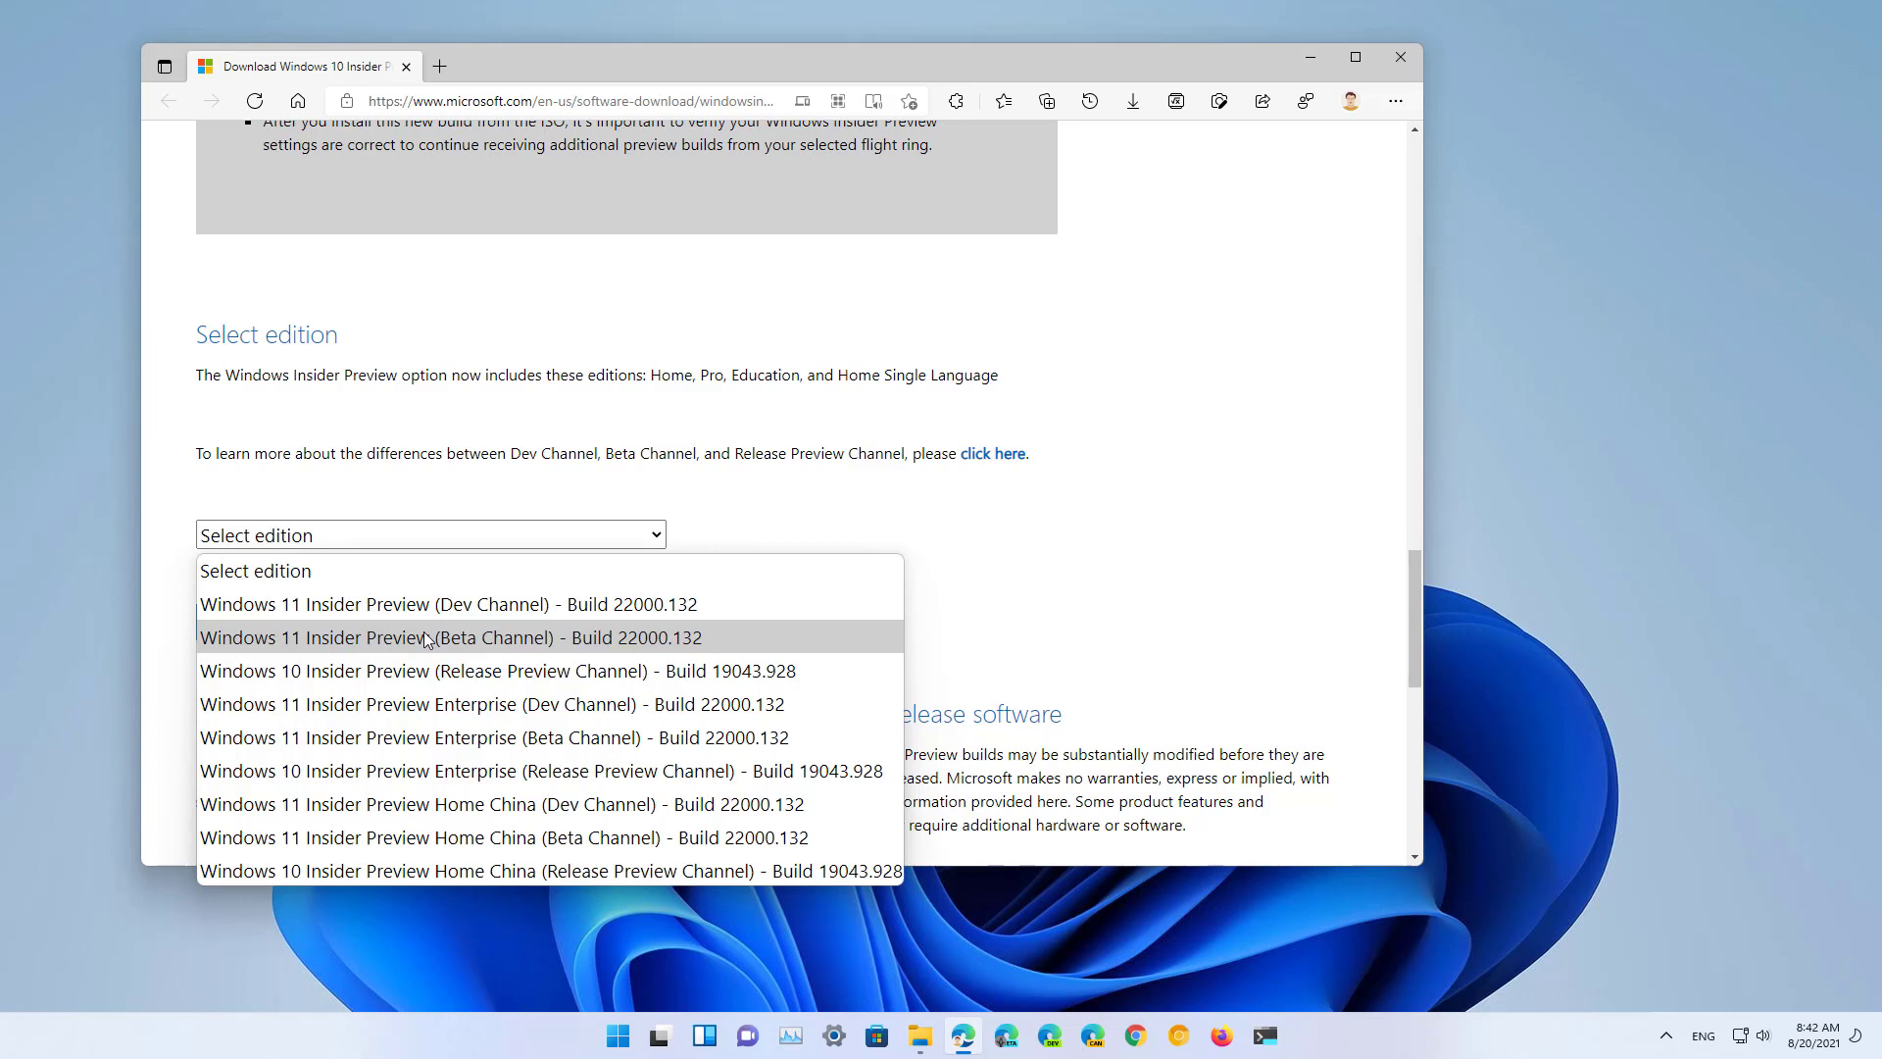
mouse_move(451, 604)
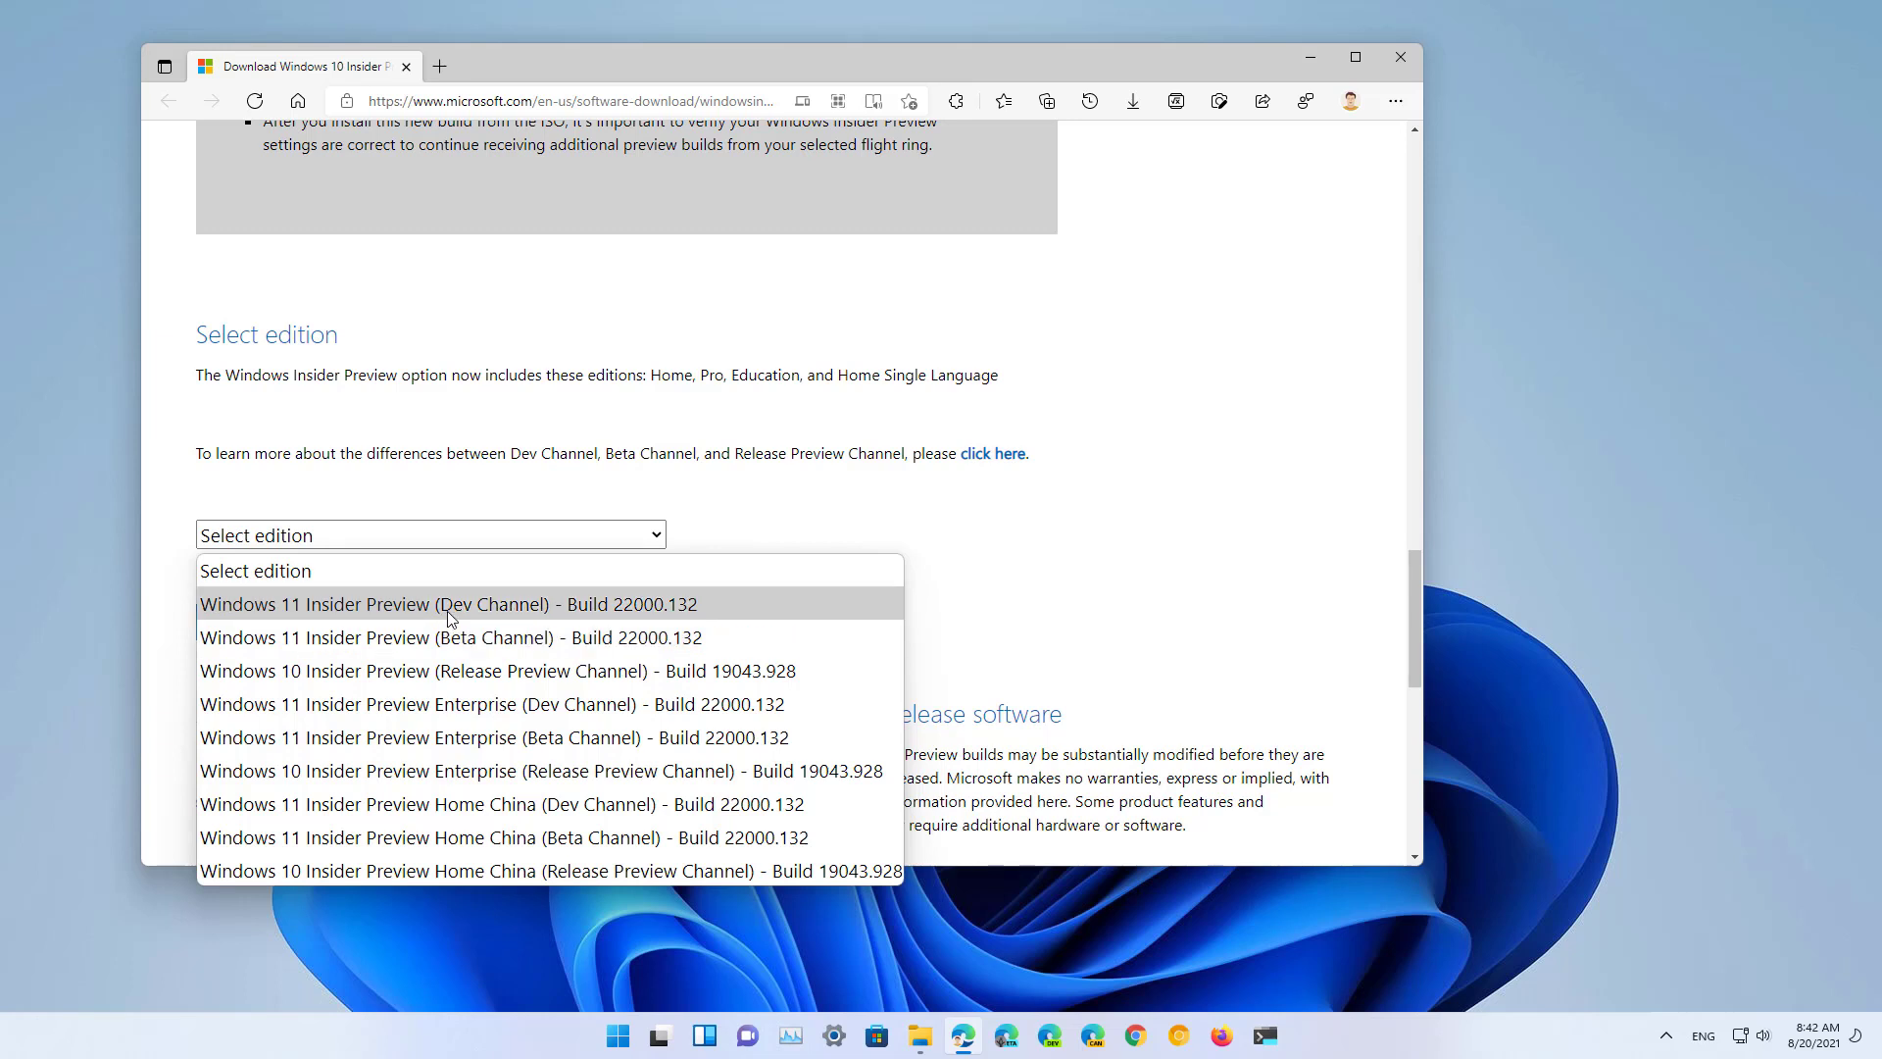
click(451, 603)
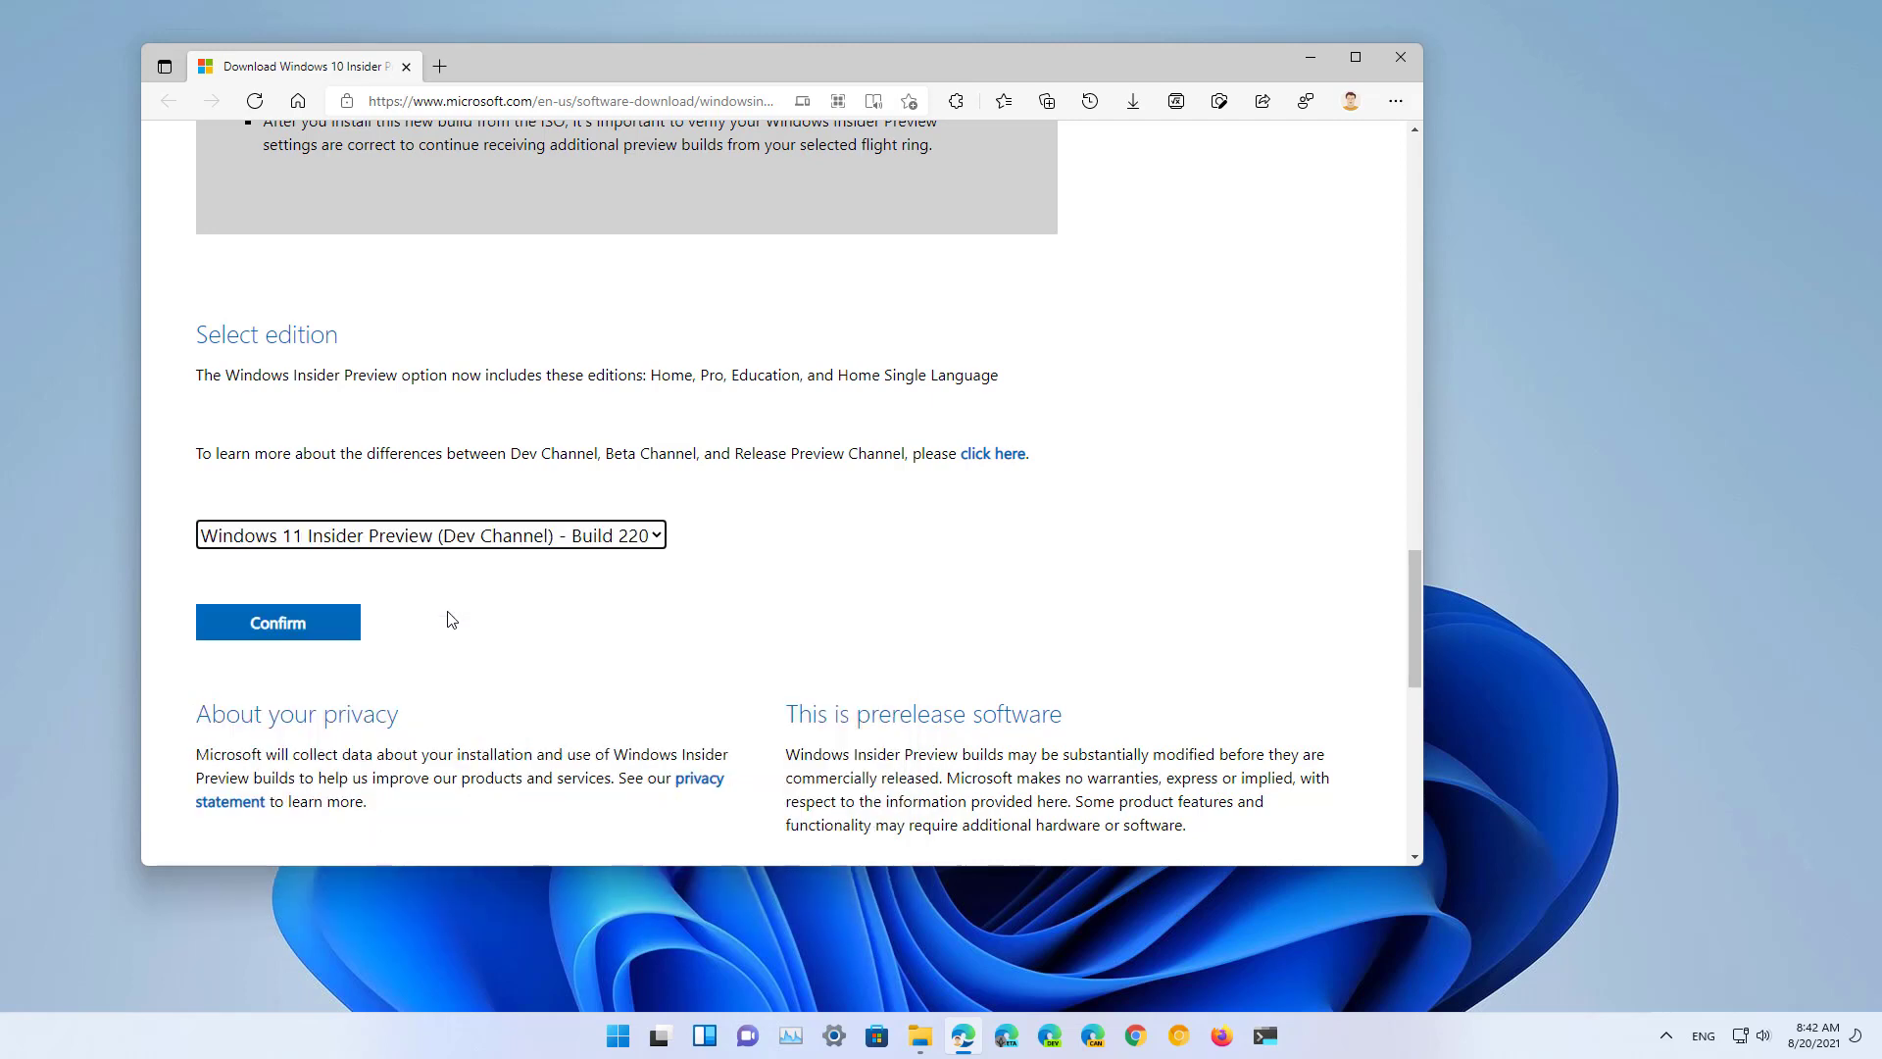
click(276, 622)
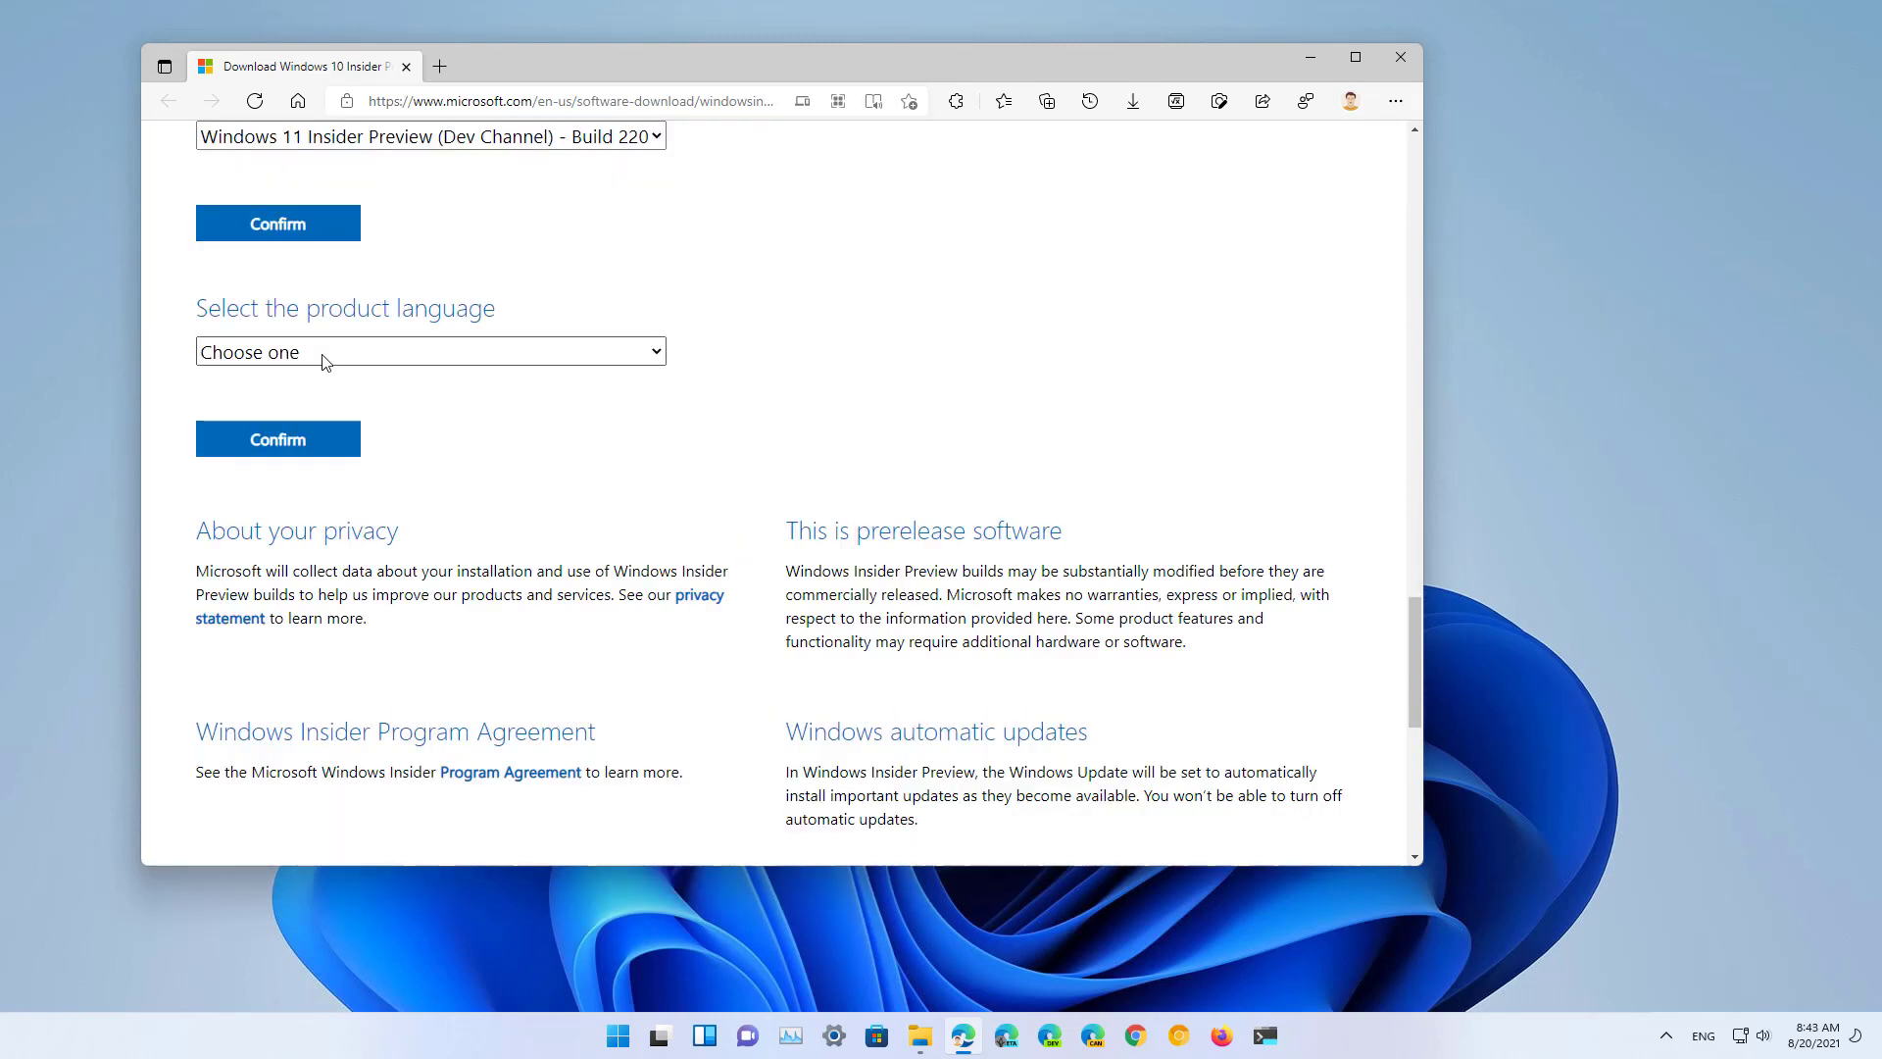
click(430, 351)
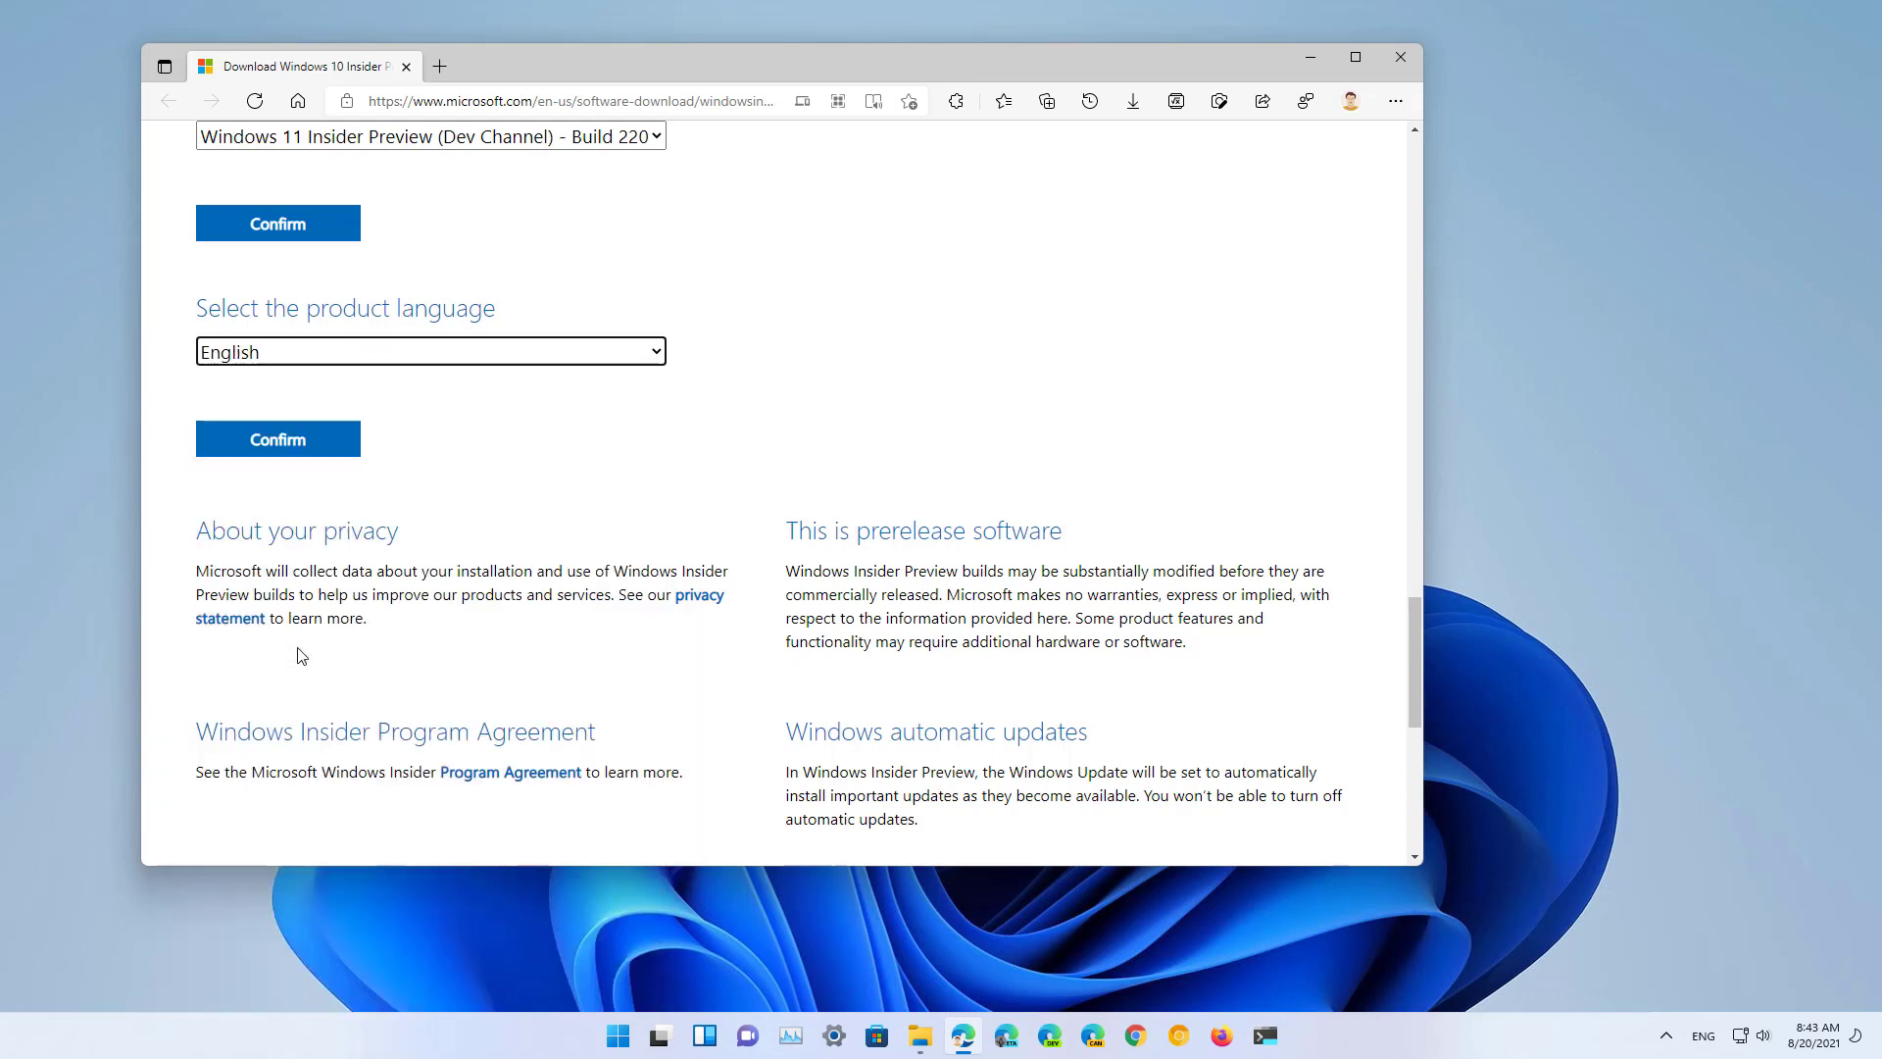
mouse_move(276, 437)
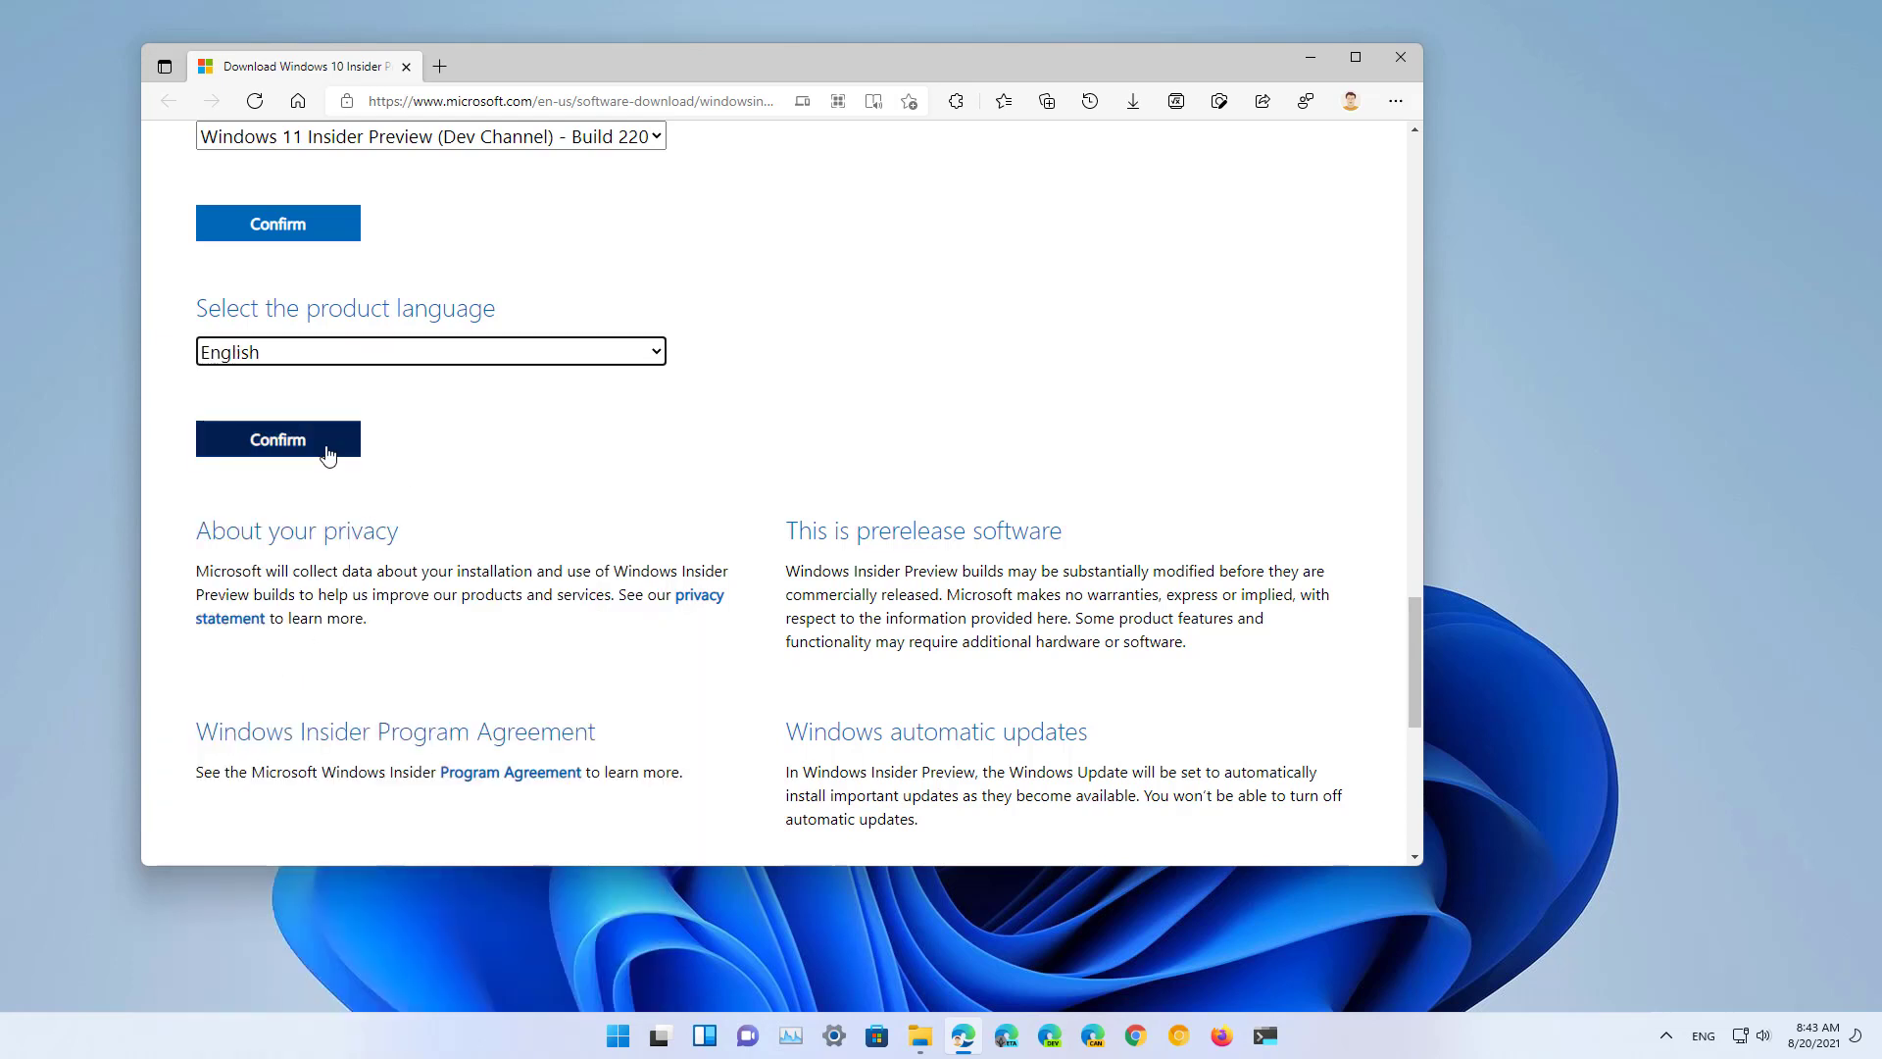
click(277, 437)
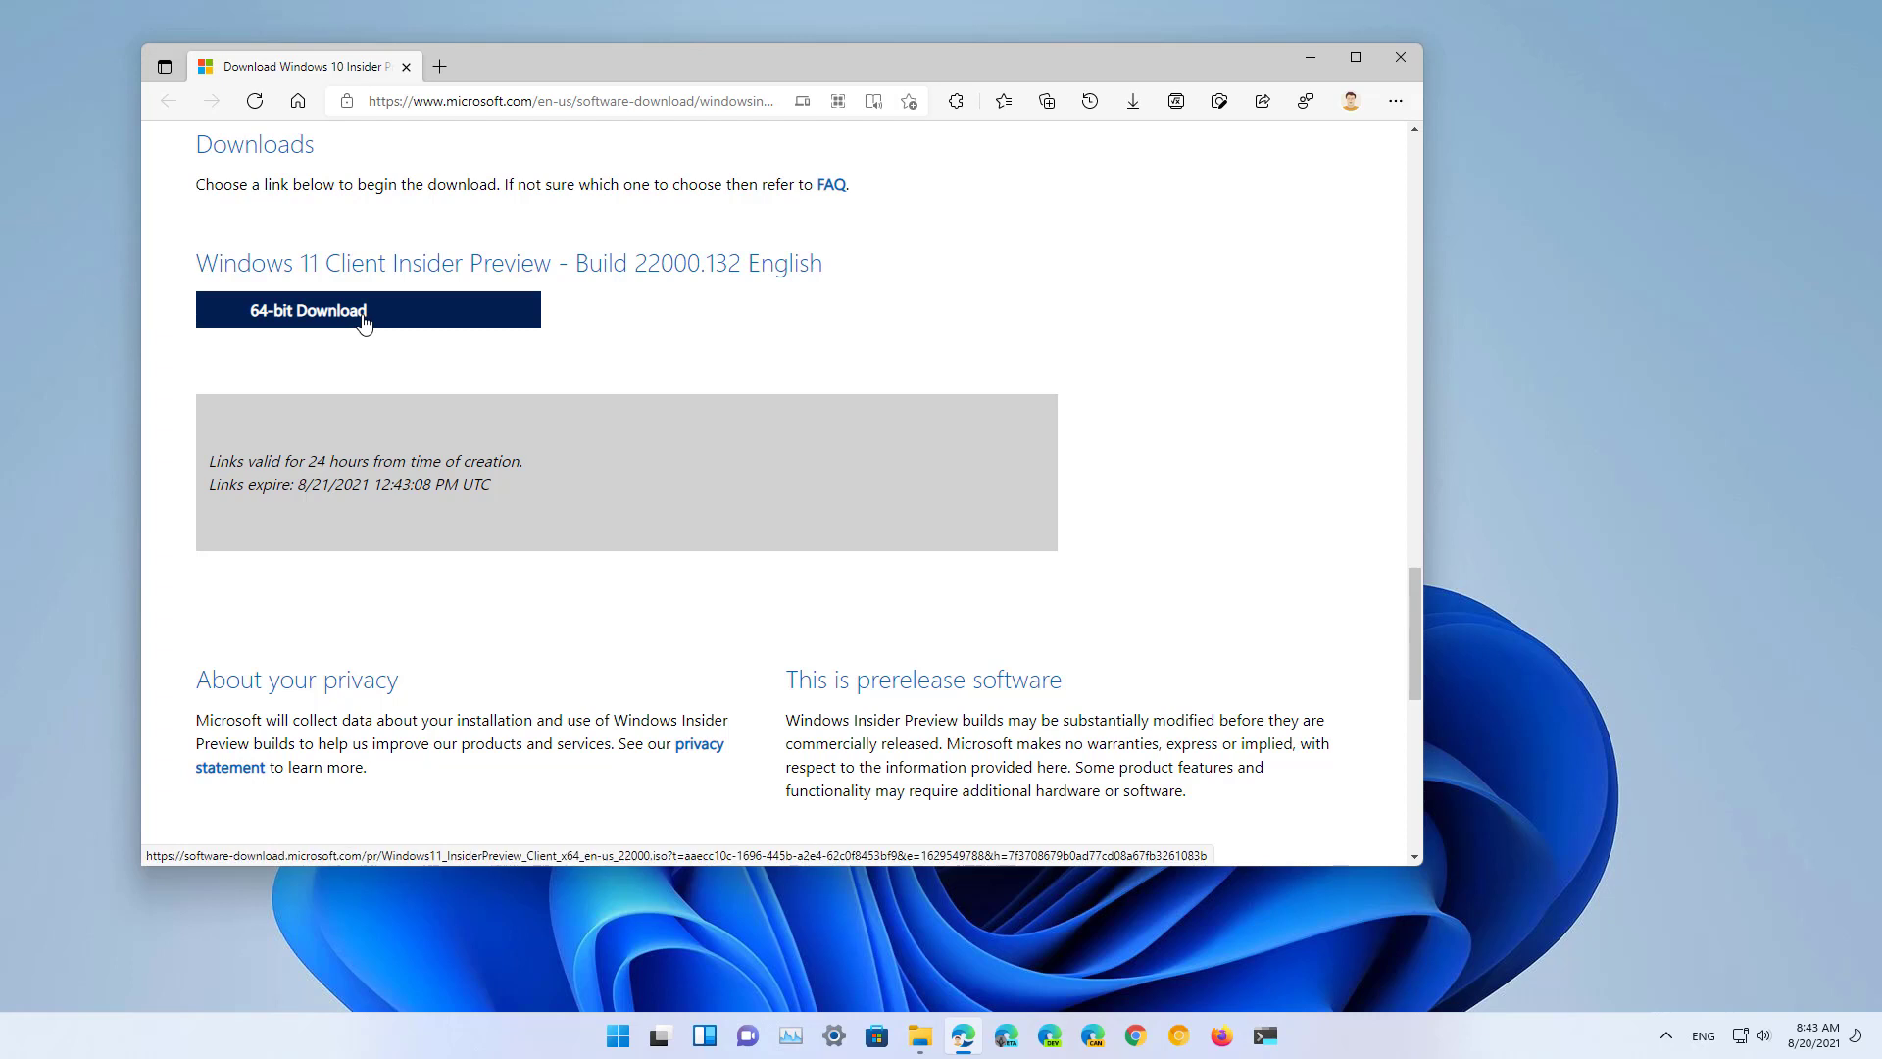
- Download the 64-bit ISO and save it into the Downloads folder
click(367, 308)
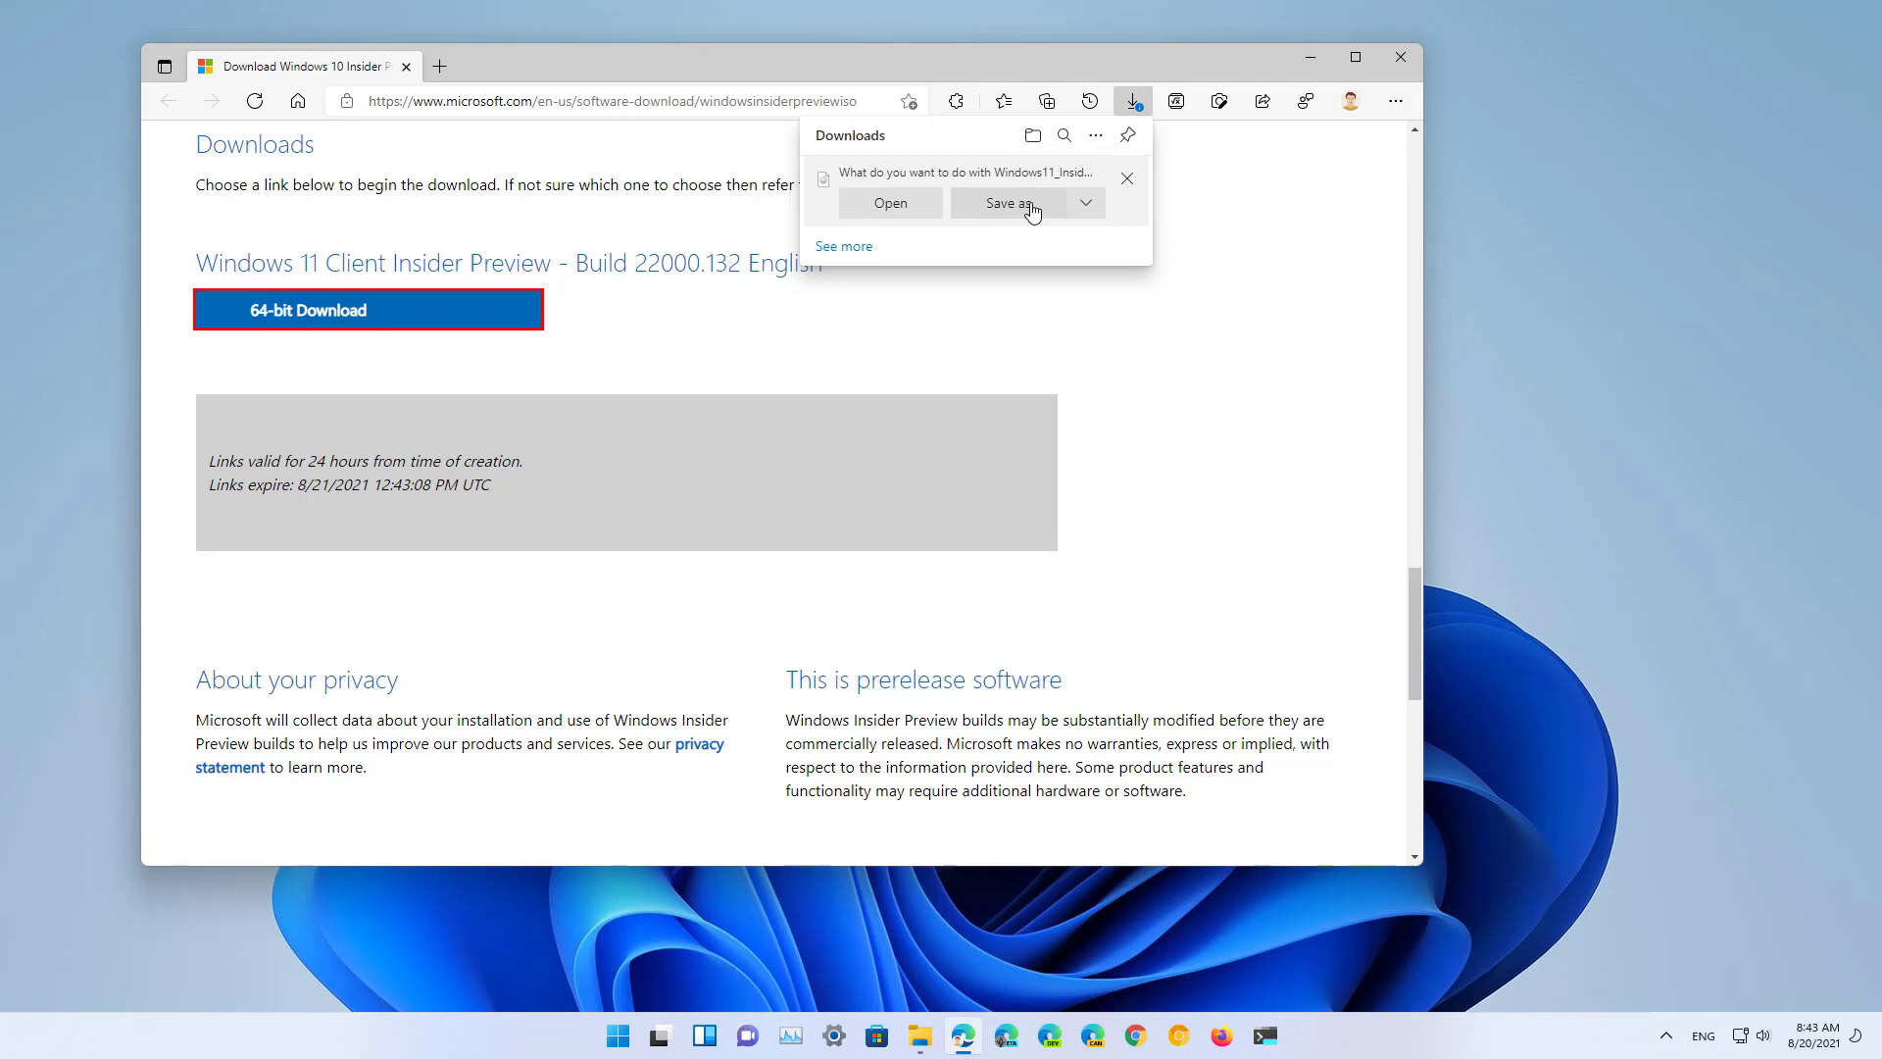
click(1012, 202)
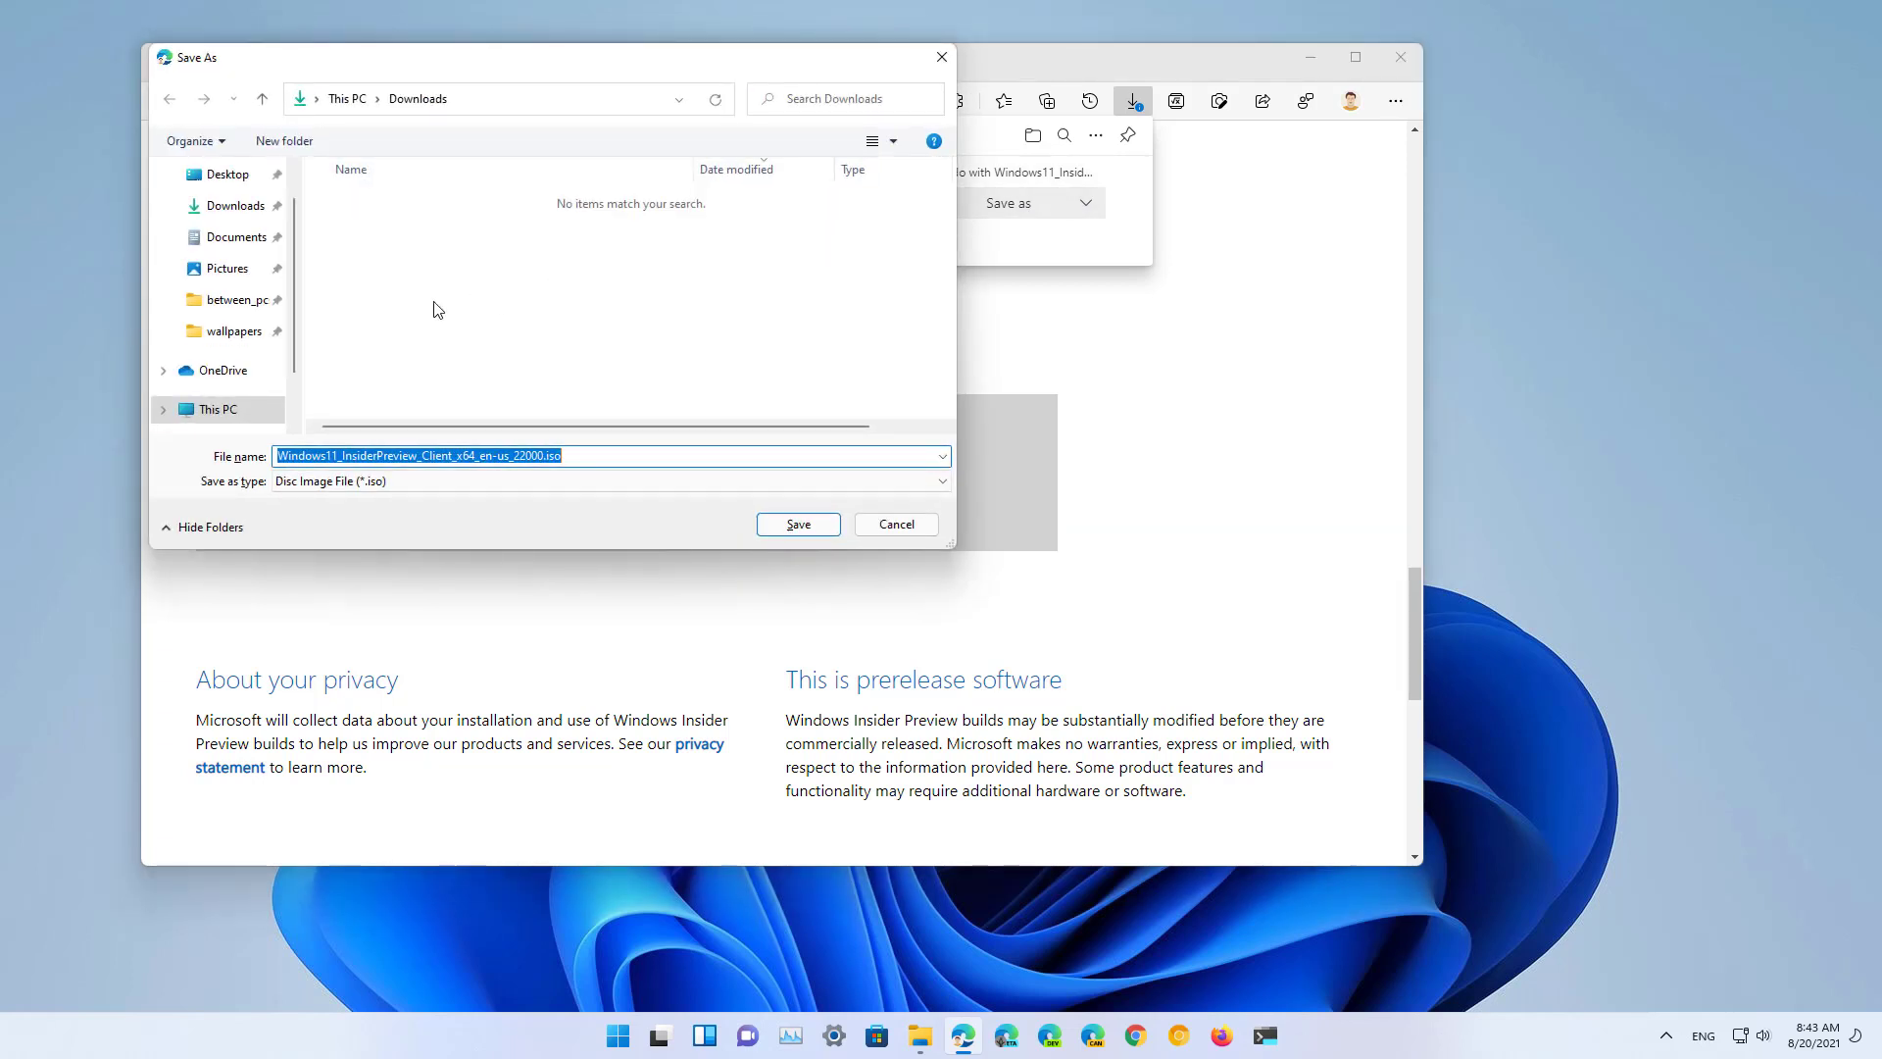
mouse_move(714, 474)
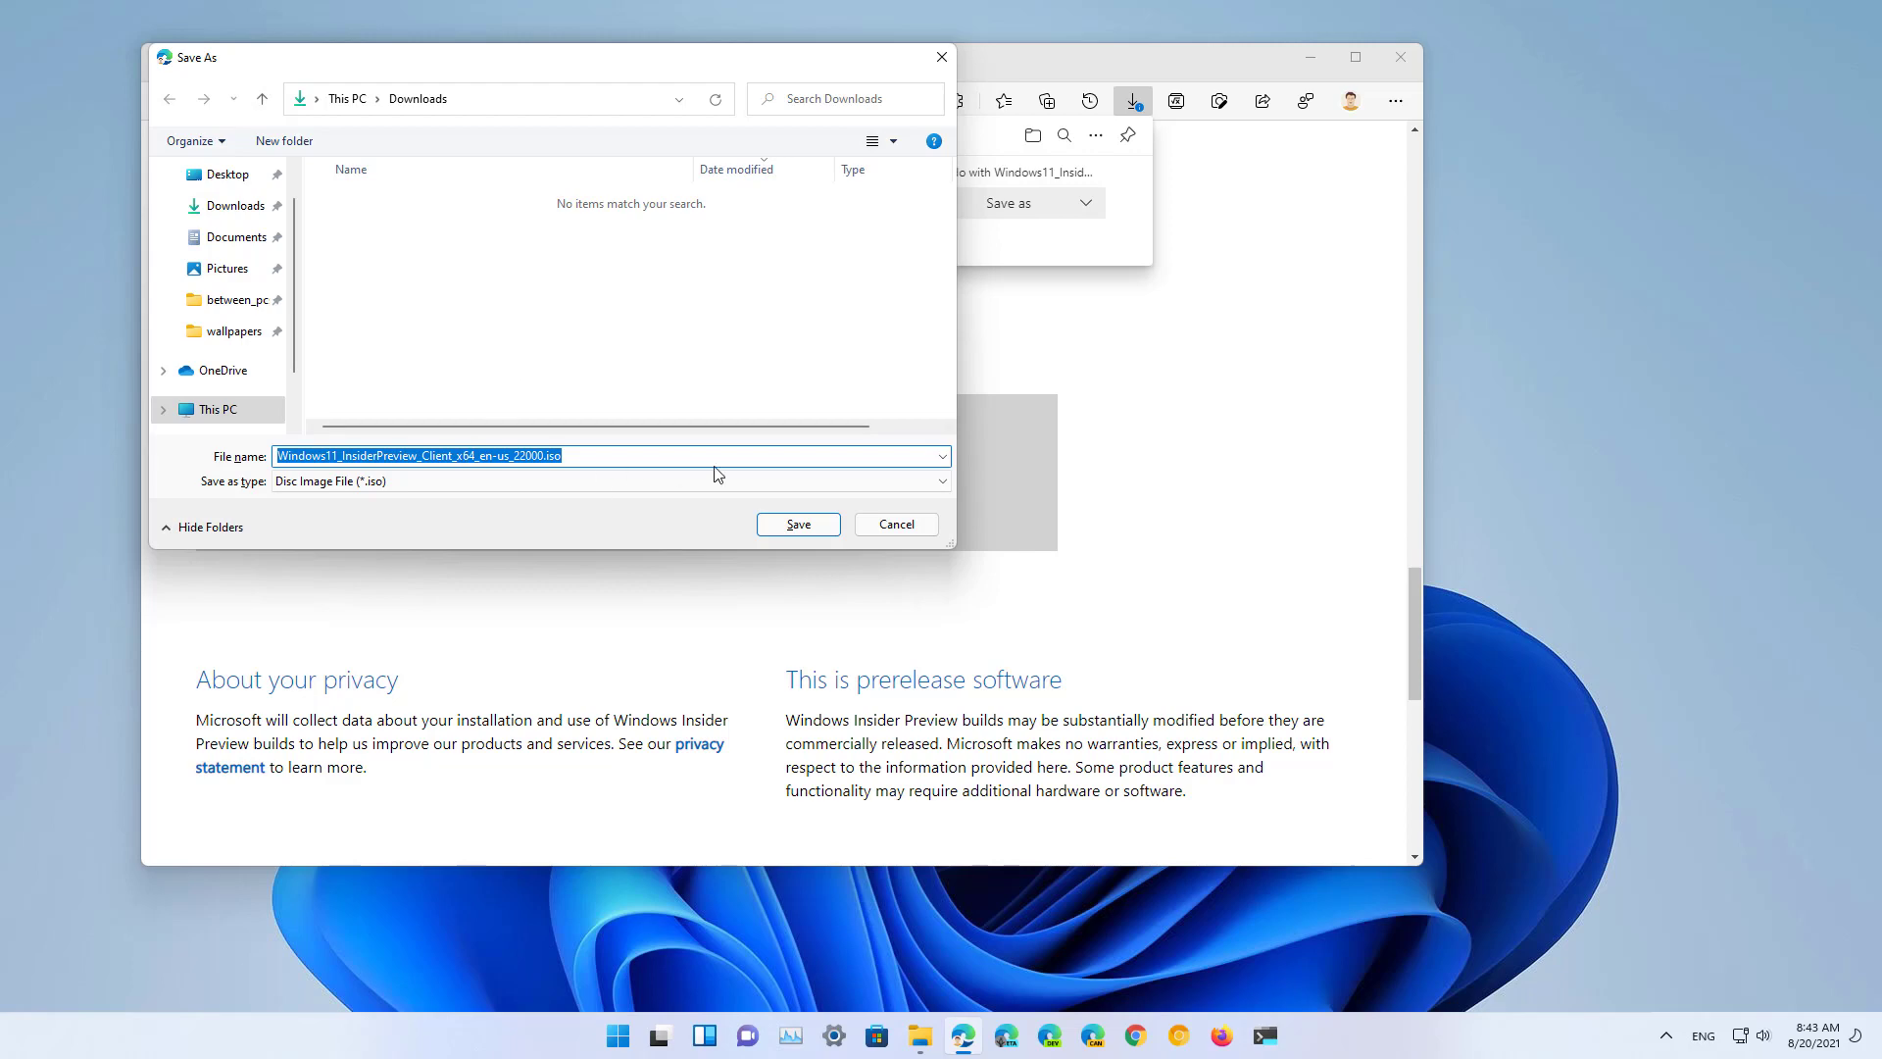
mouse_move(798, 525)
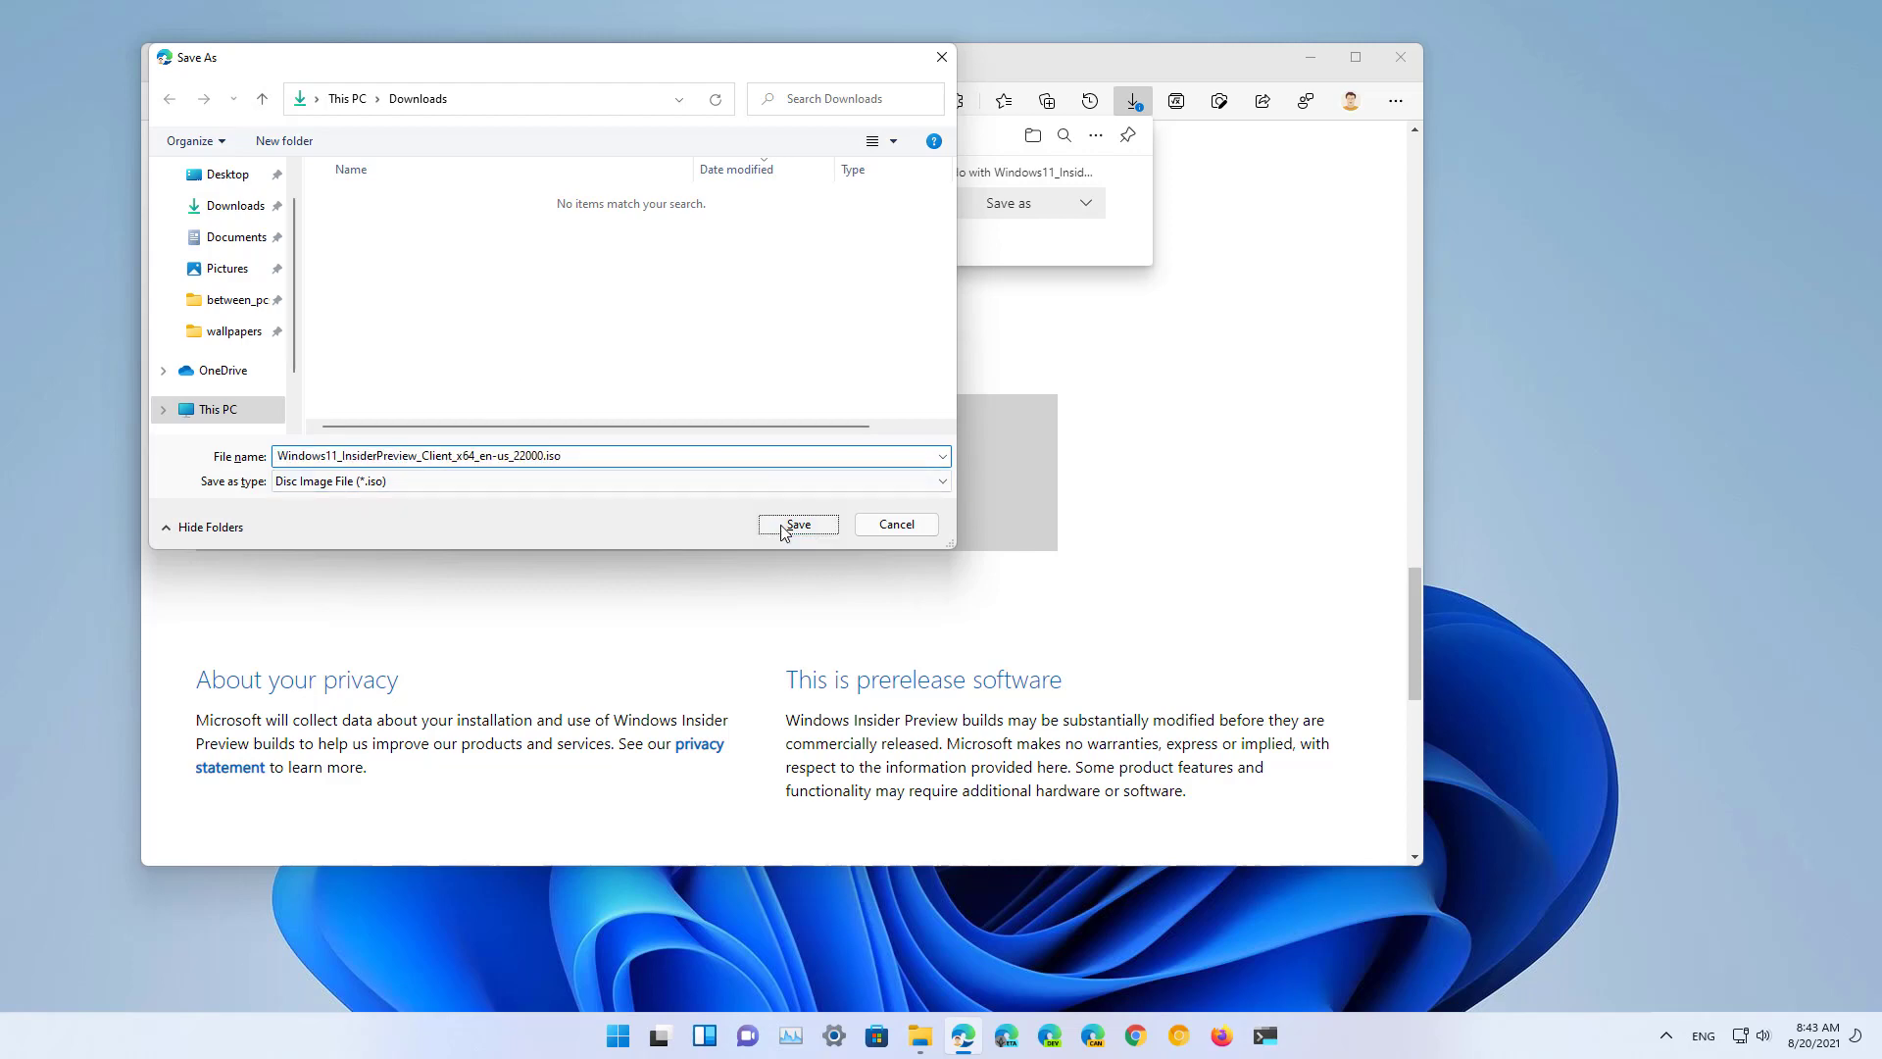
click(798, 525)
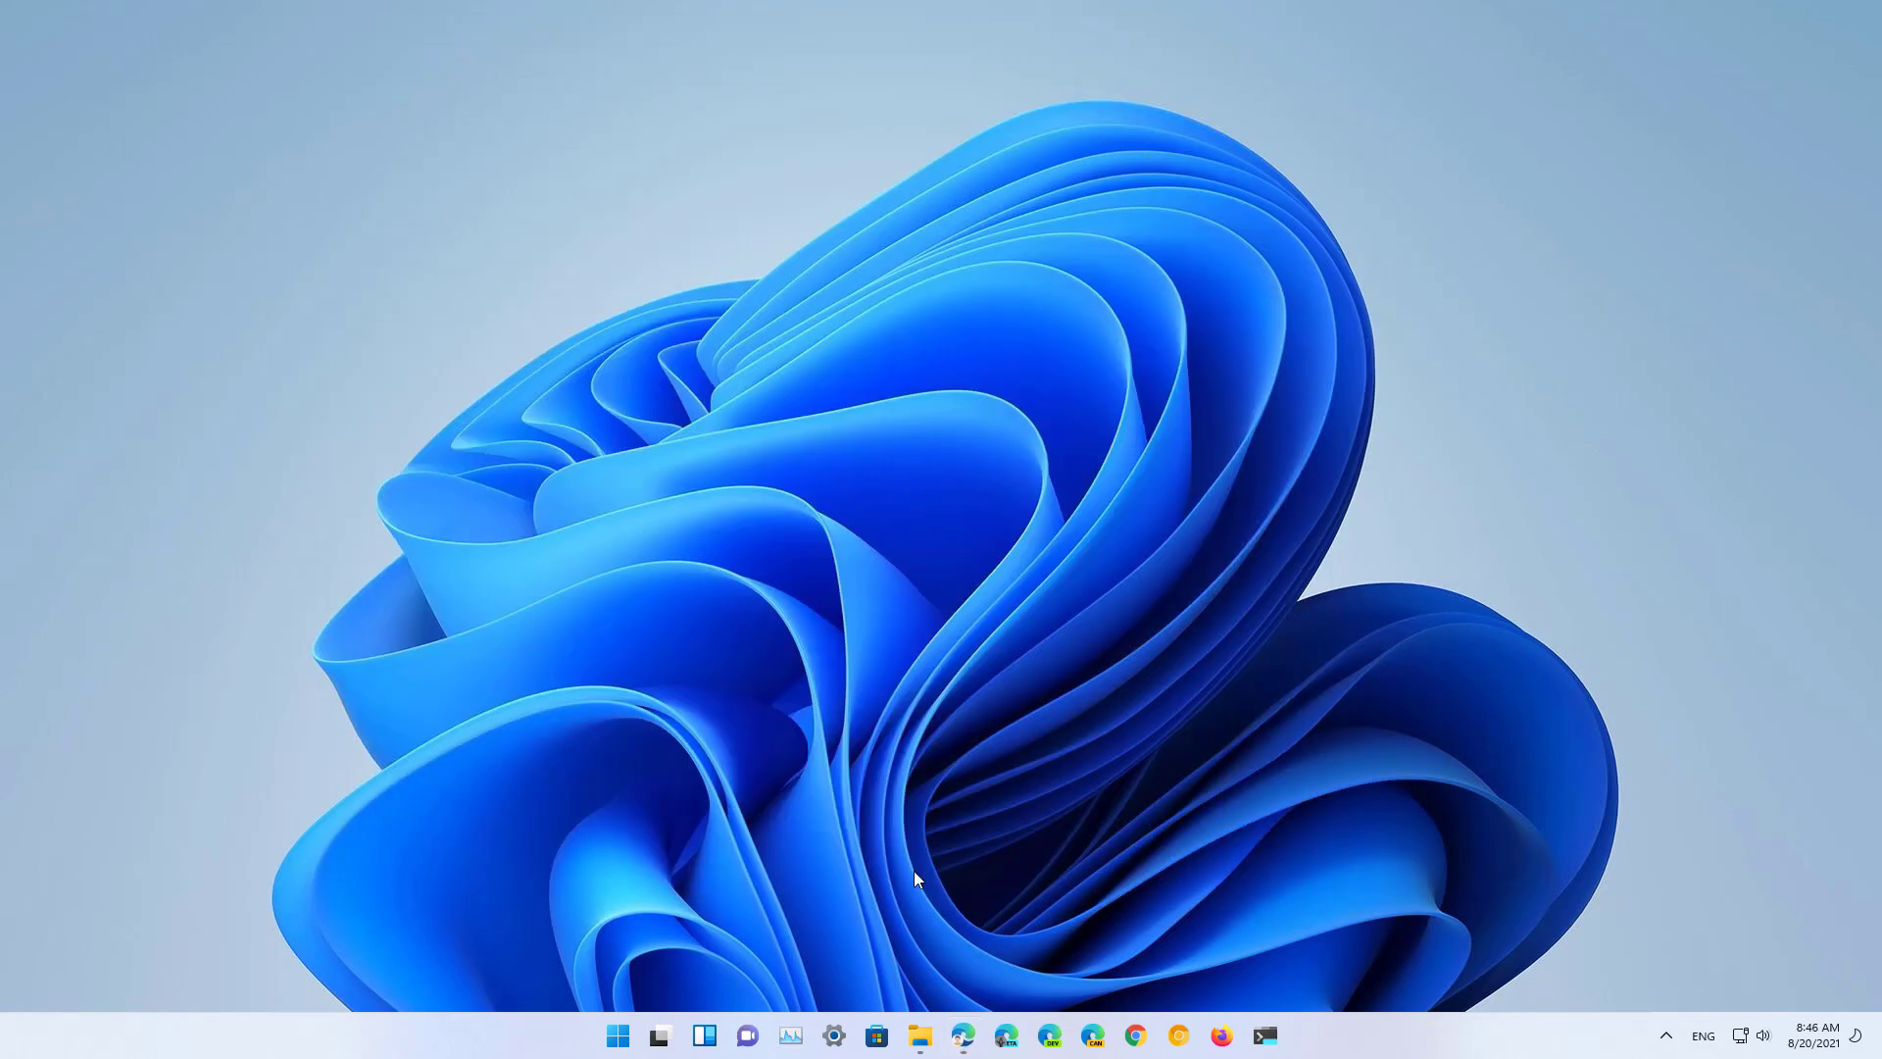
- Mount the downloaded Windows 11 ISO from File Explorer and launch setup.exe from the DVD drive
click(917, 1036)
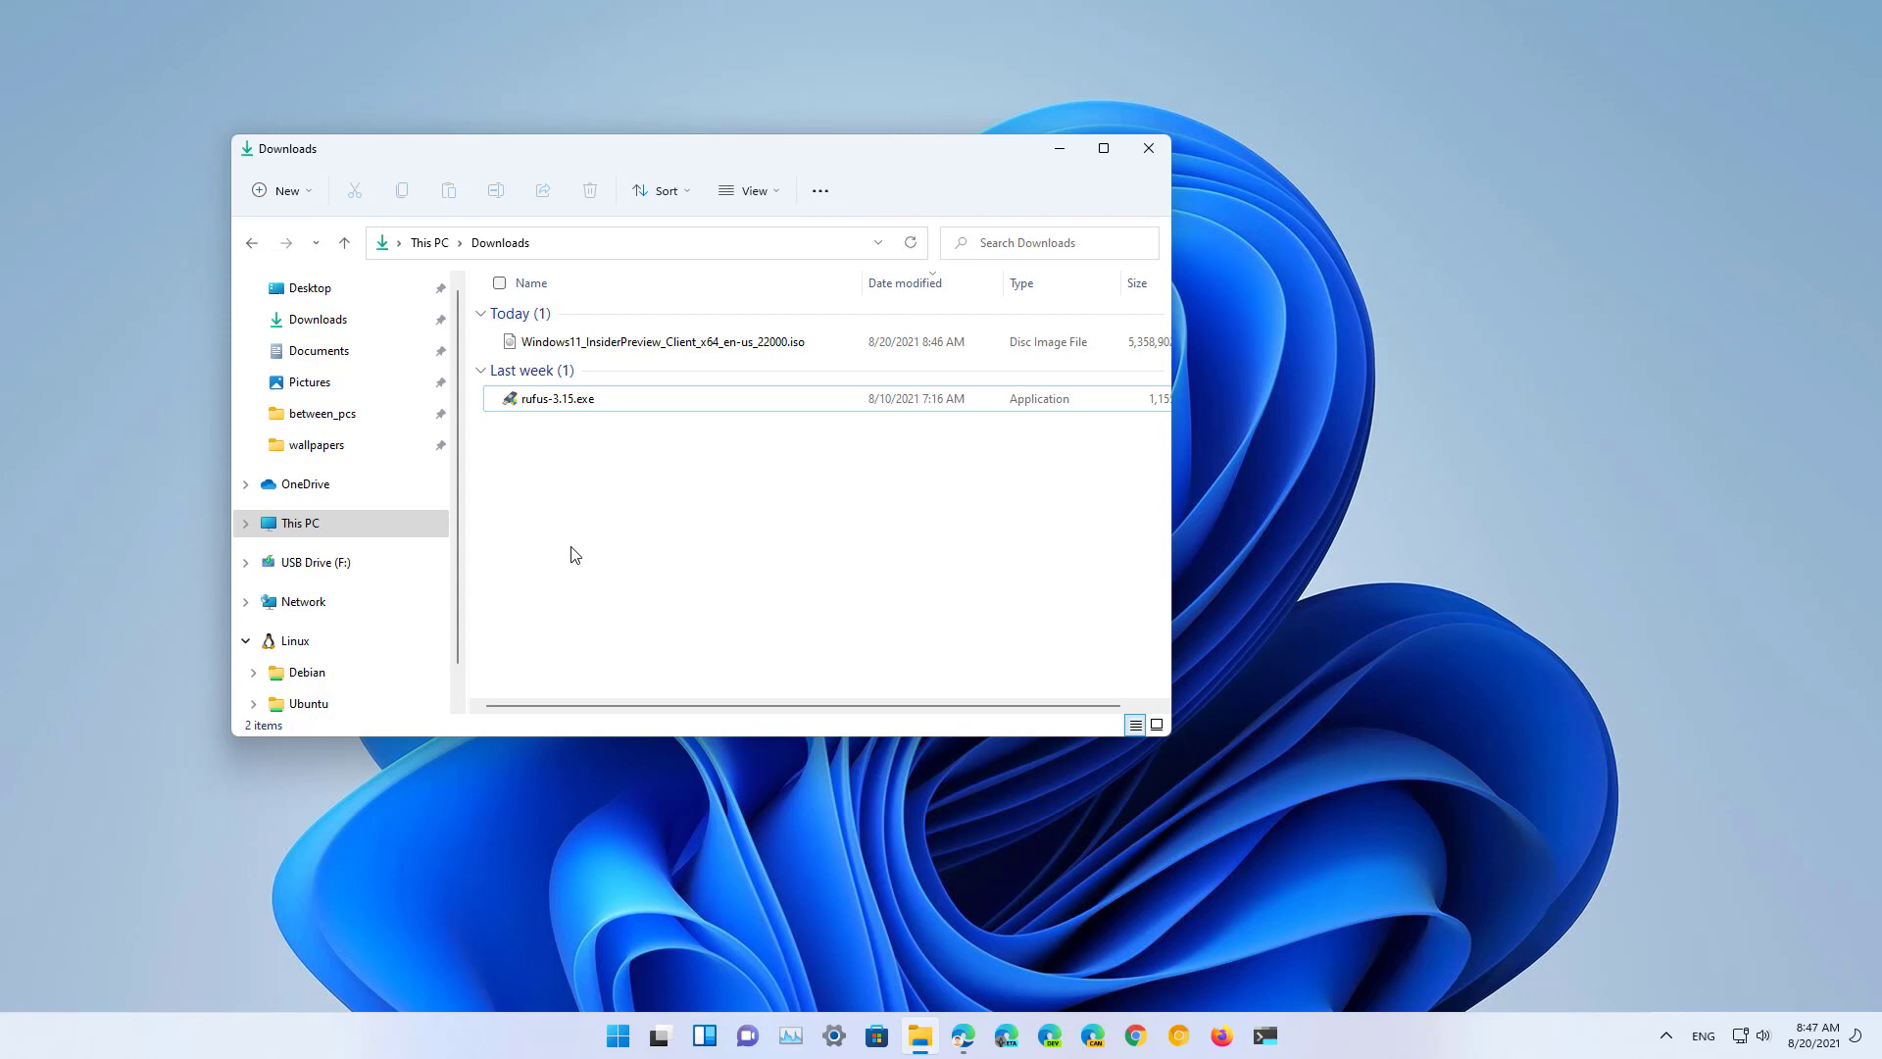
mouse_move(663, 349)
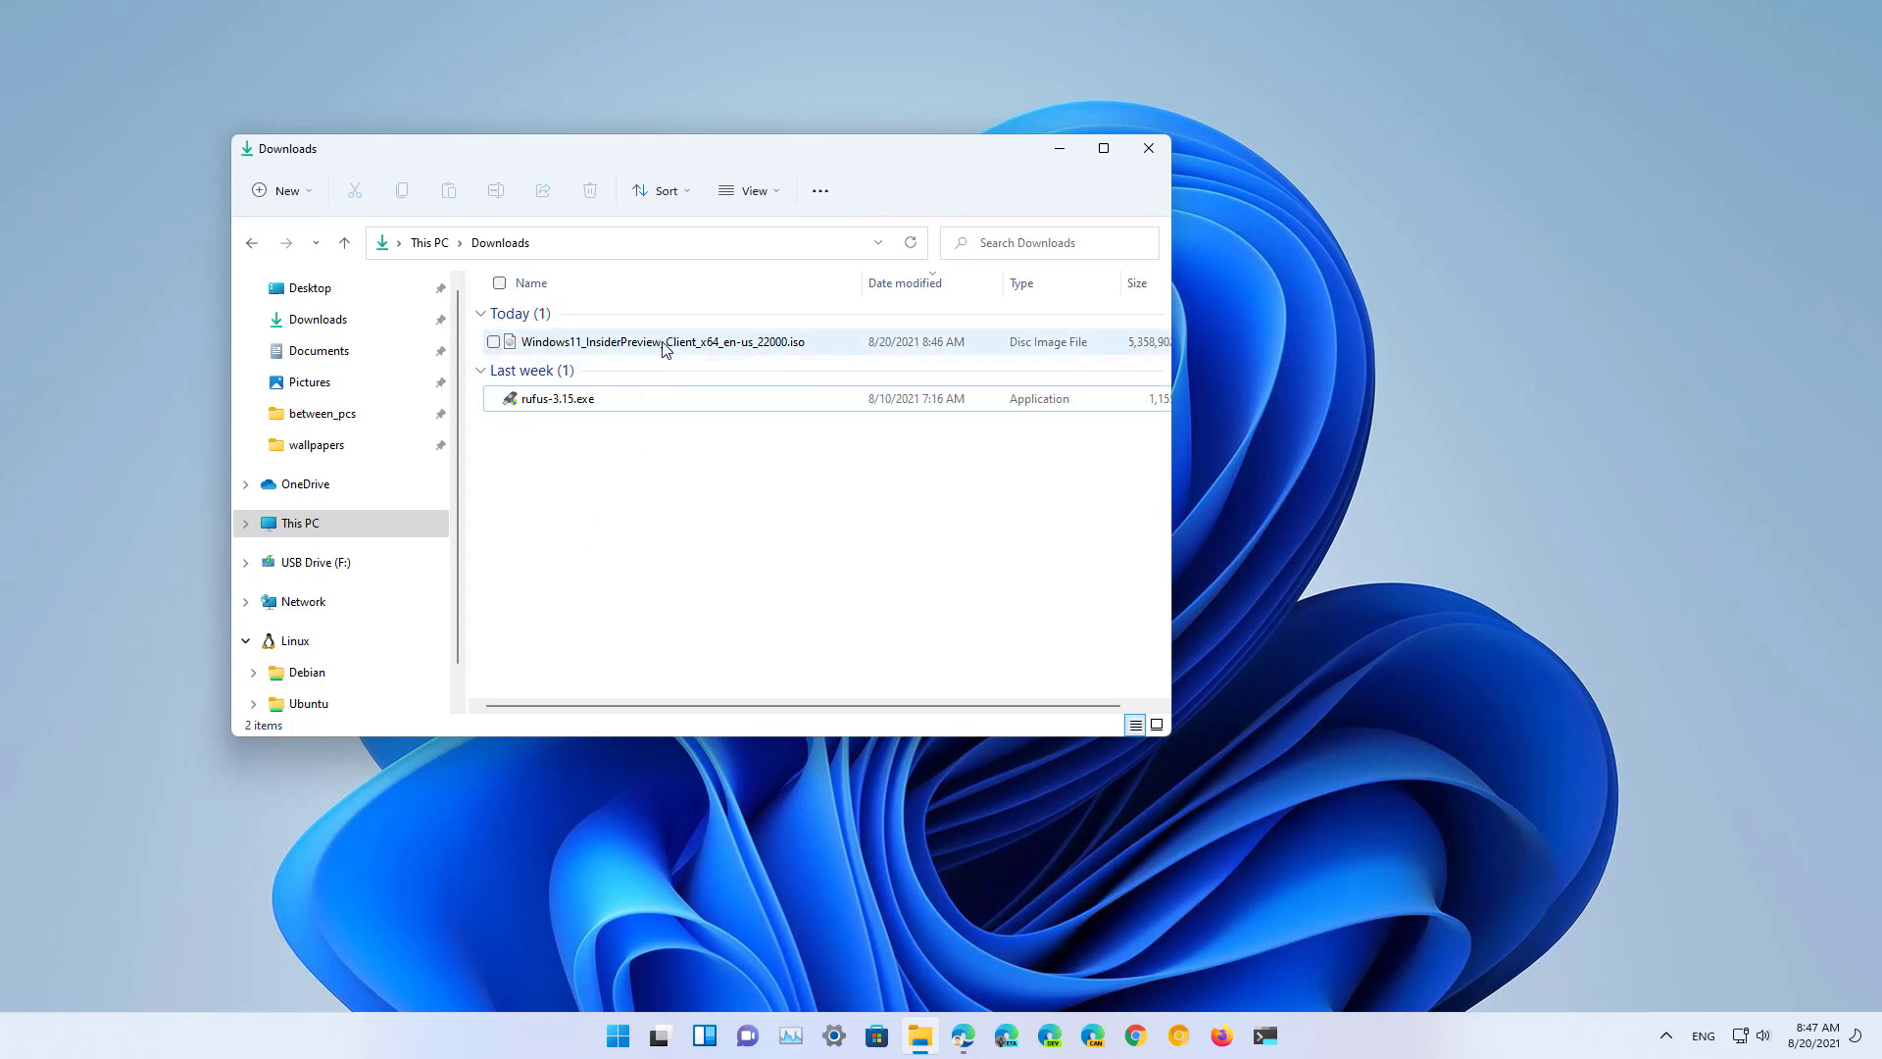
double_click(661, 341)
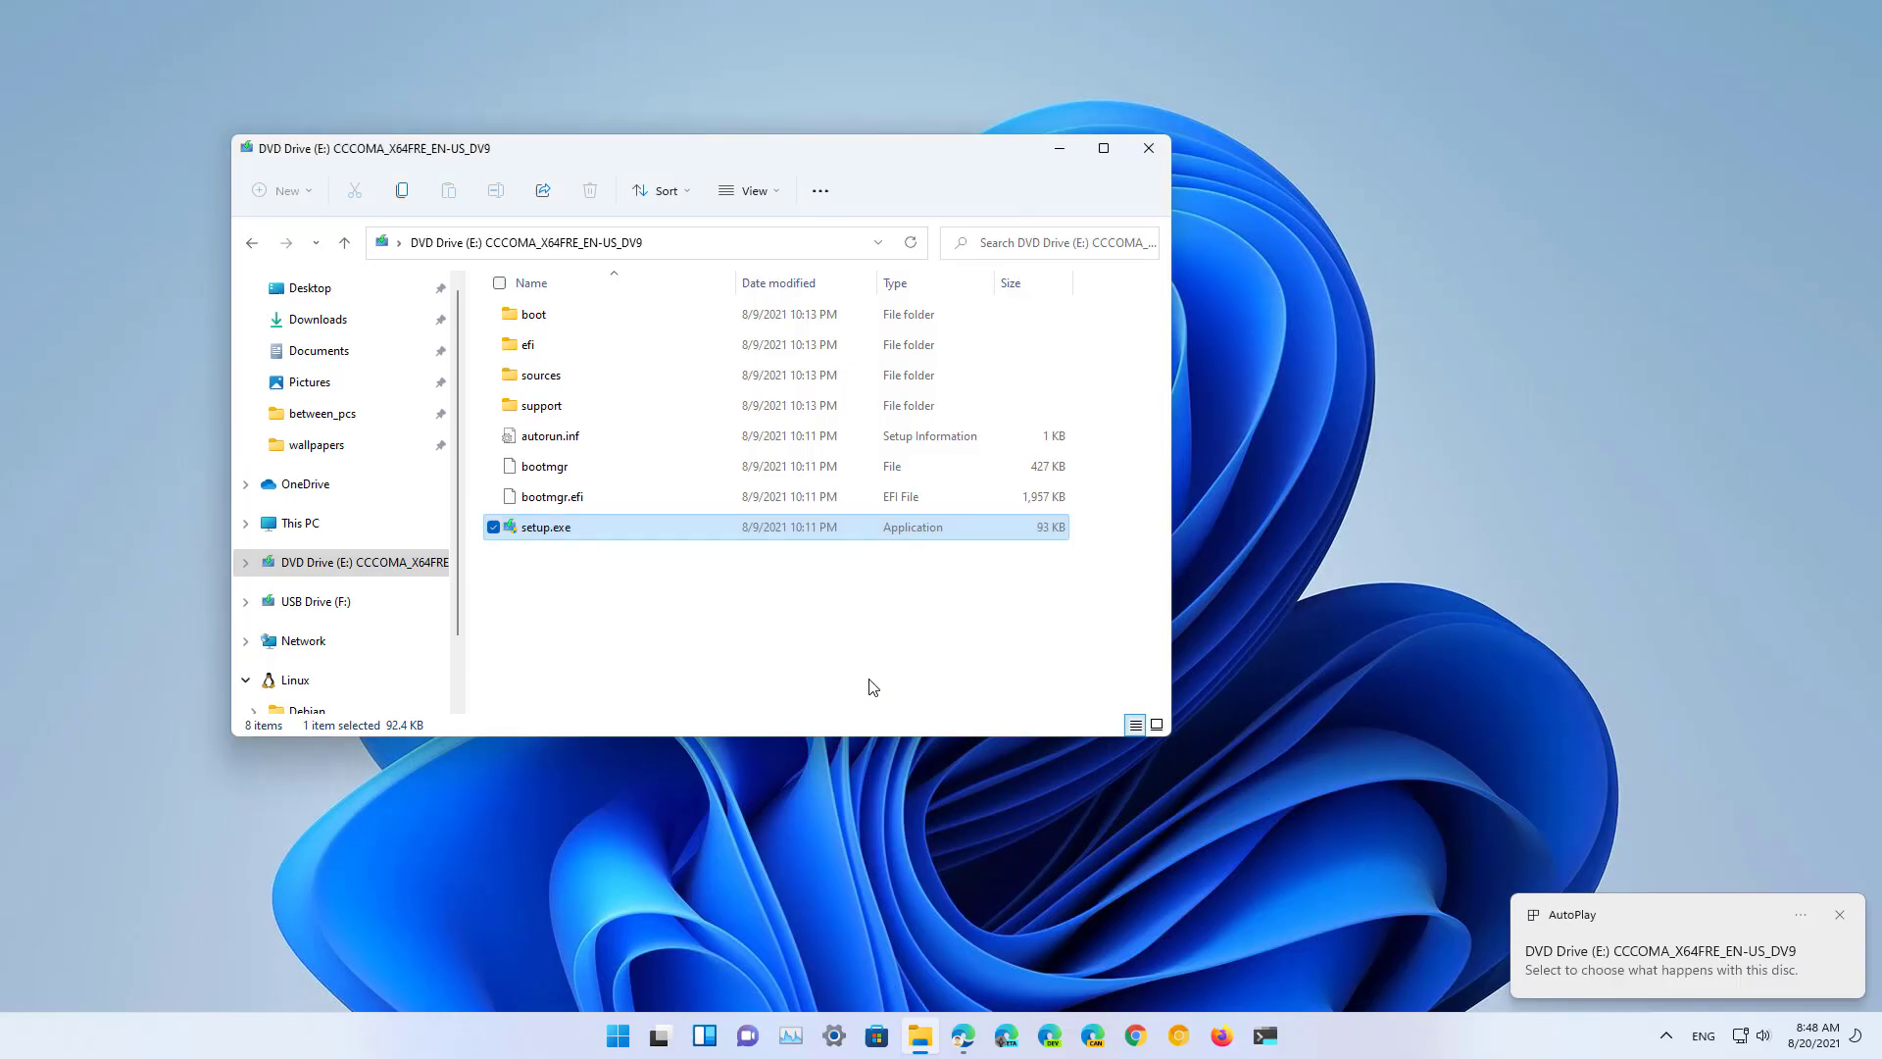
double_click(545, 525)
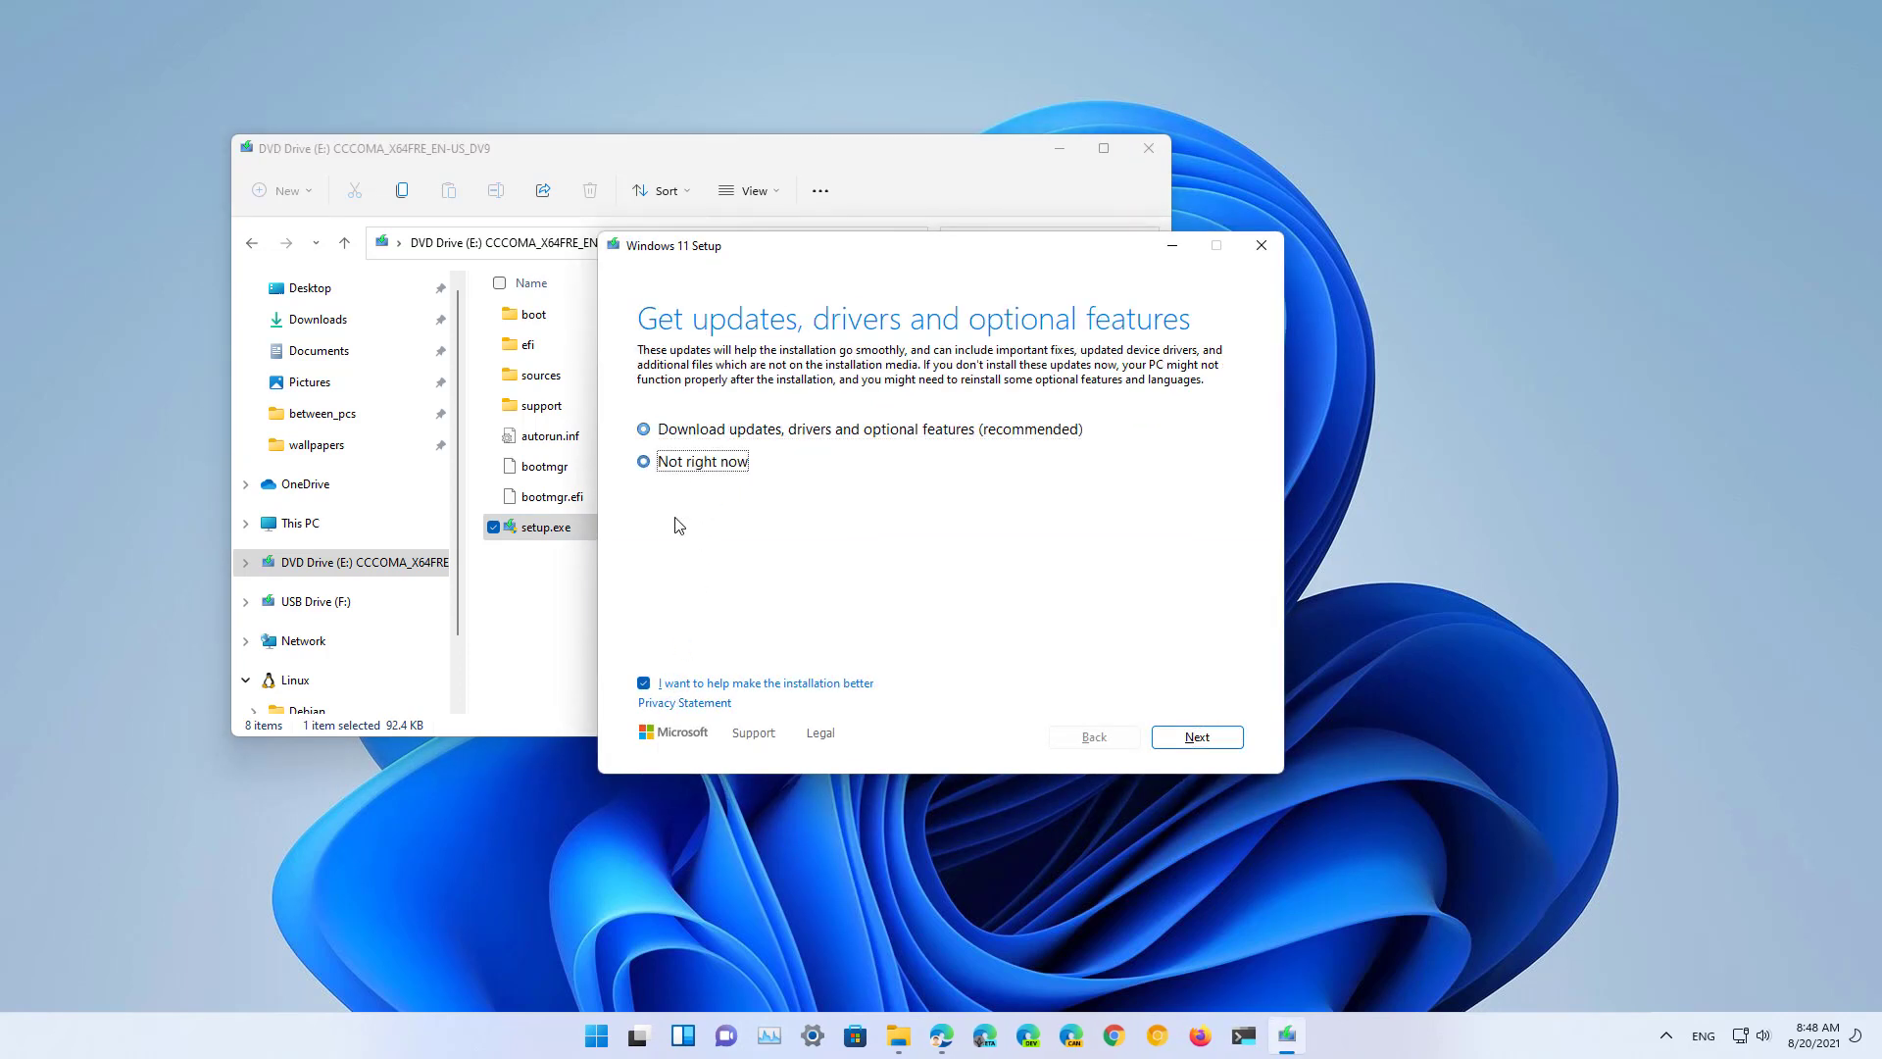
click(1196, 736)
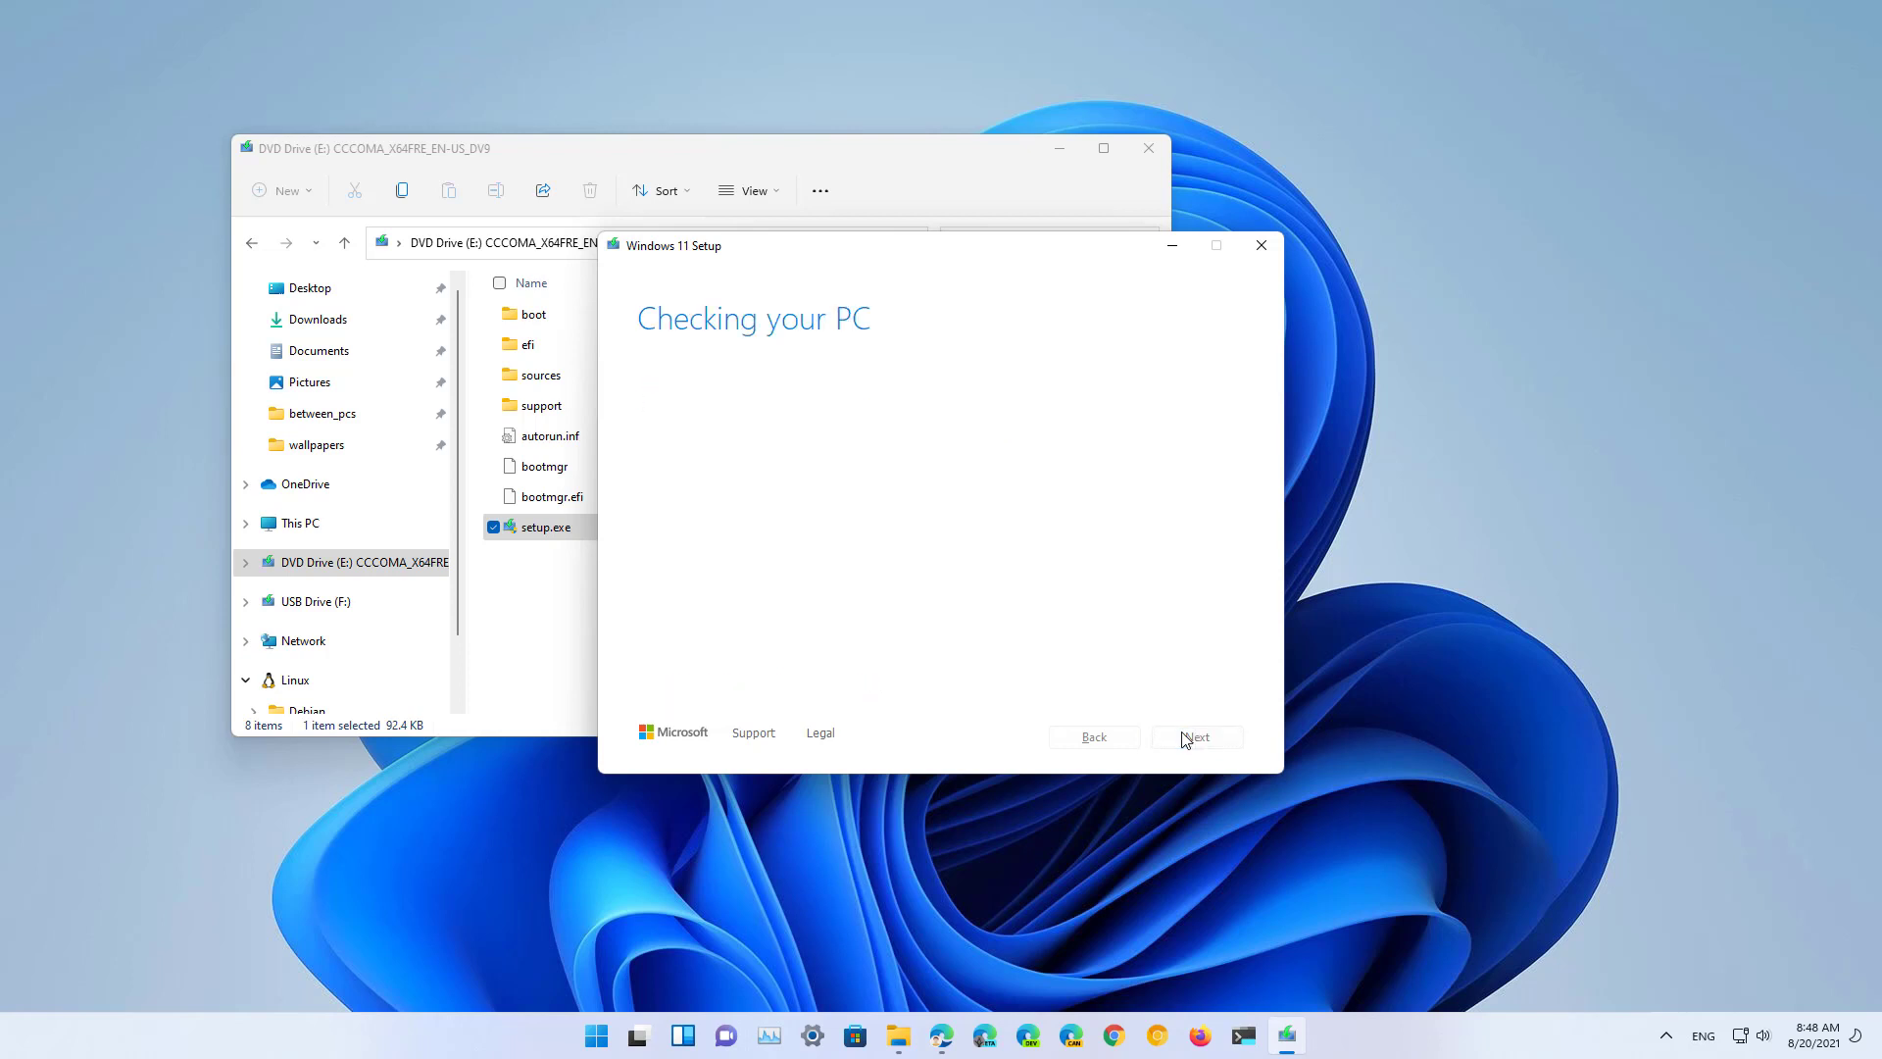
- Skip updates and set the installation to keep nothing
click(1194, 736)
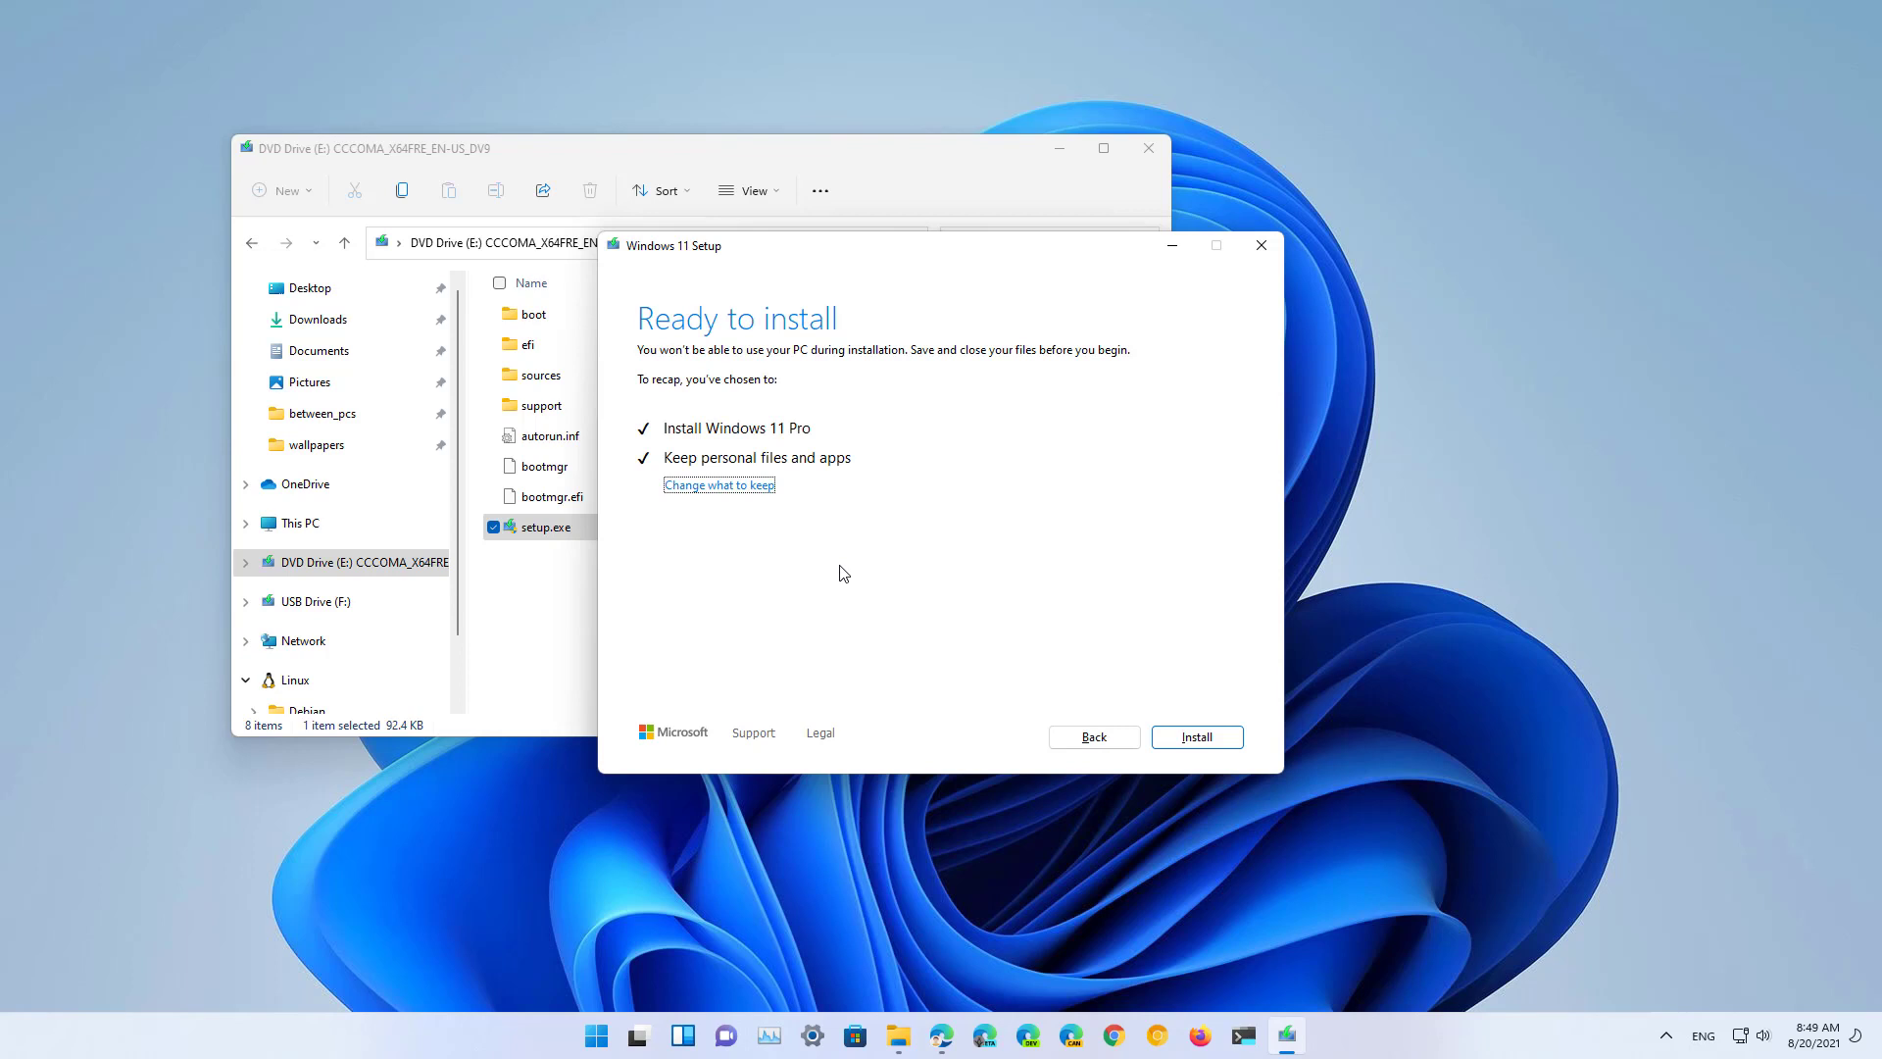
mouse_move(804, 580)
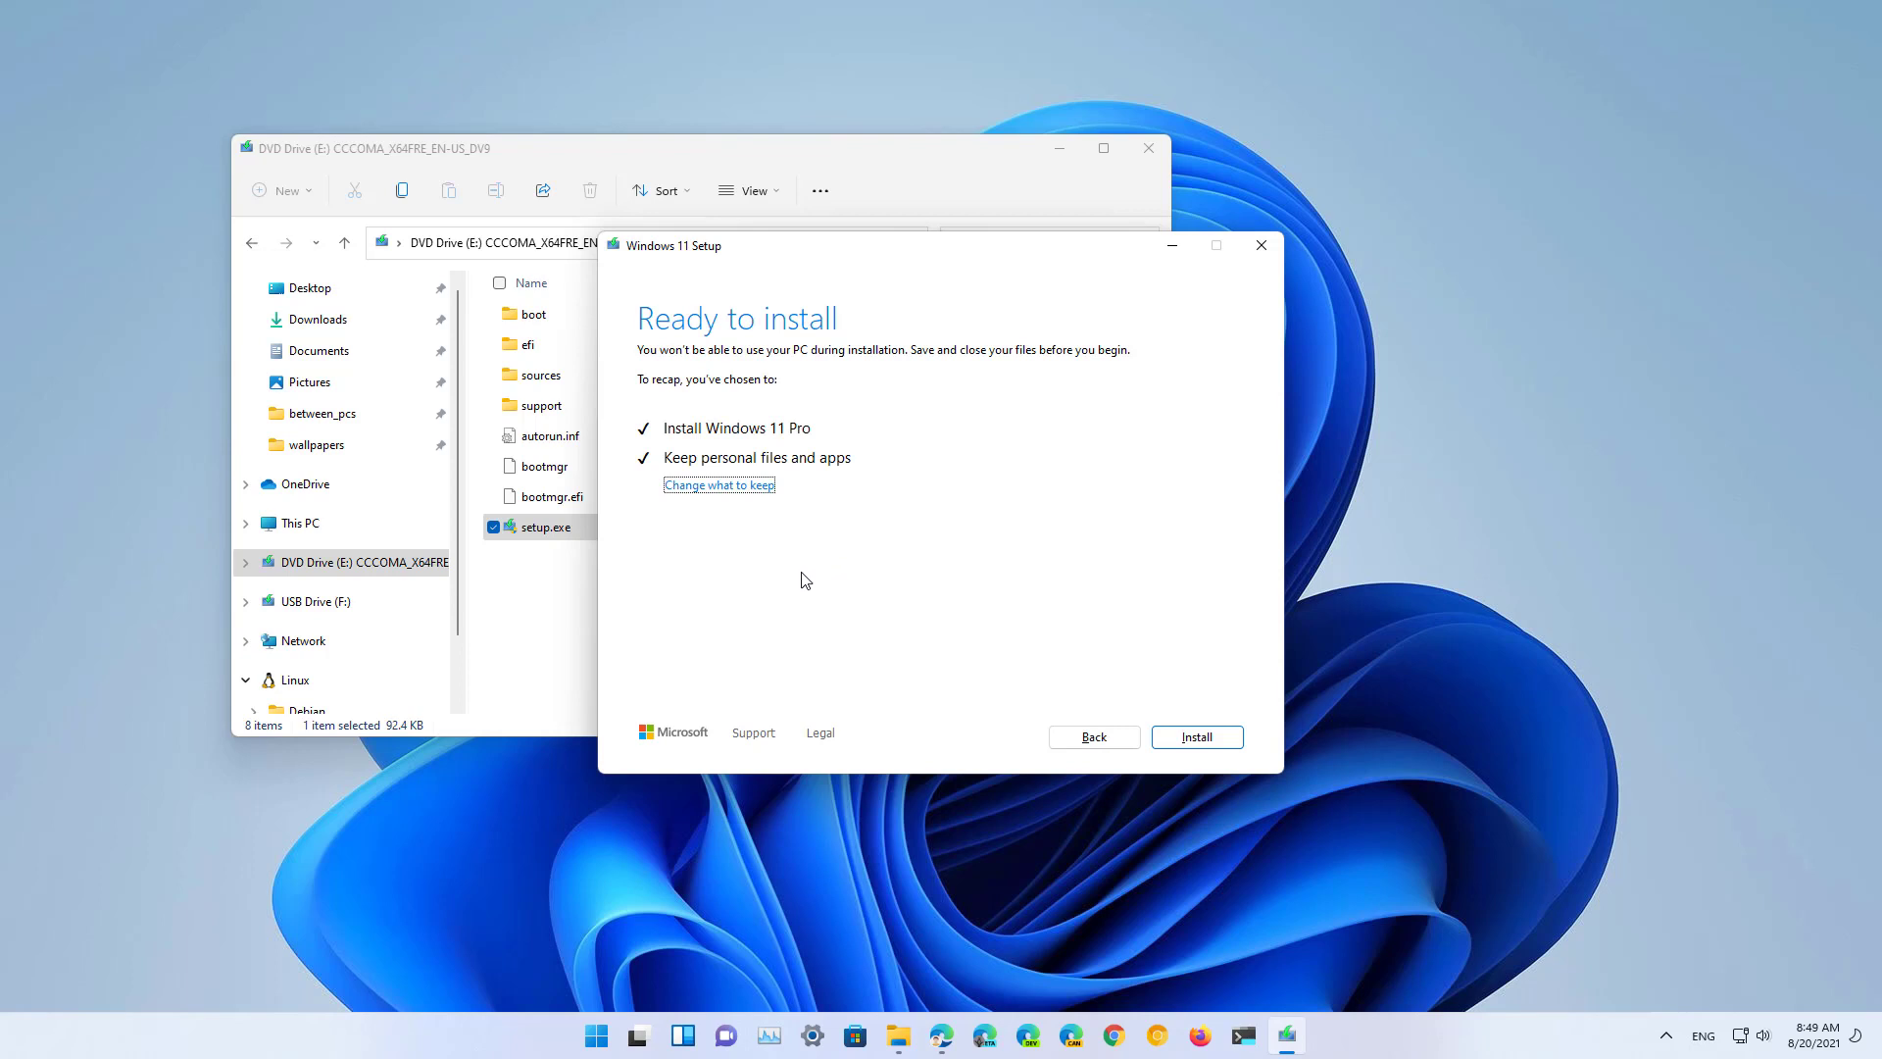
mouse_move(702, 494)
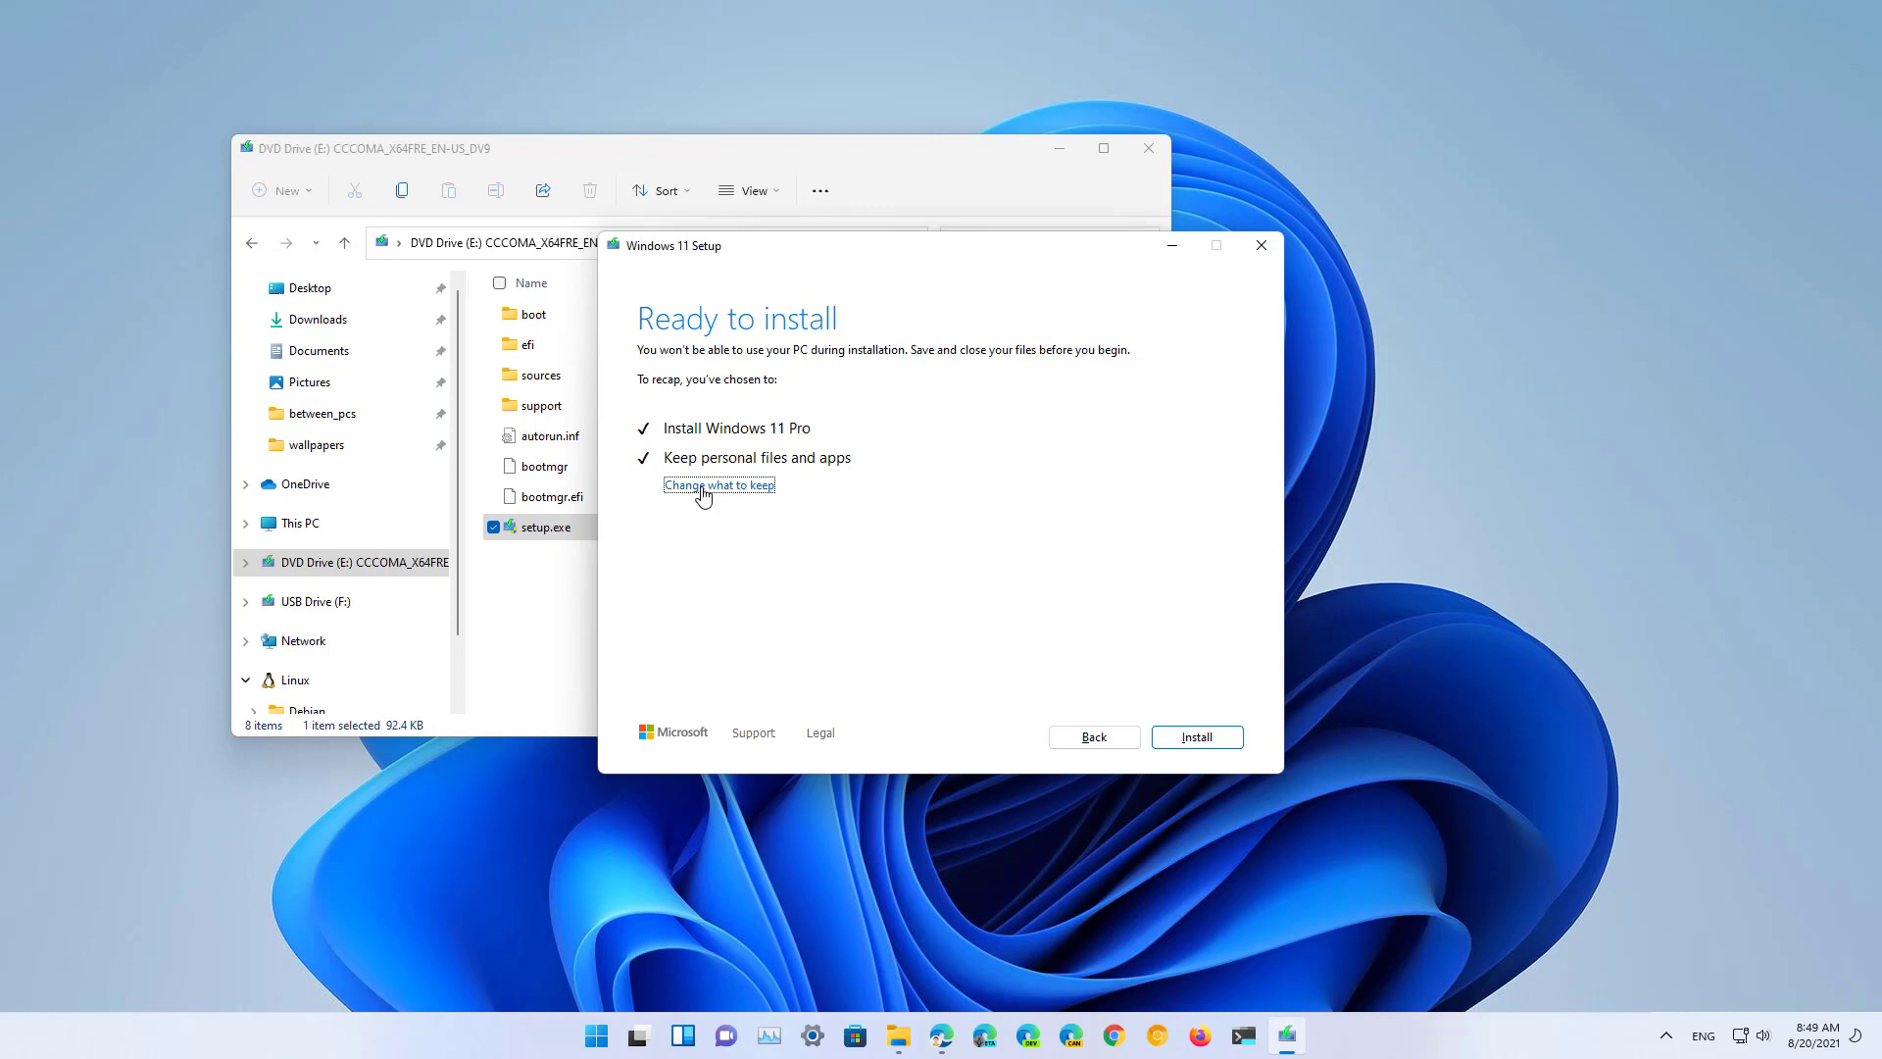
click(718, 484)
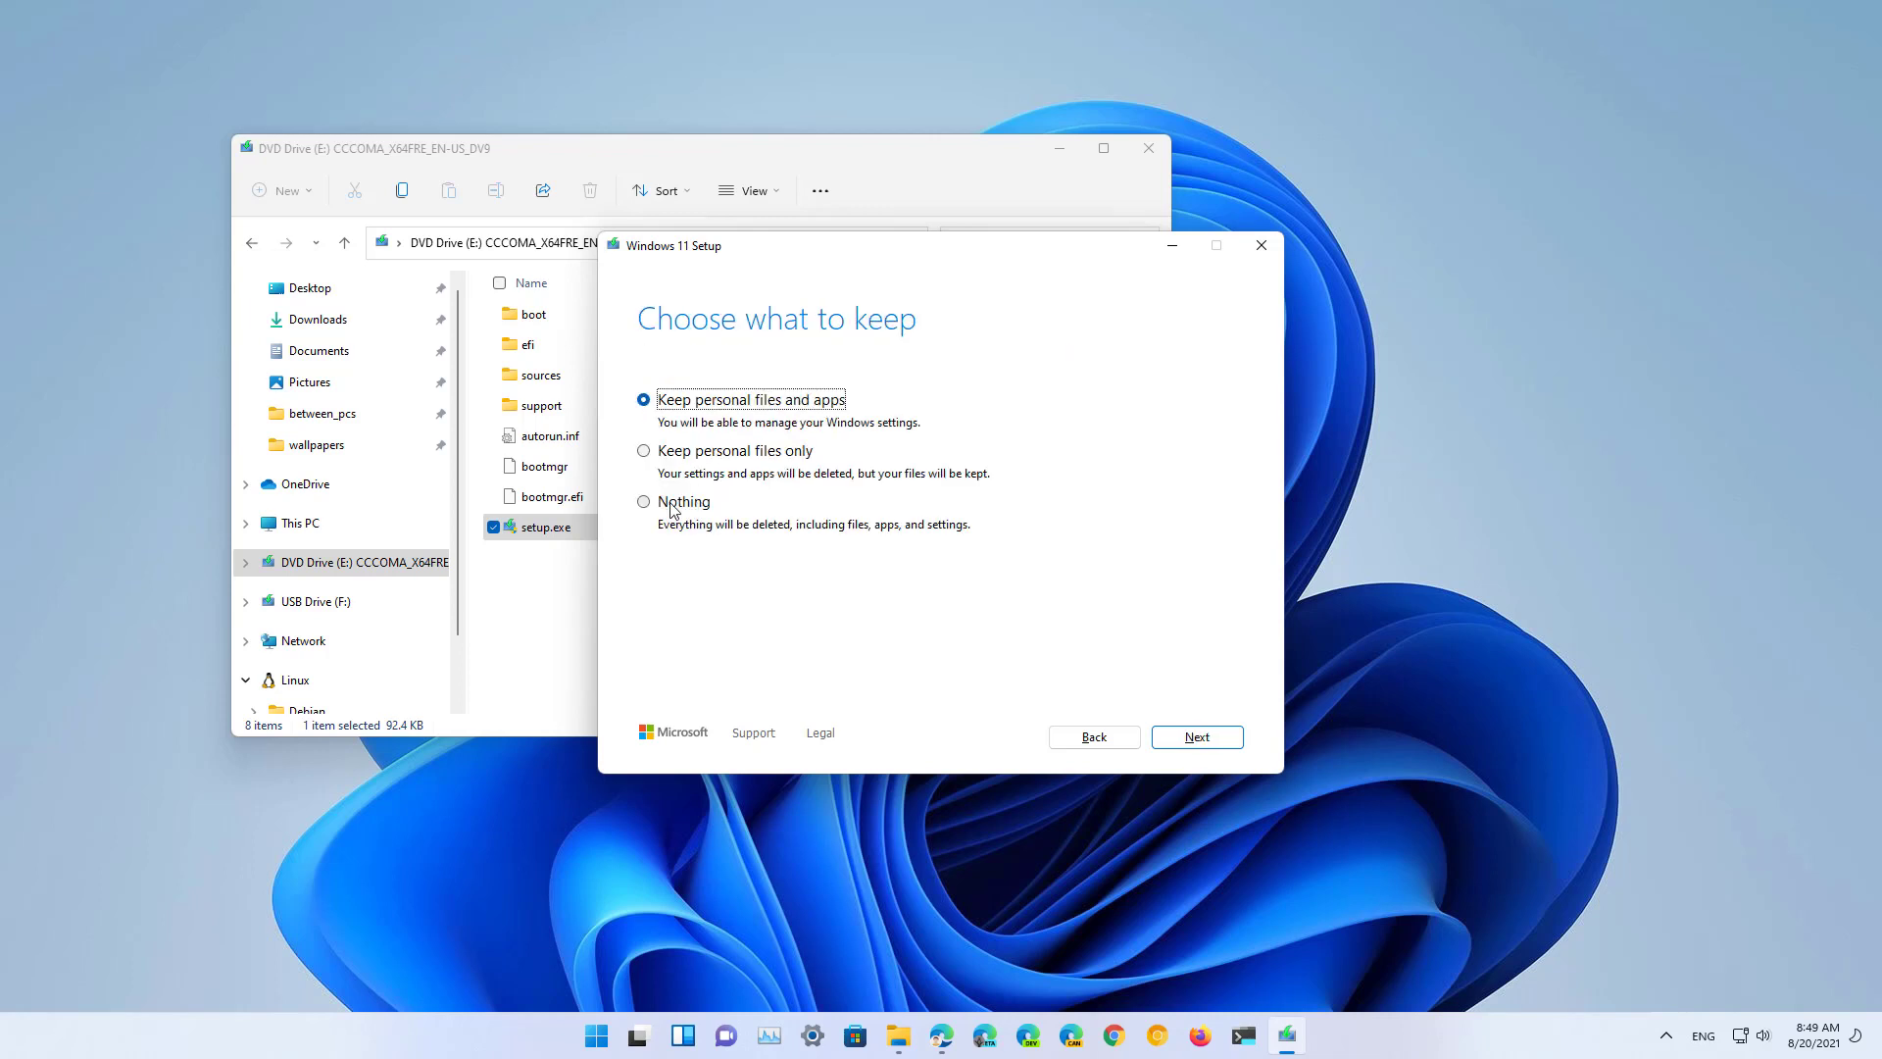
click(645, 500)
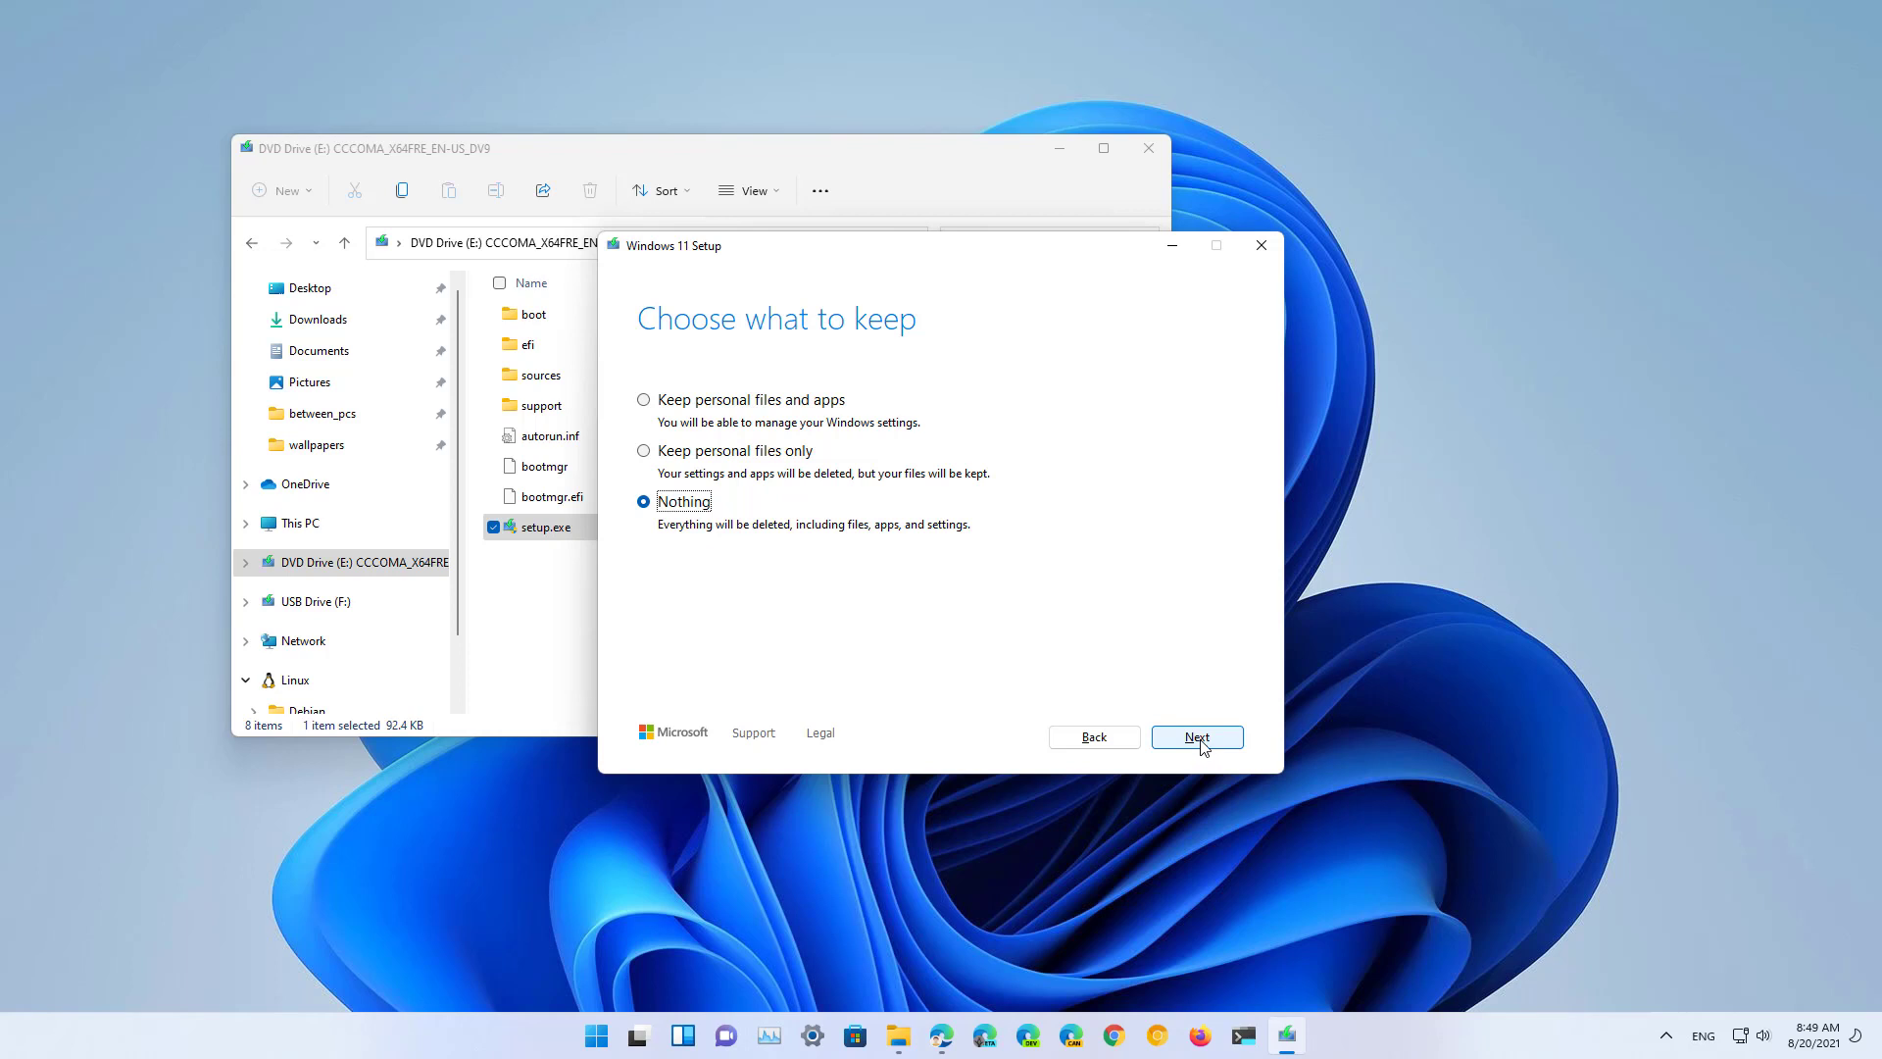
click(1196, 735)
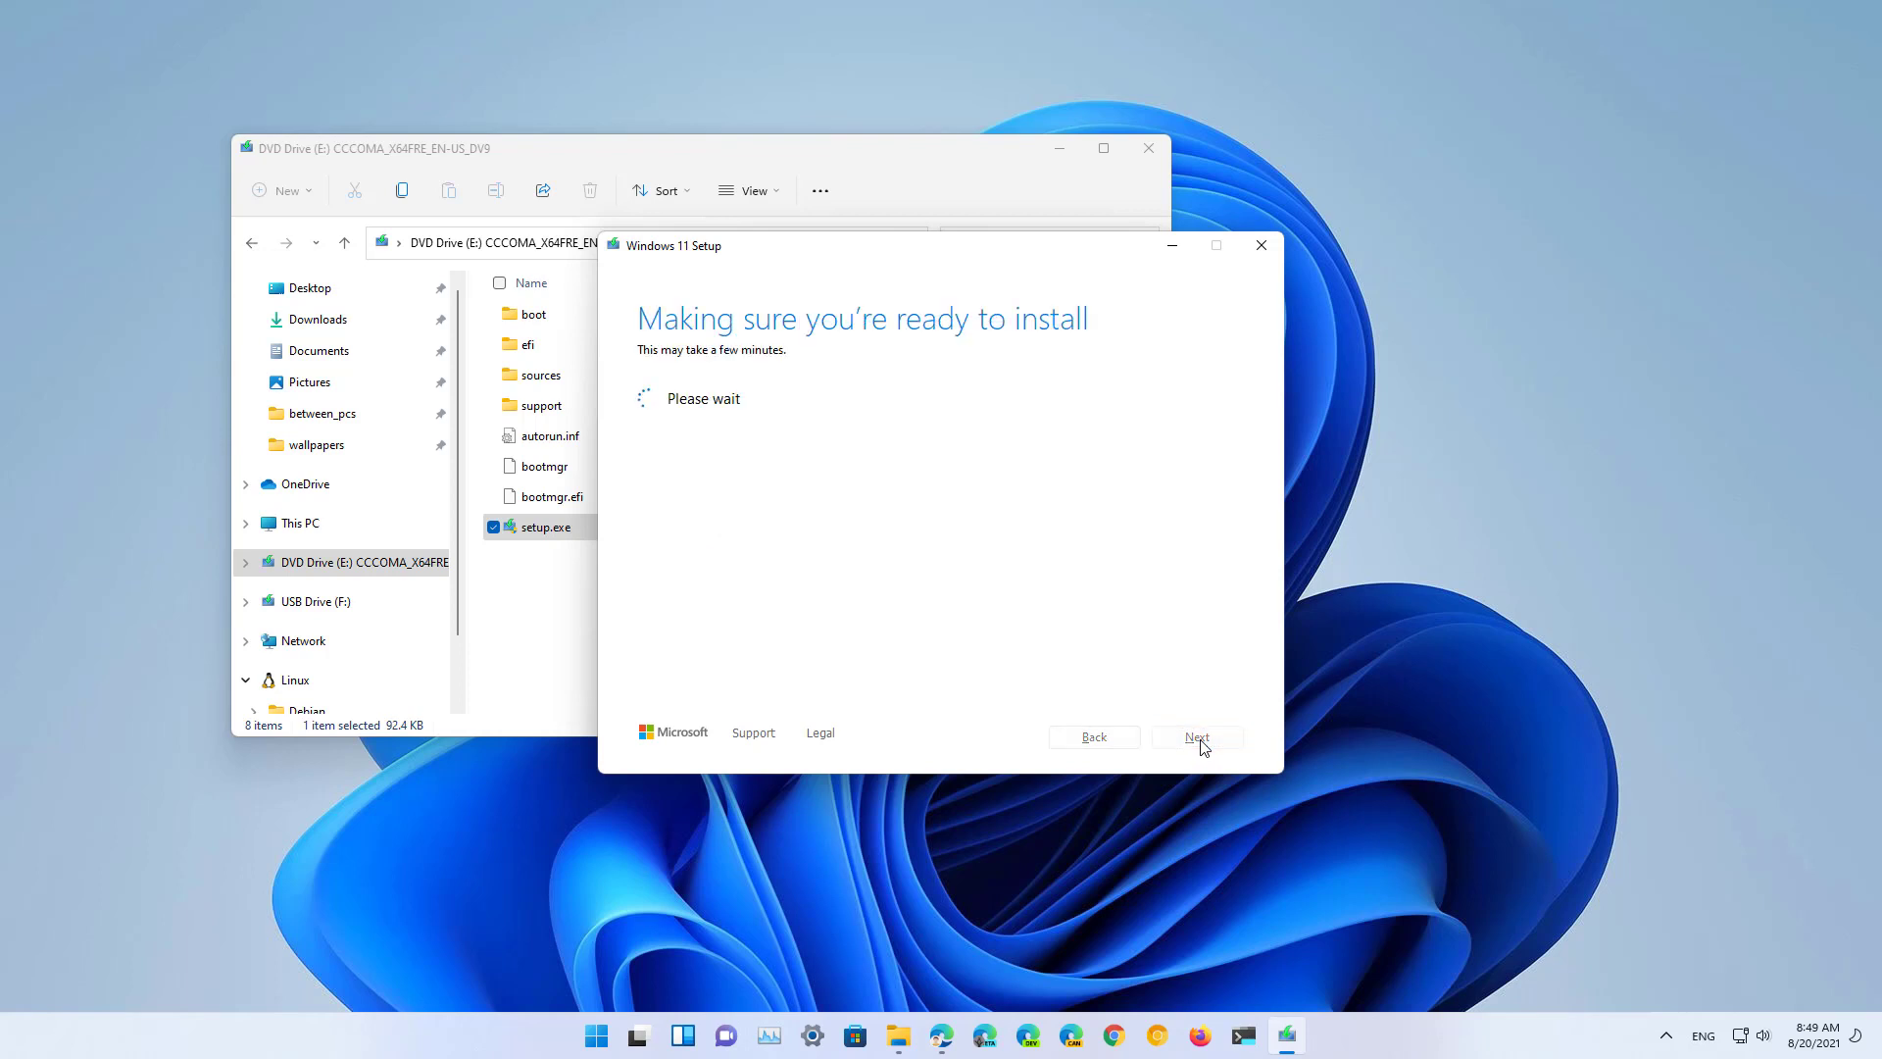
- Quit Windows 11 Setup without installing and confirm
click(1261, 245)
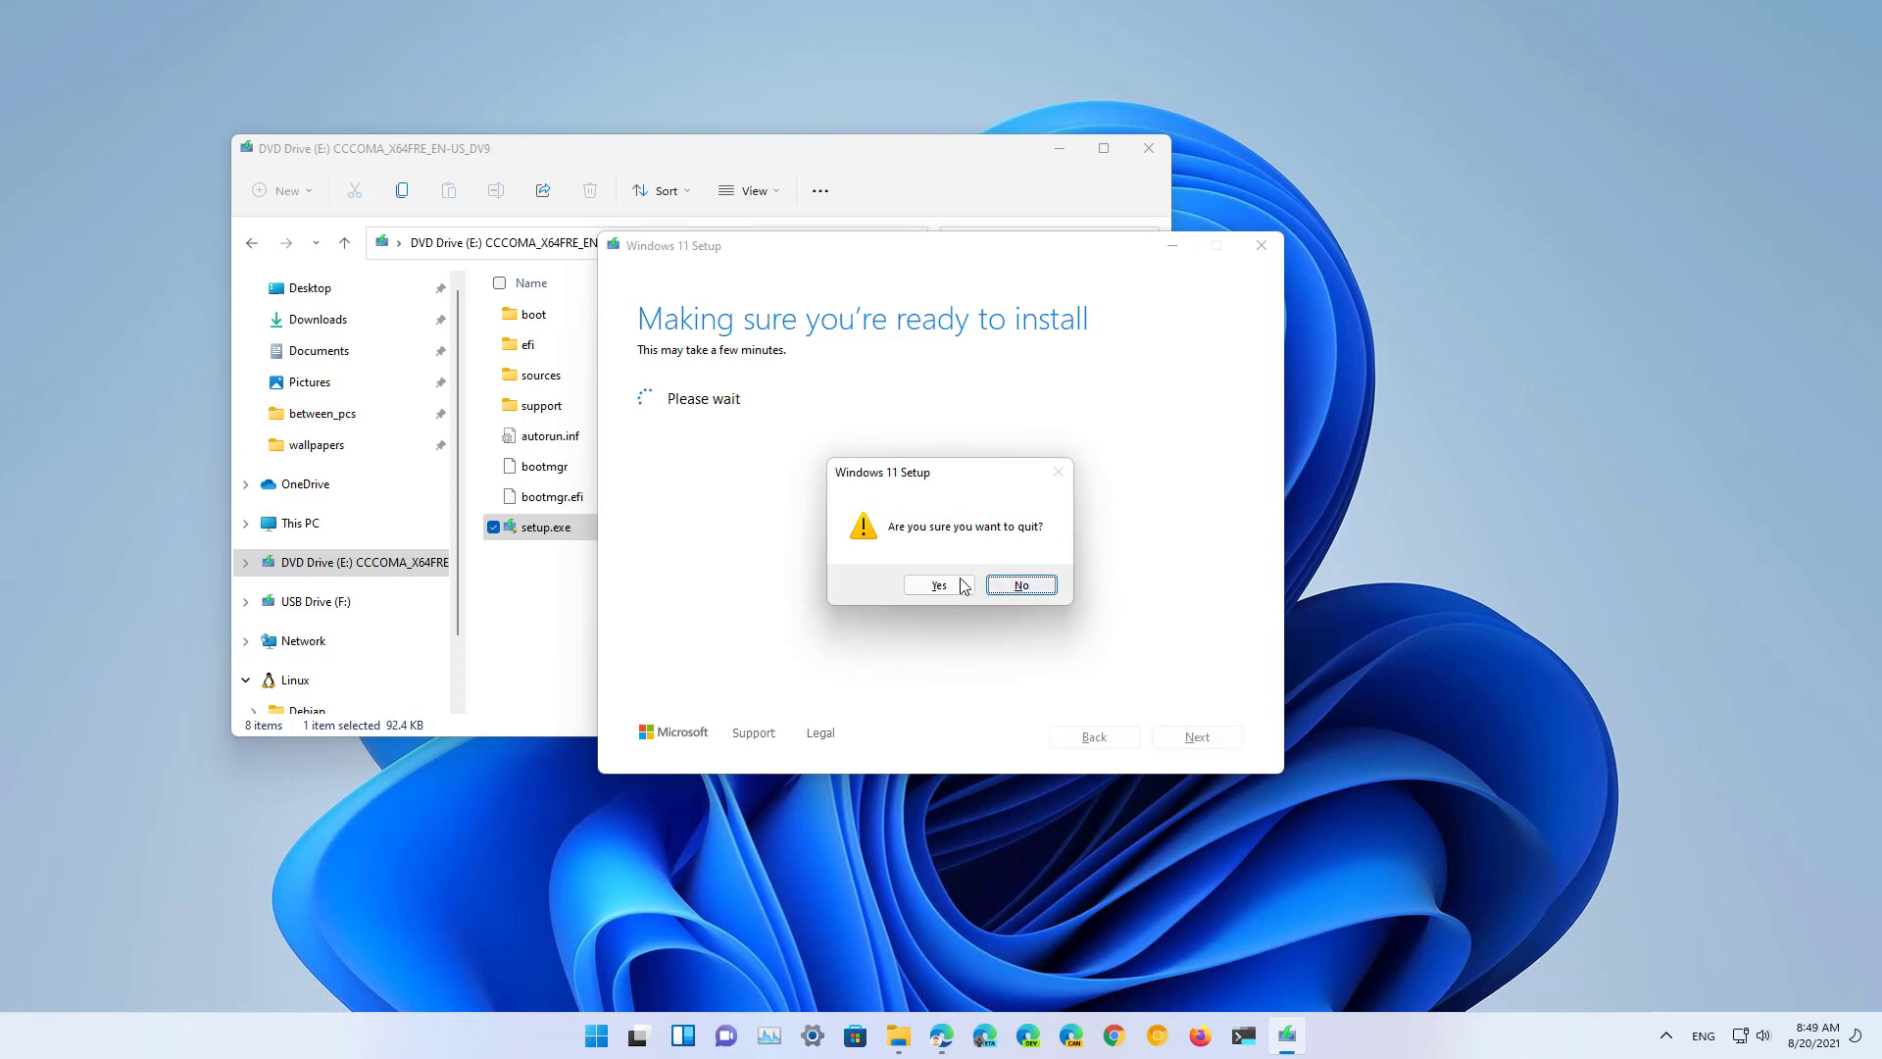
click(937, 586)
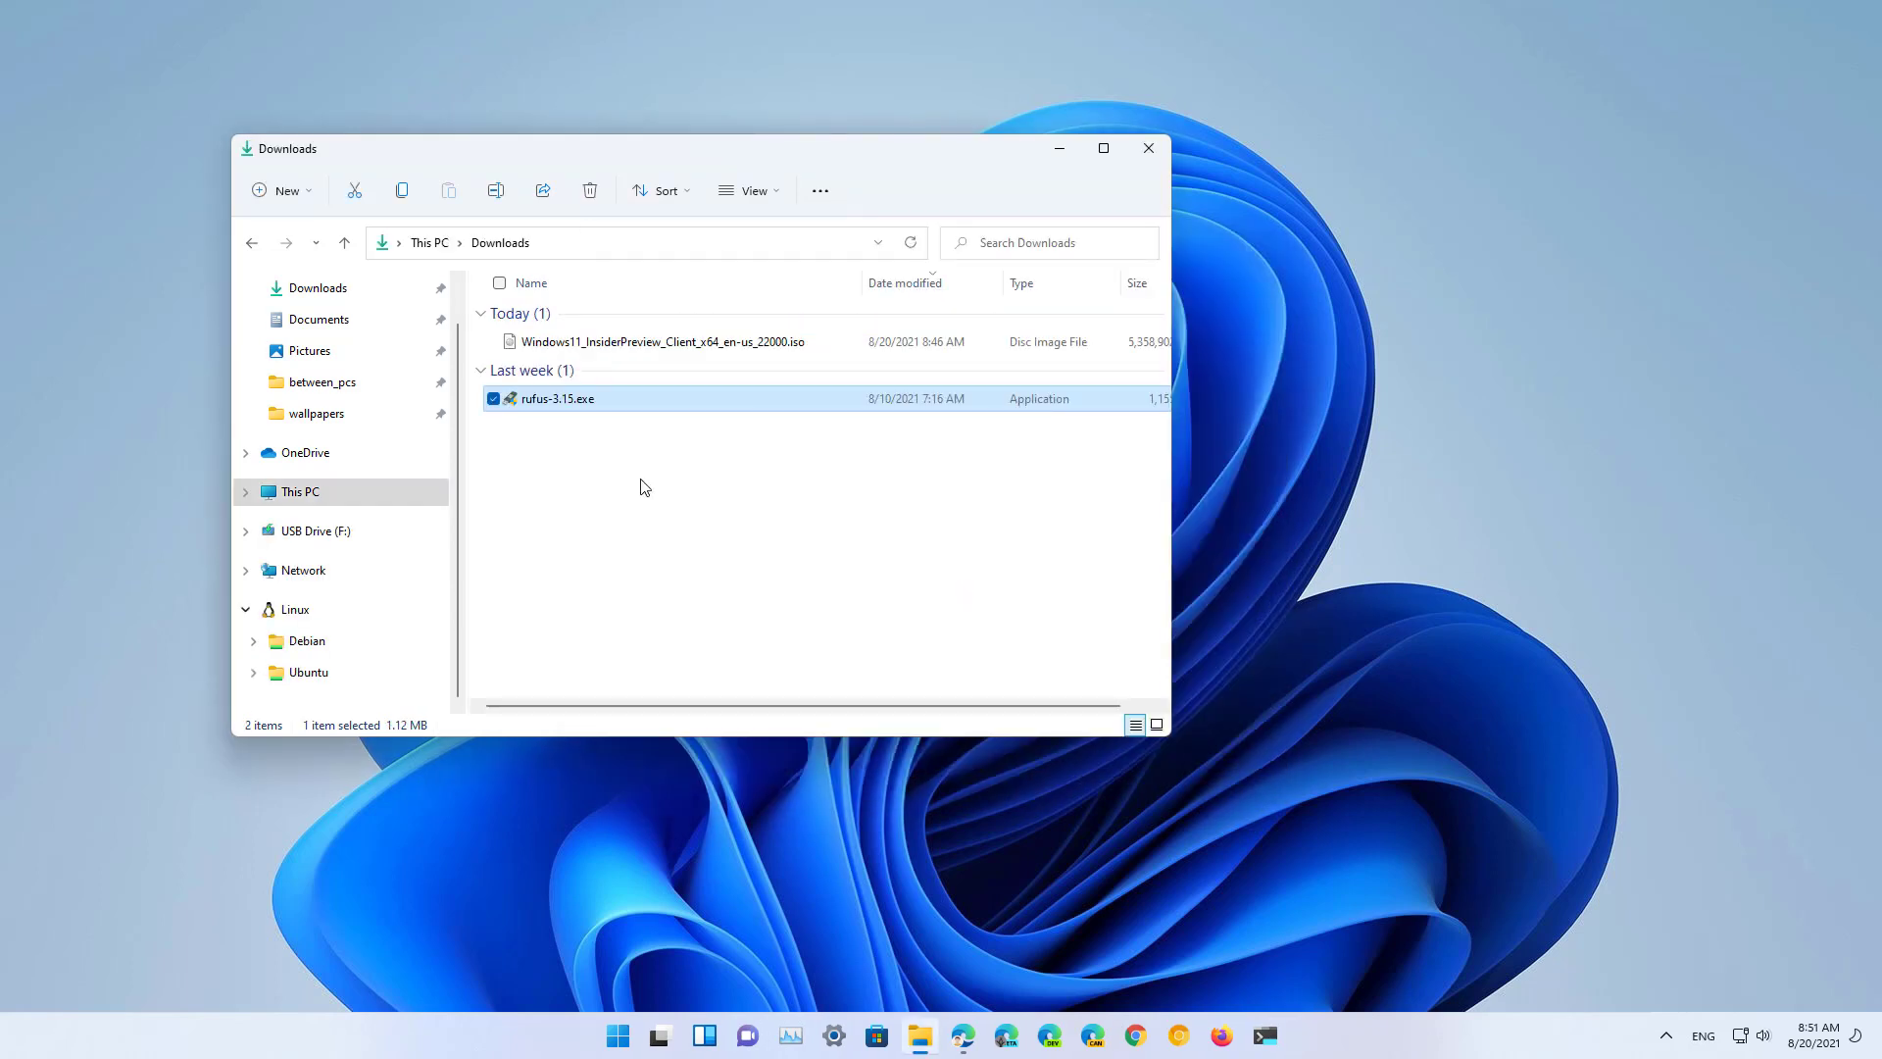
mouse_move(570, 408)
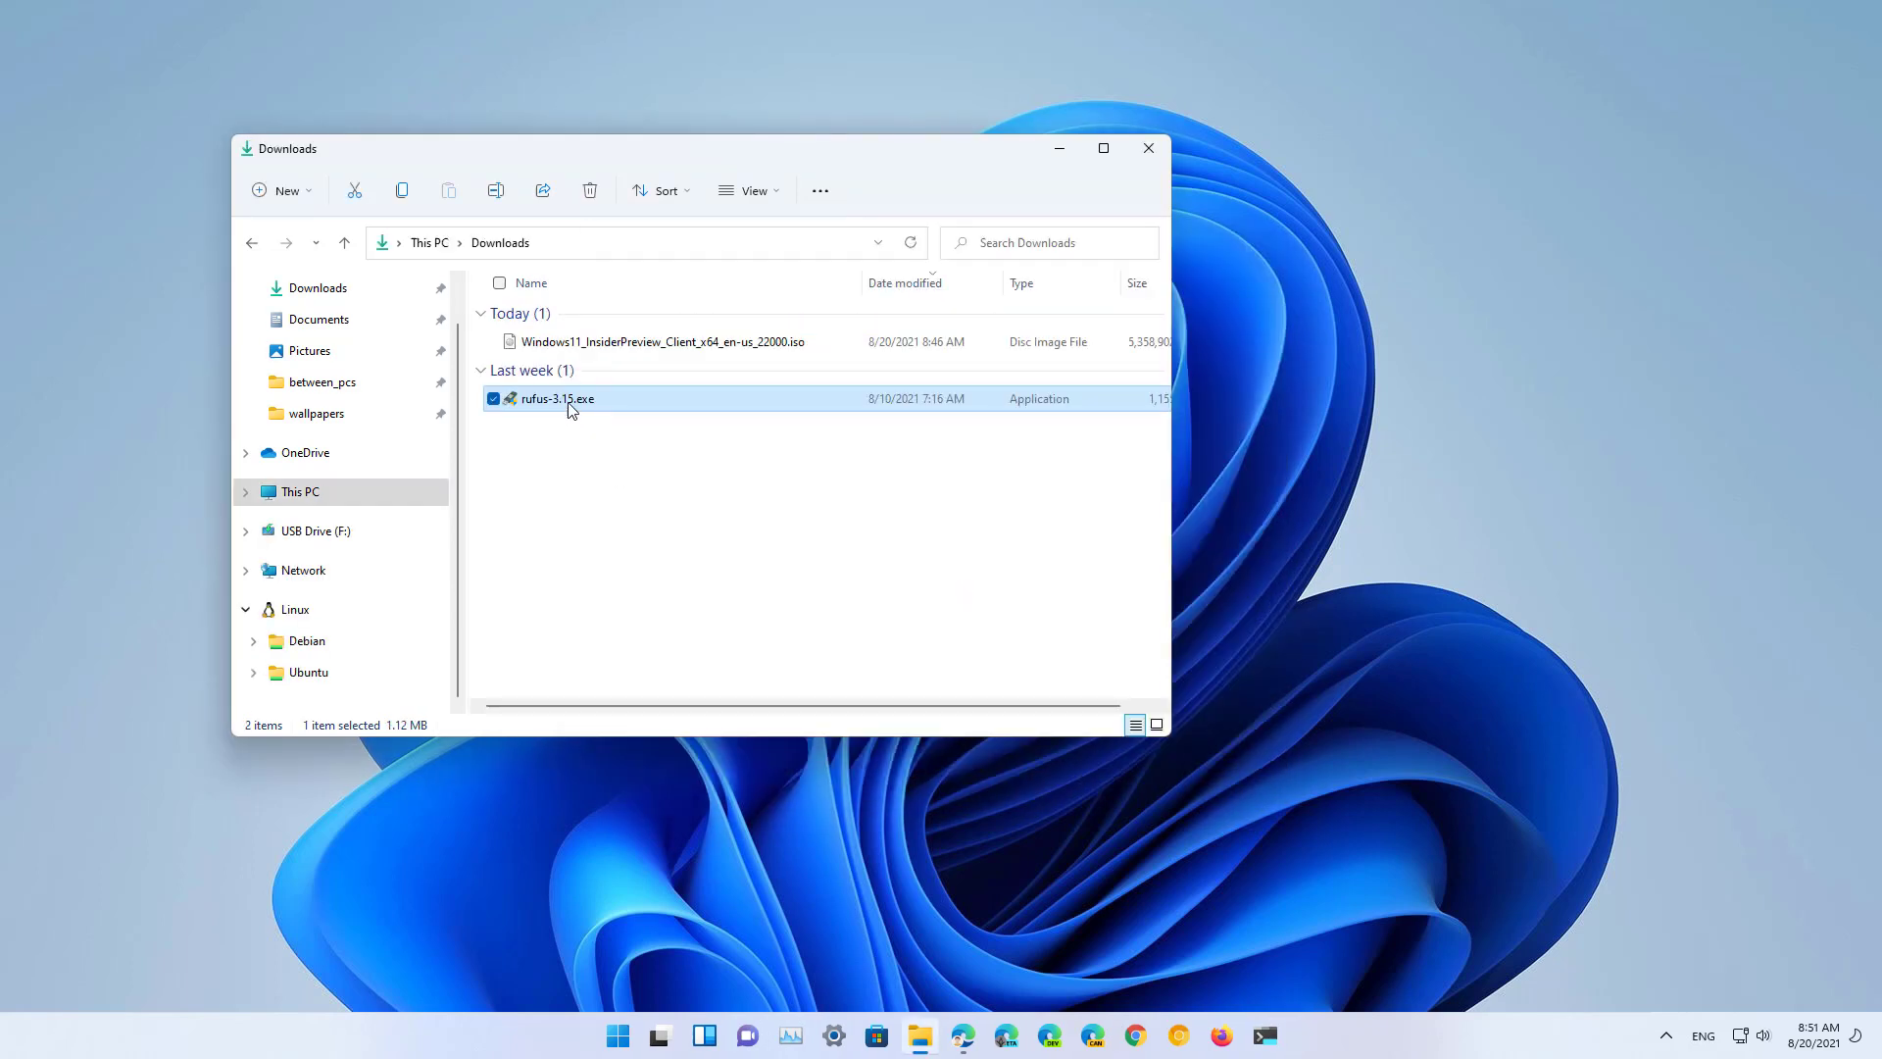
mouse_move(558, 398)
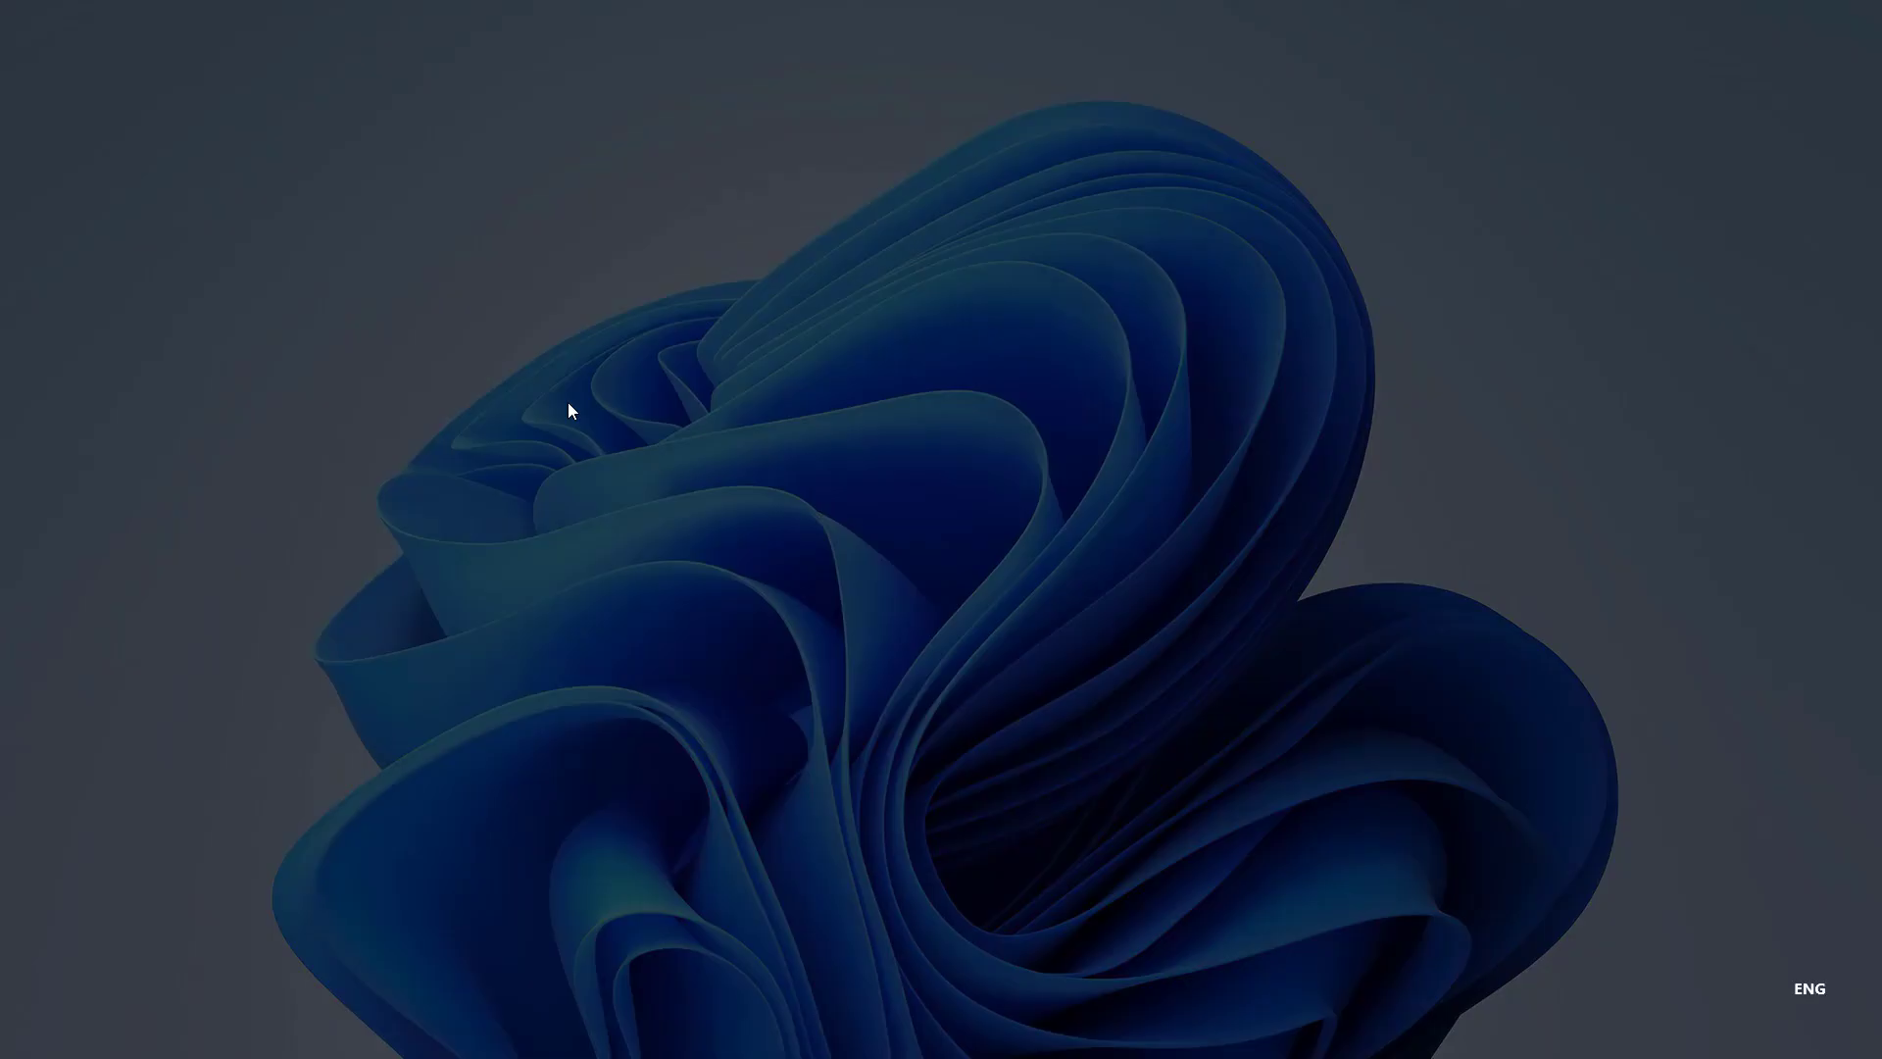
- Allow Rufus 3.15 to make changes at the User Account Control prompt
click(918, 1035)
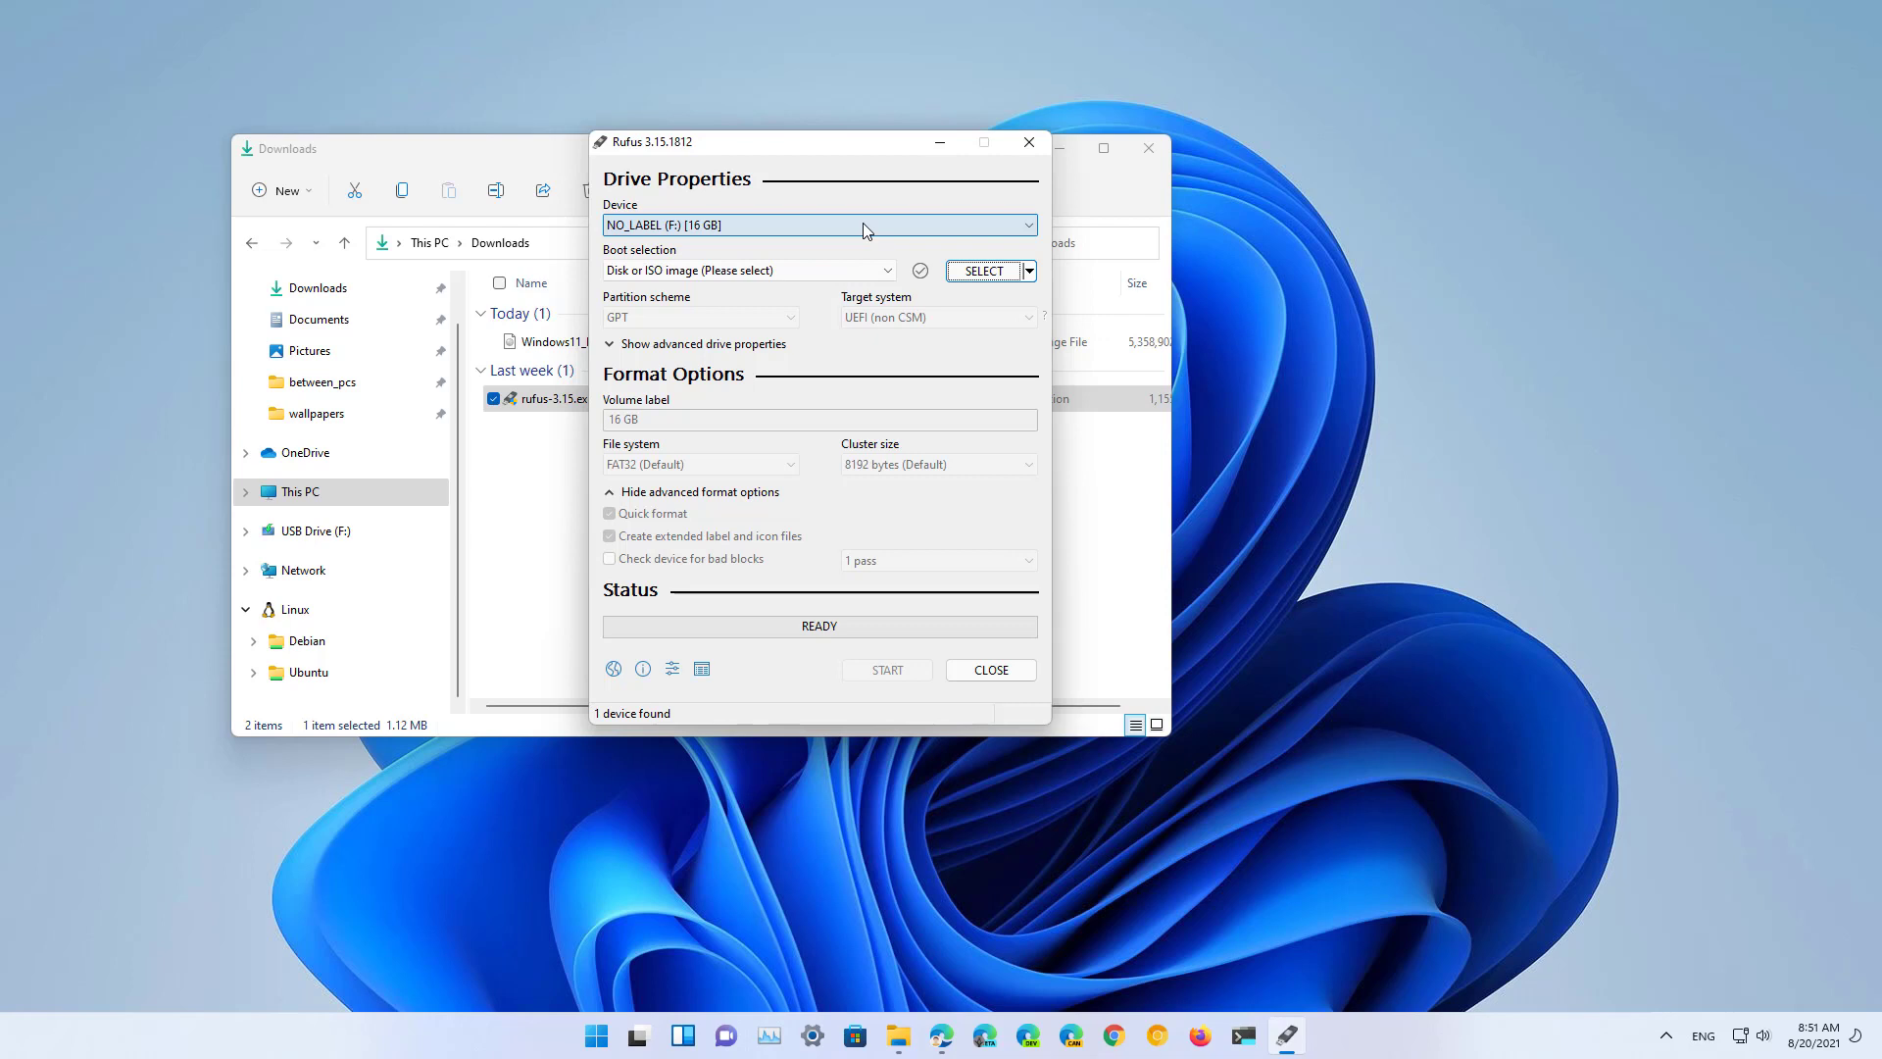
mouse_move(984, 271)
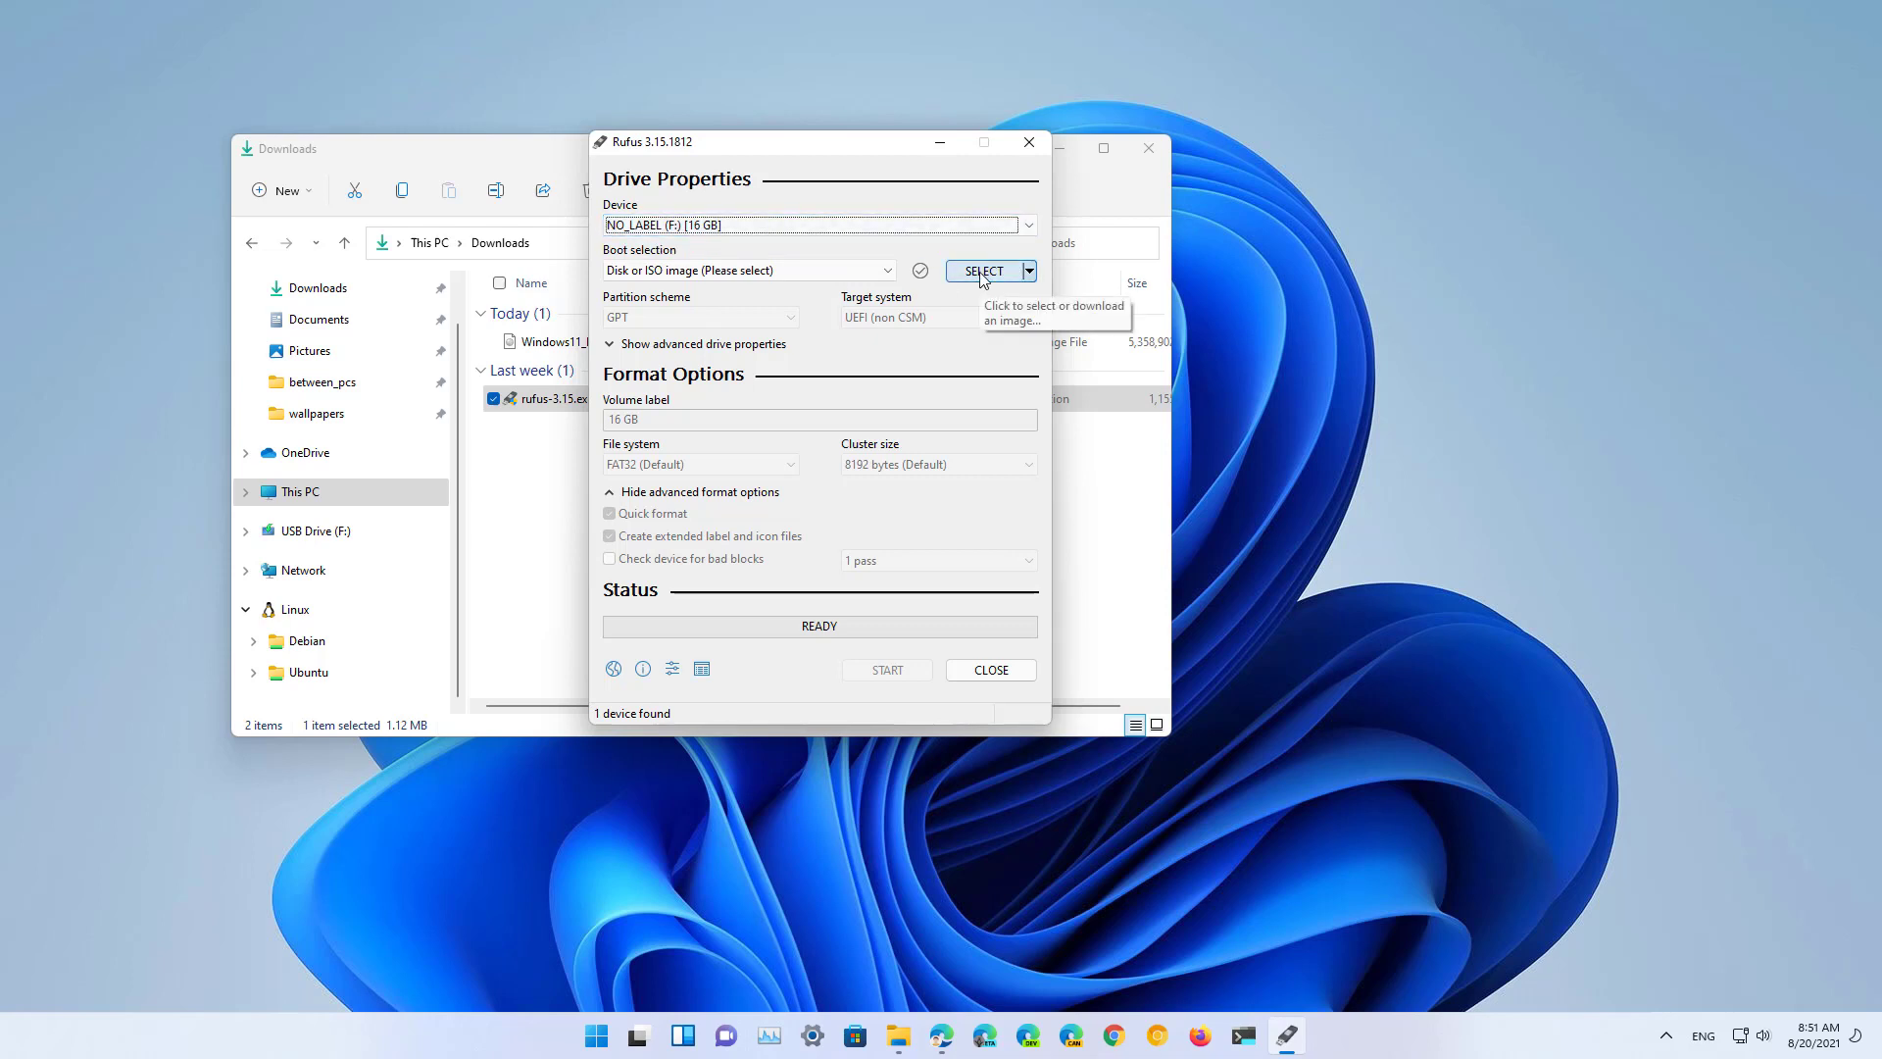
- Select the Windows 11 ISO, set volume label 'Windows 11 Install', and close Rufus without writing
click(983, 271)
text(W)
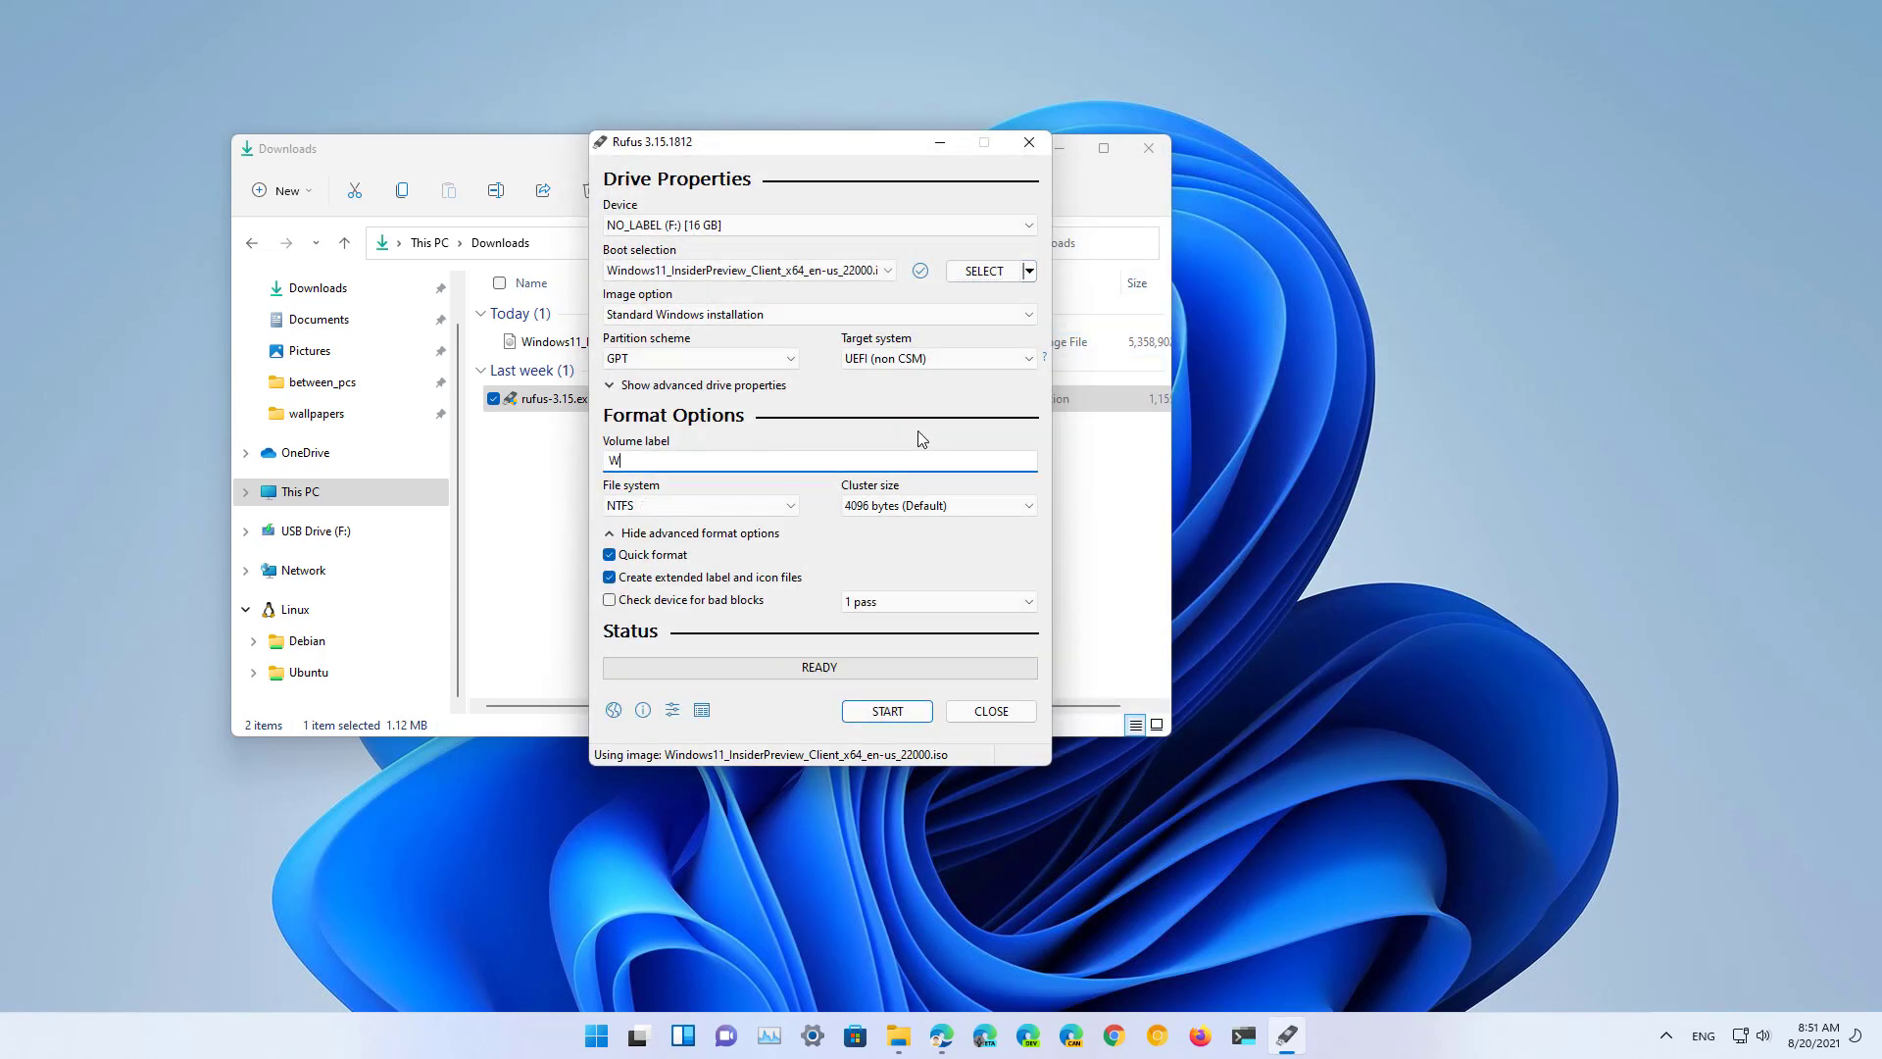
text(indows 11)
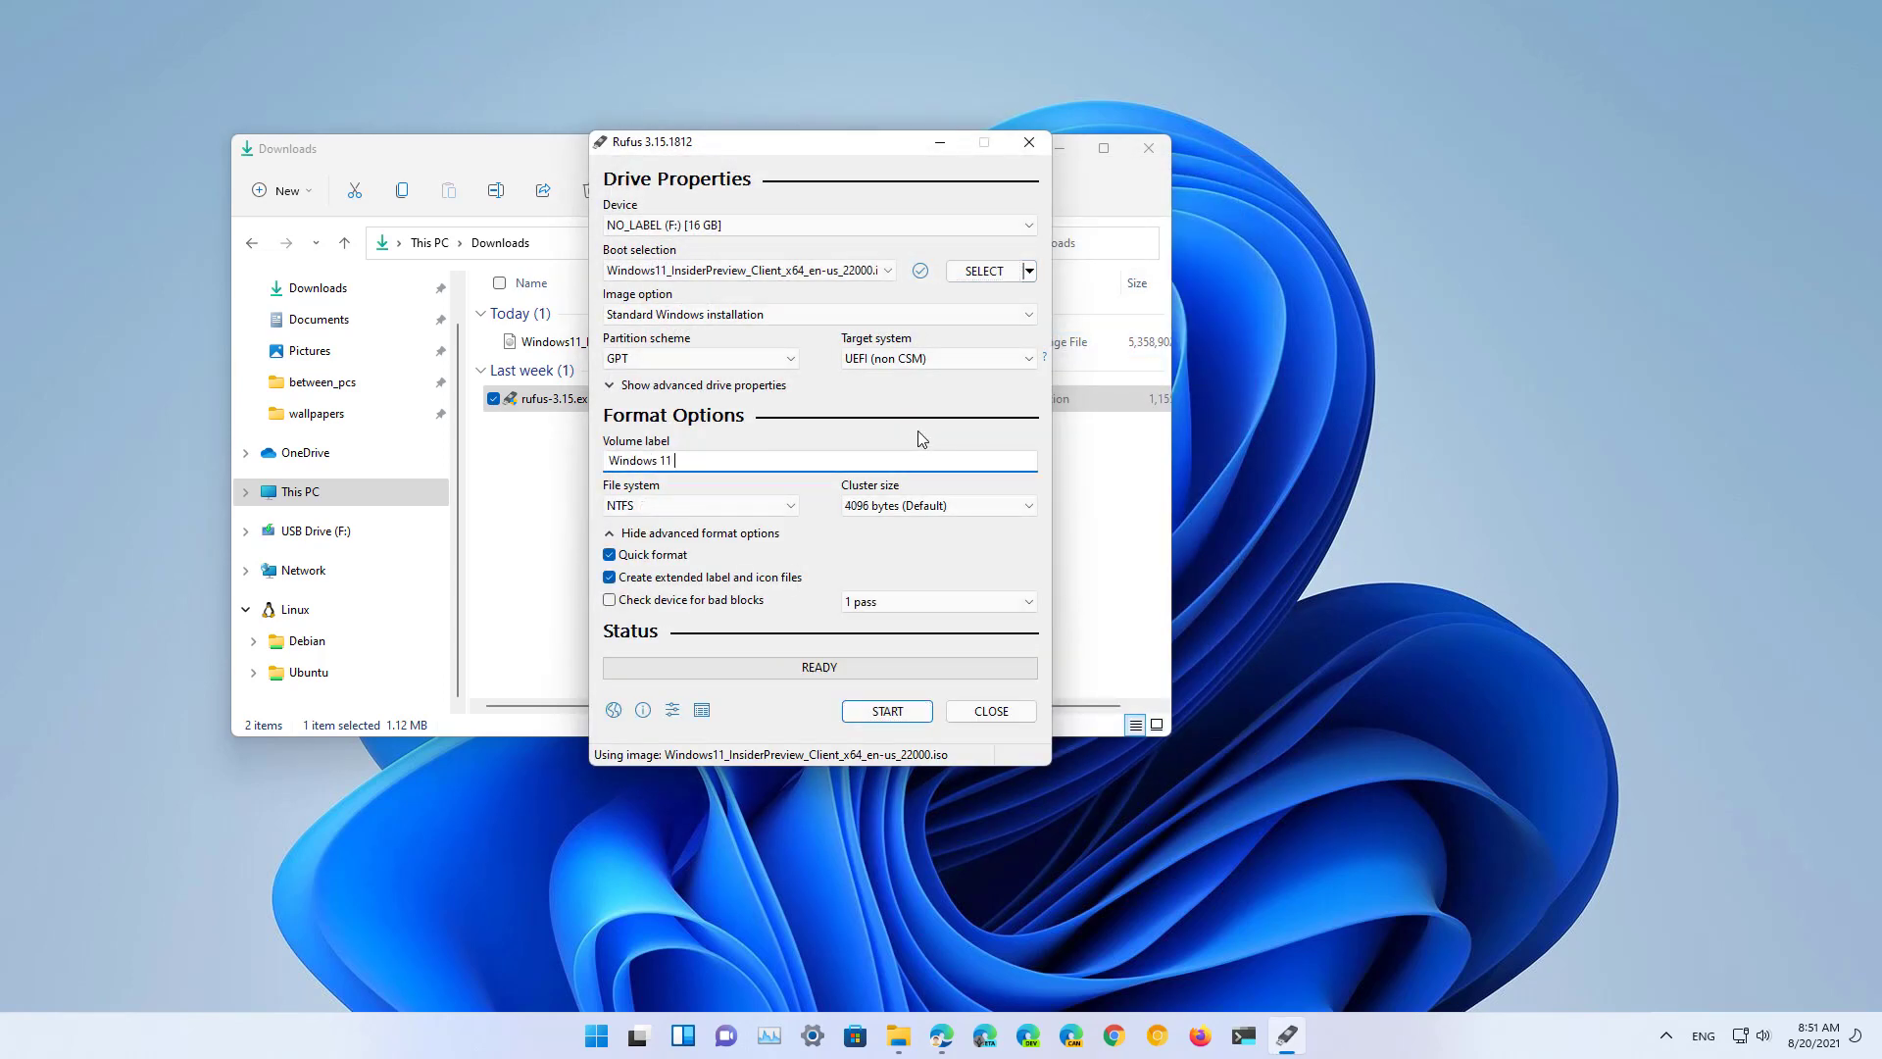
text(Install)
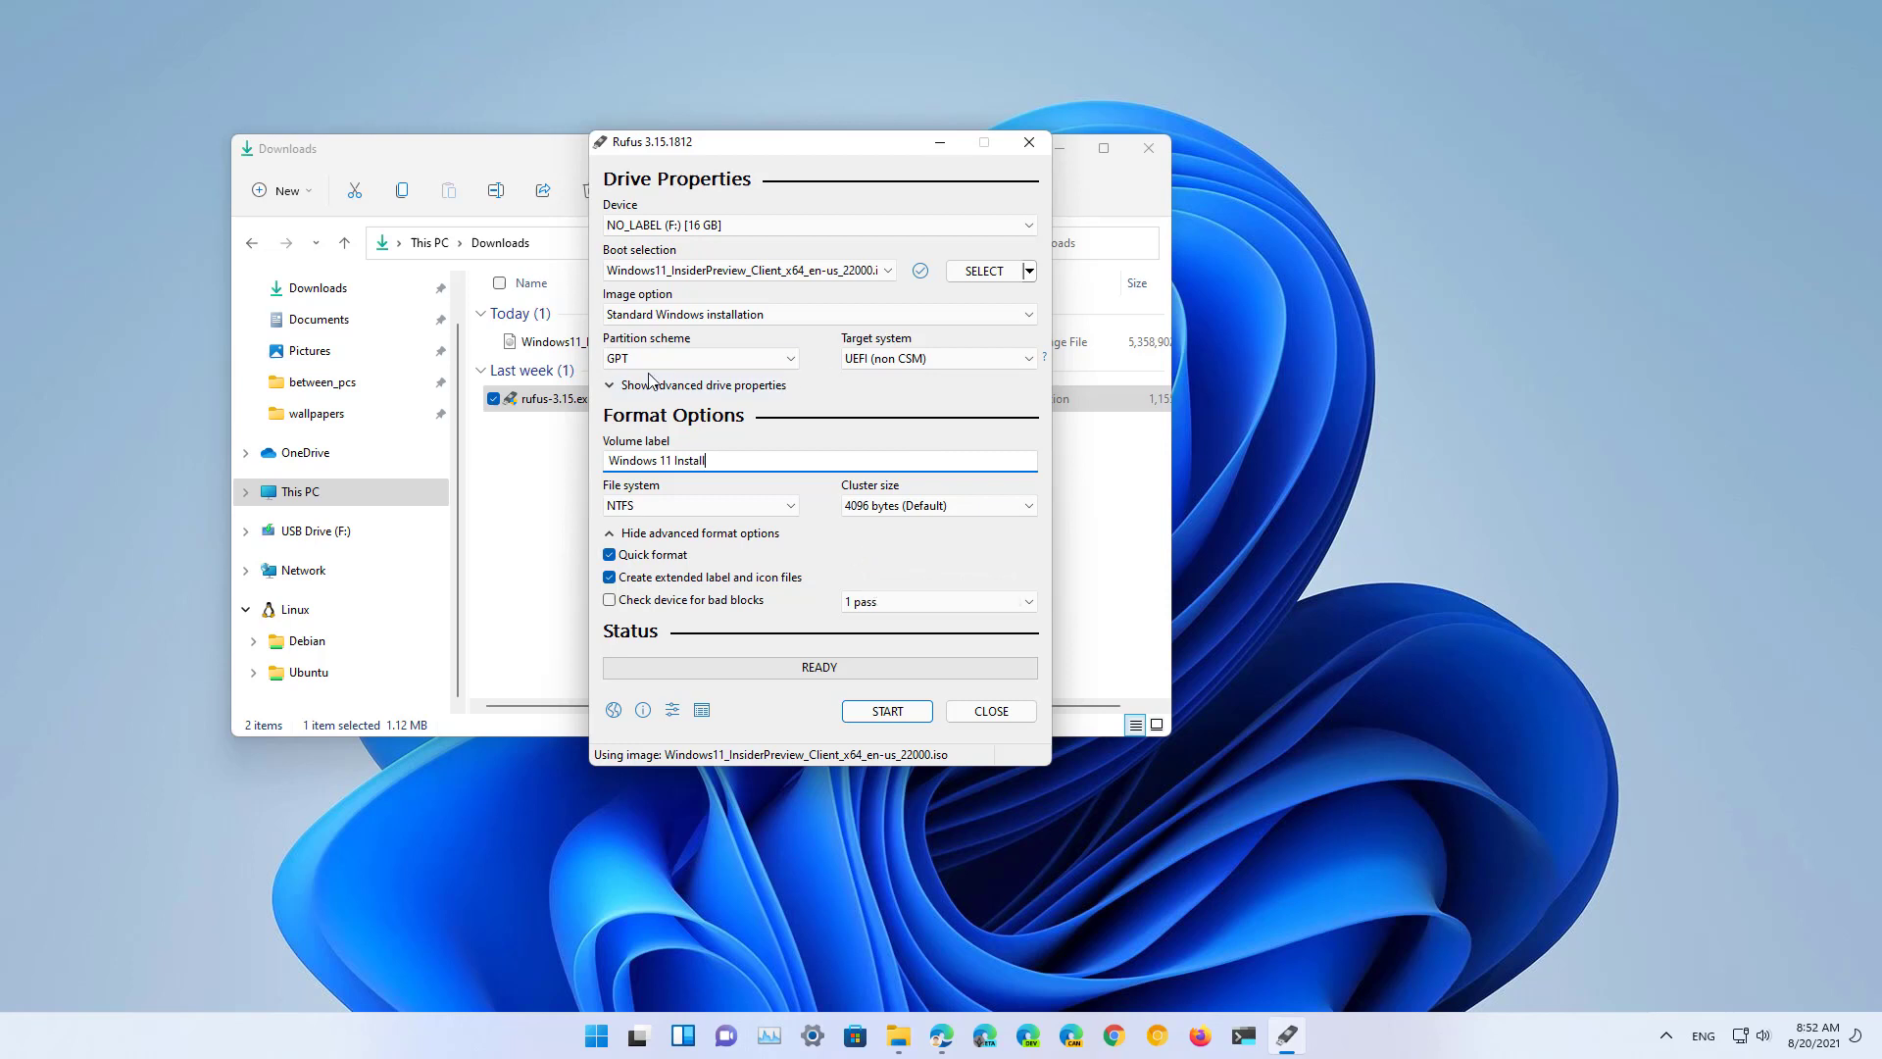
mouse_move(896, 730)
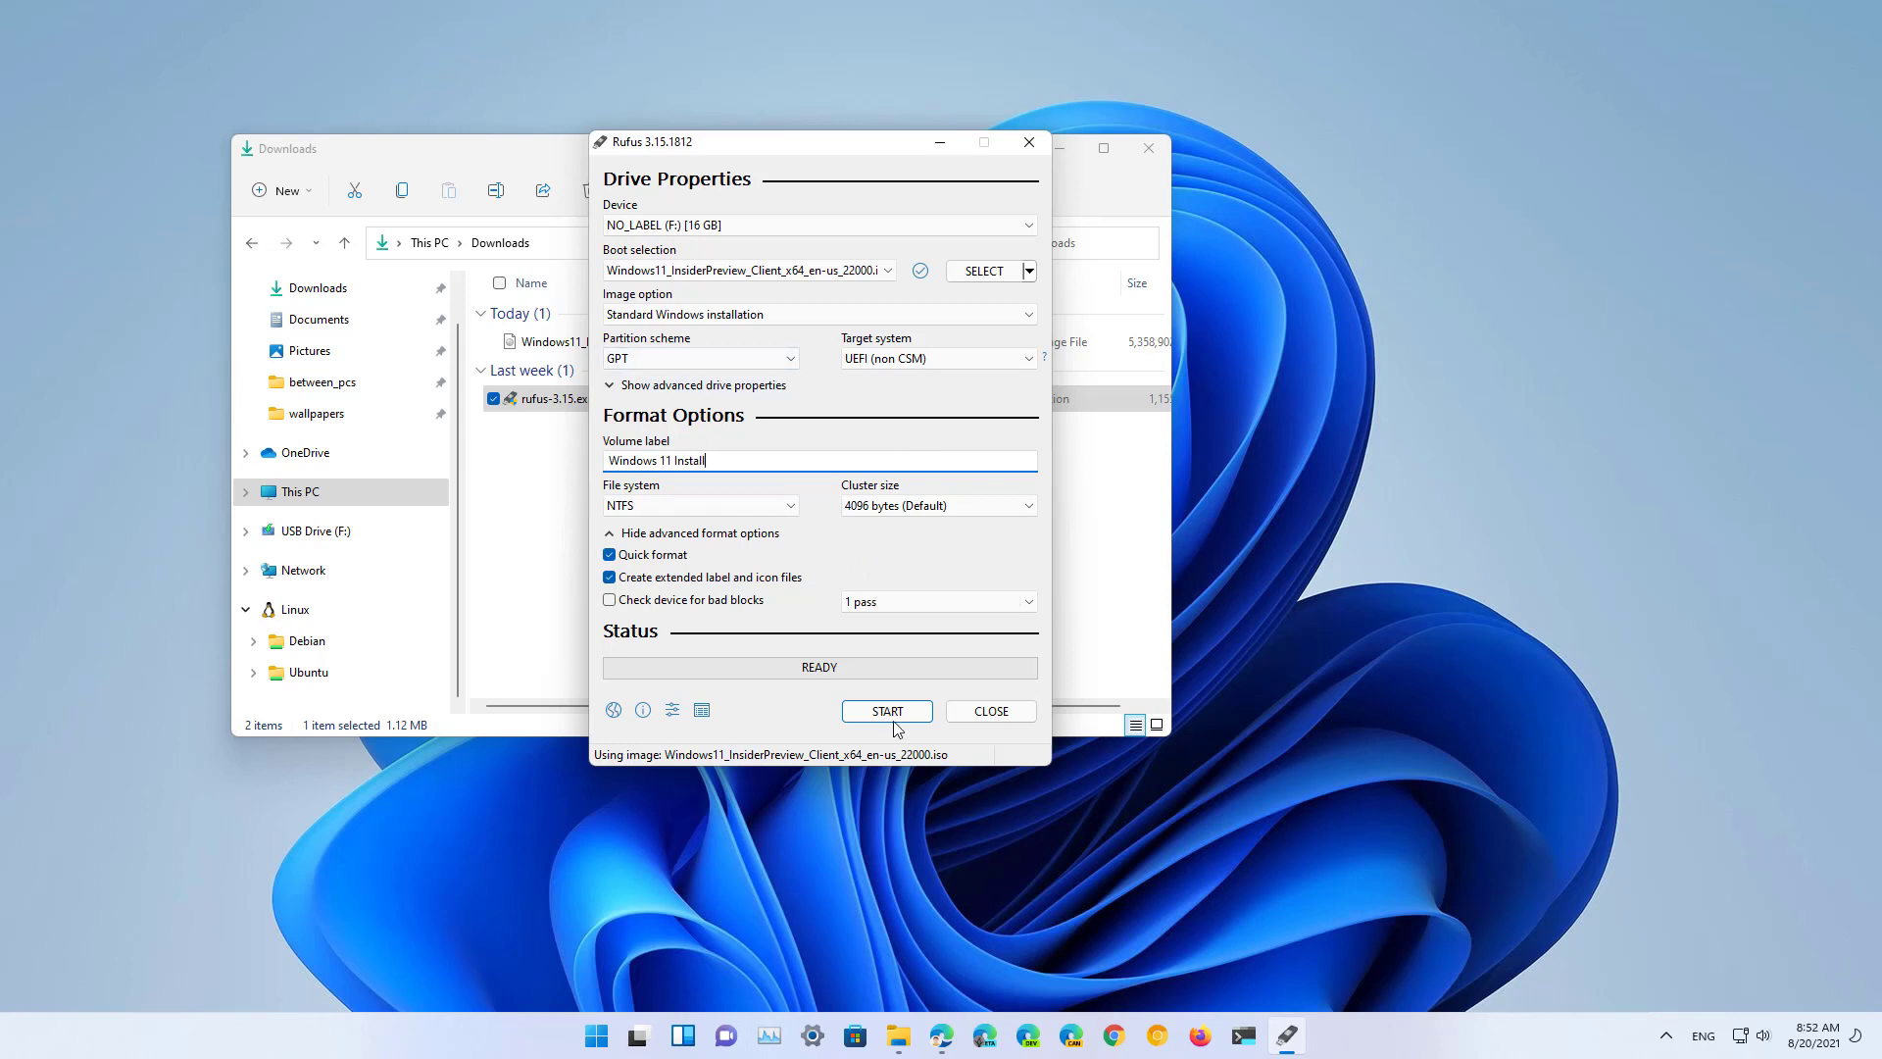
mouse_move(886, 709)
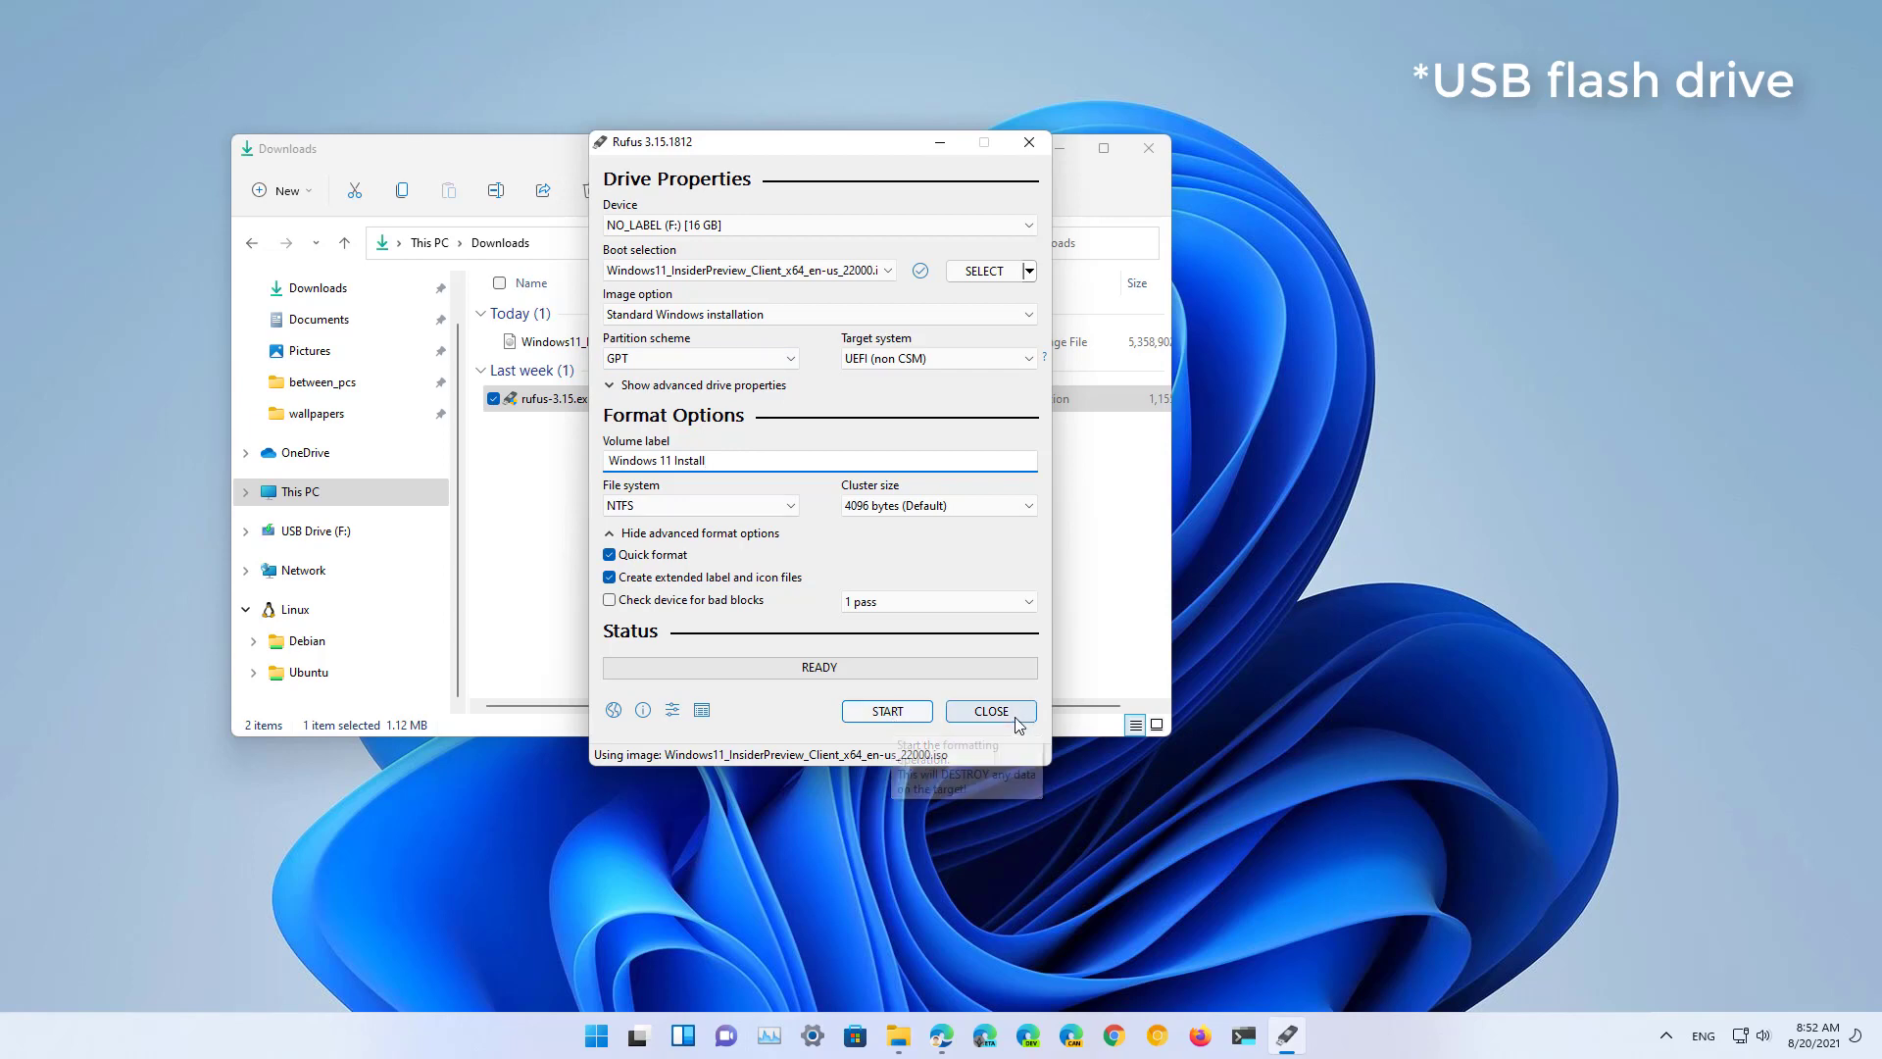
click(988, 710)
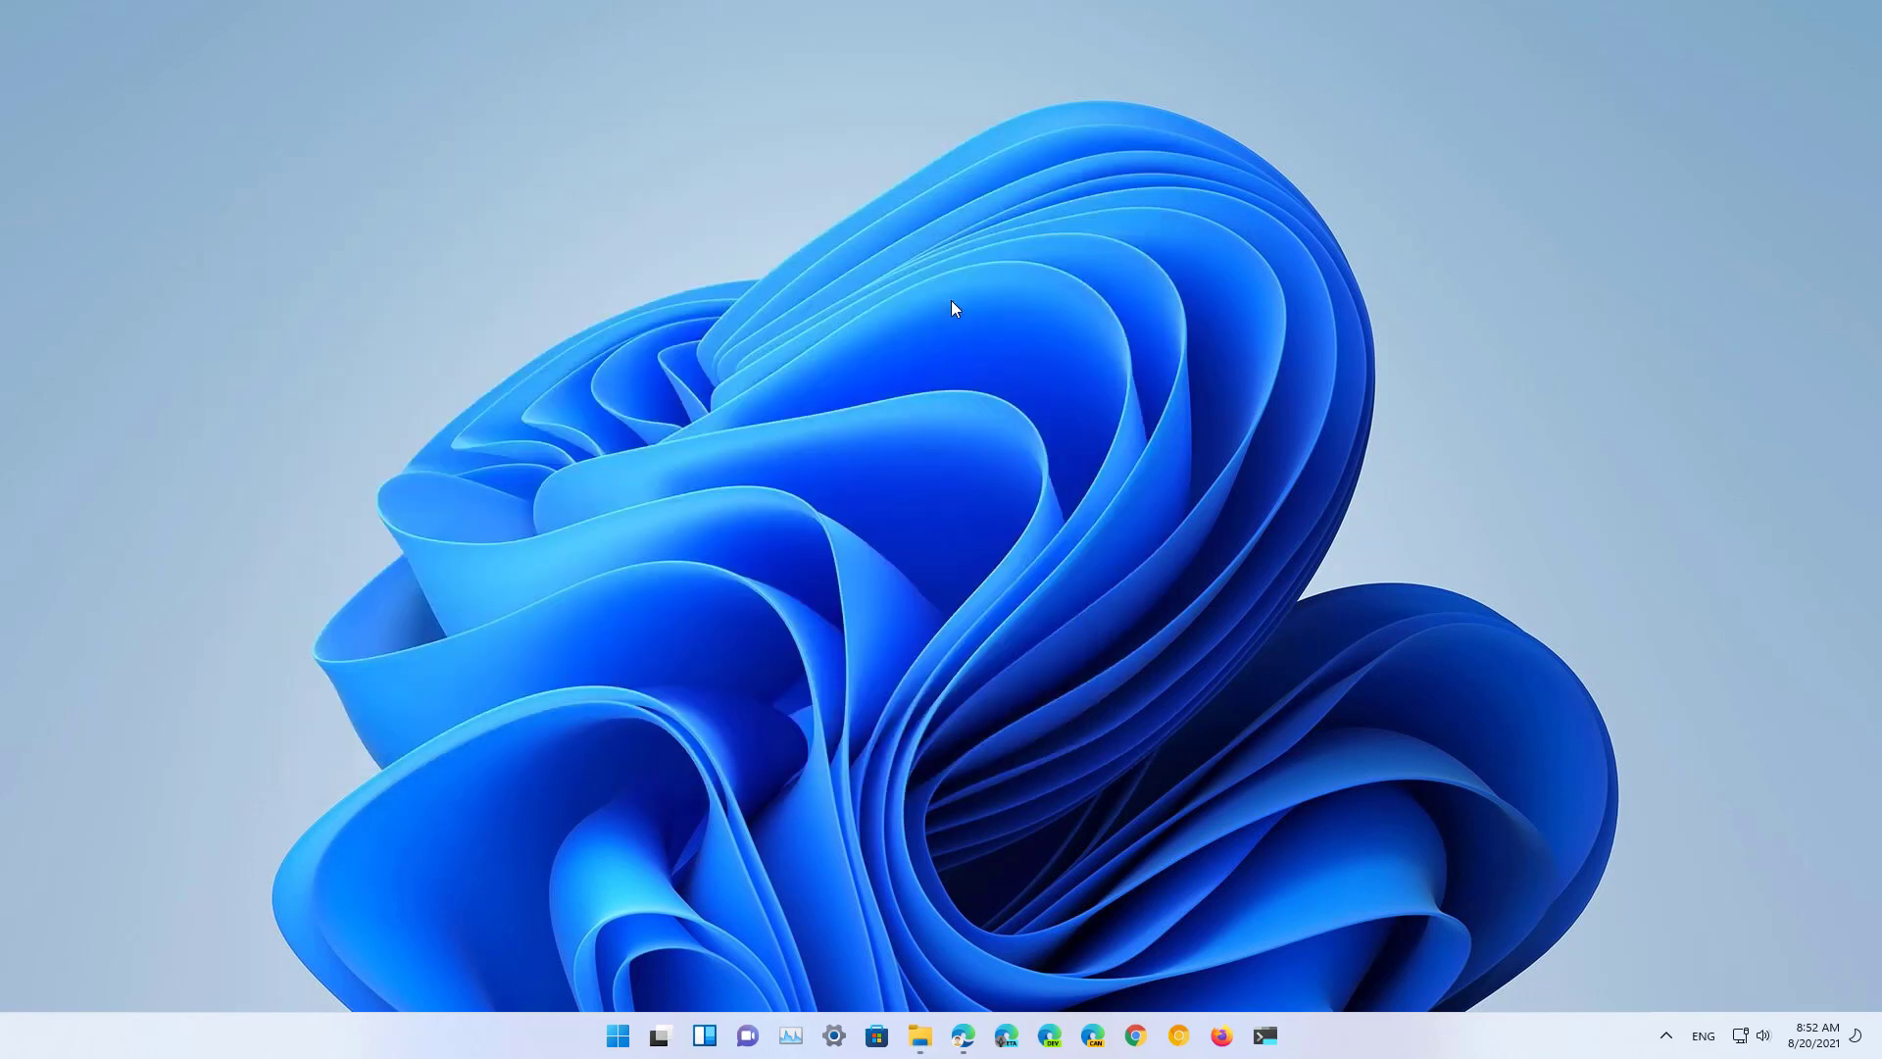